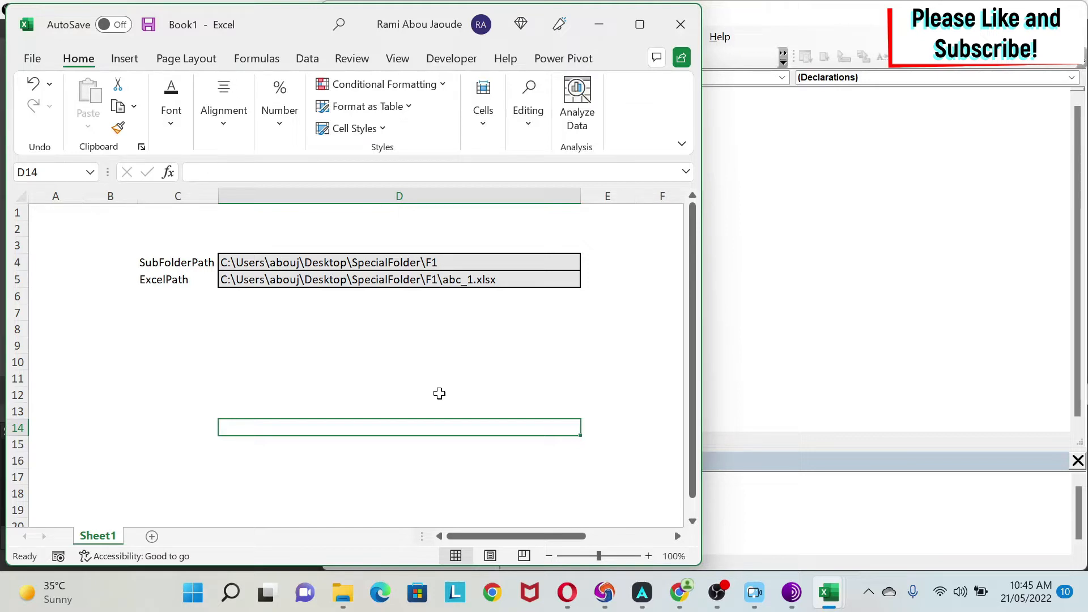
mouse_move(324, 236)
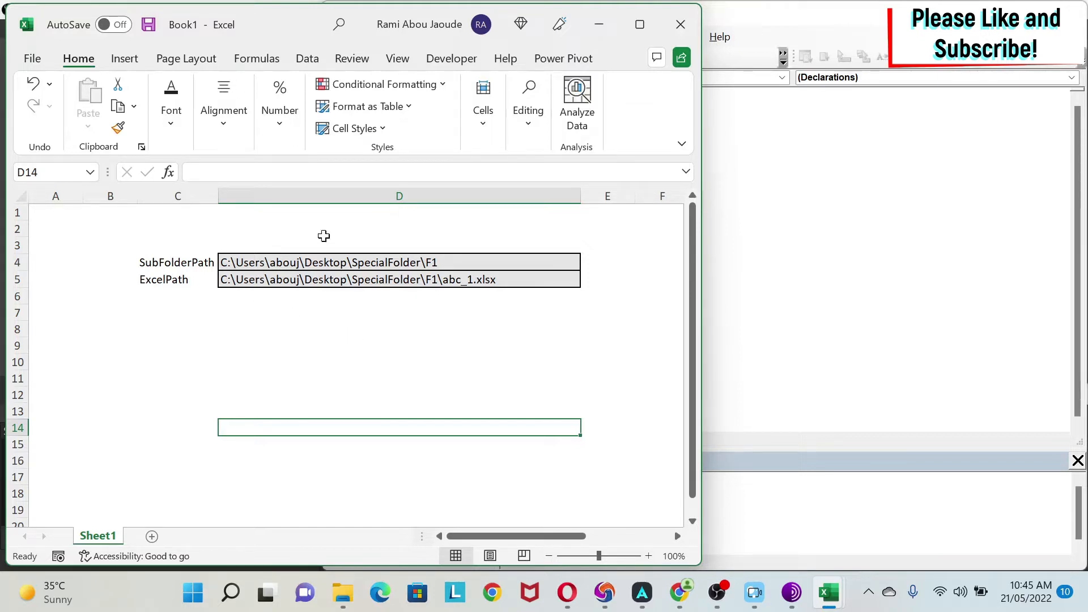
mouse_move(298, 262)
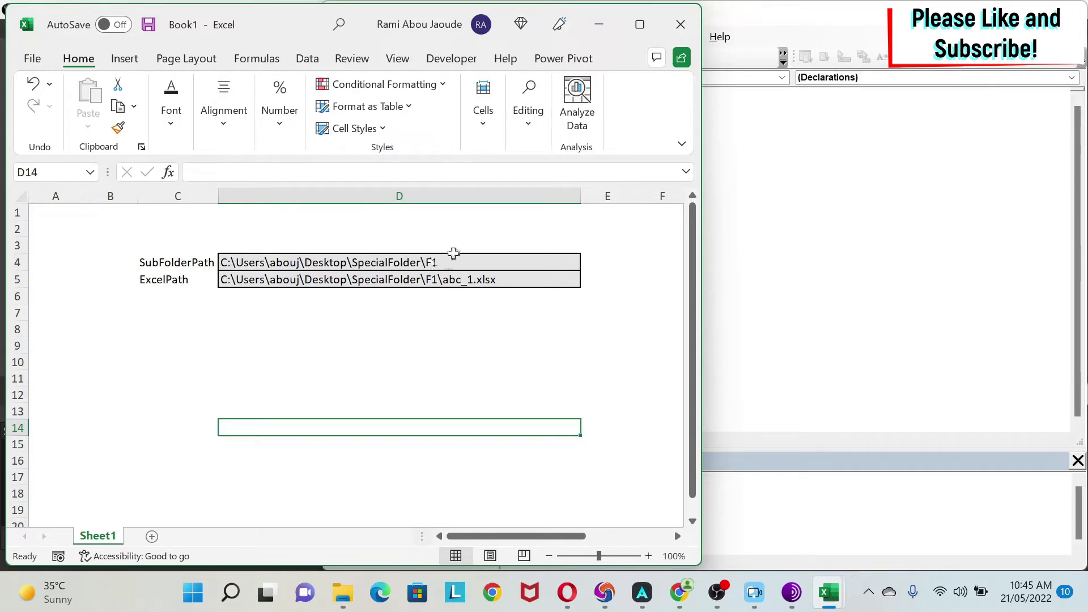
mouse_move(416, 286)
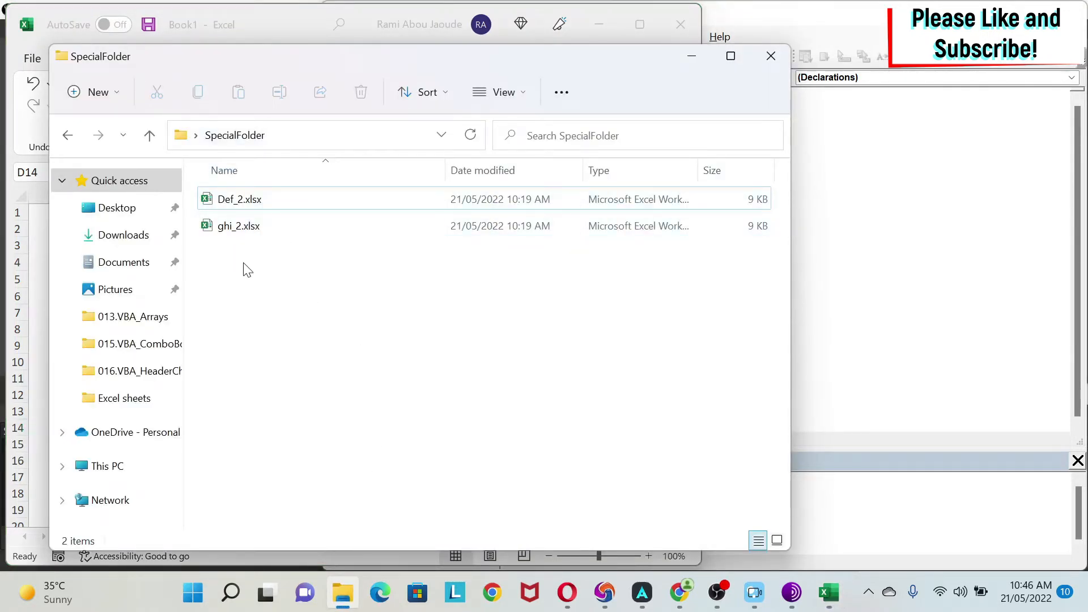
mouse_move(377, 253)
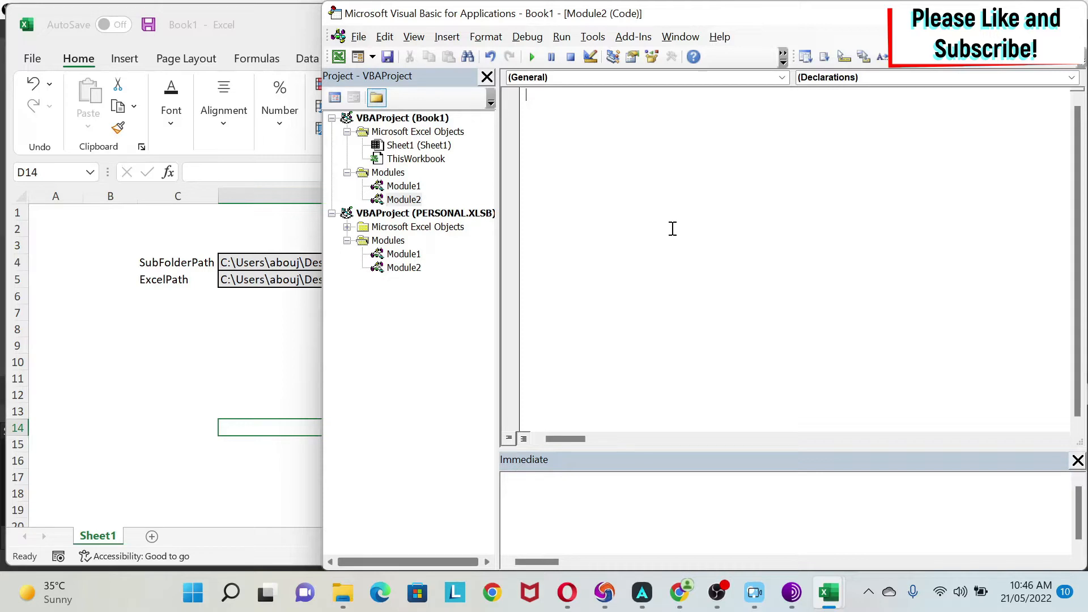
- Switch to the VBA editor and start Sub DirFunction() in Module2
key(Alt+F11)
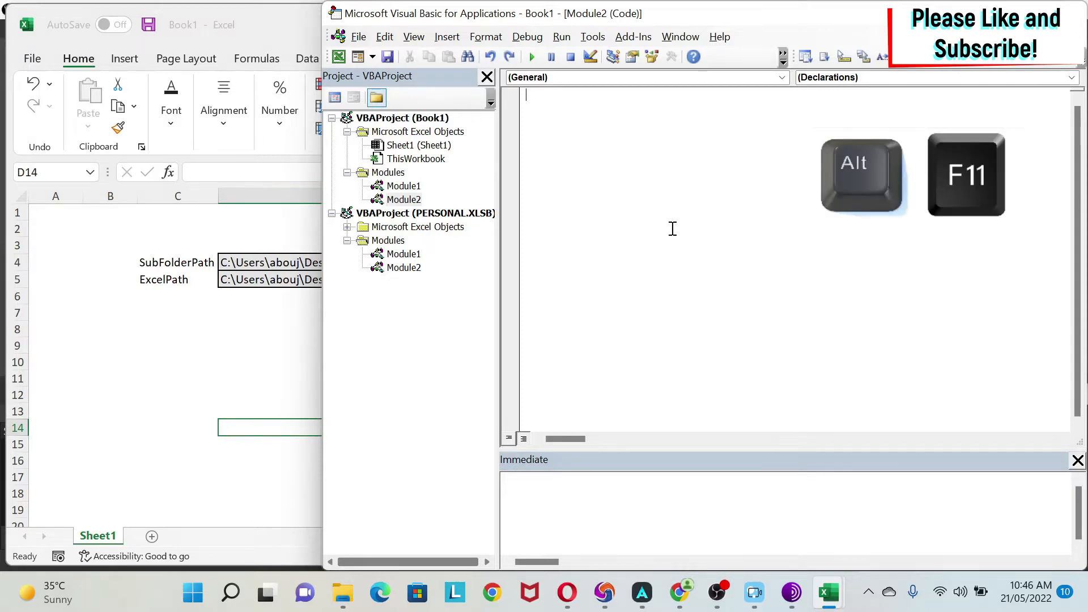
text(sub Dir)
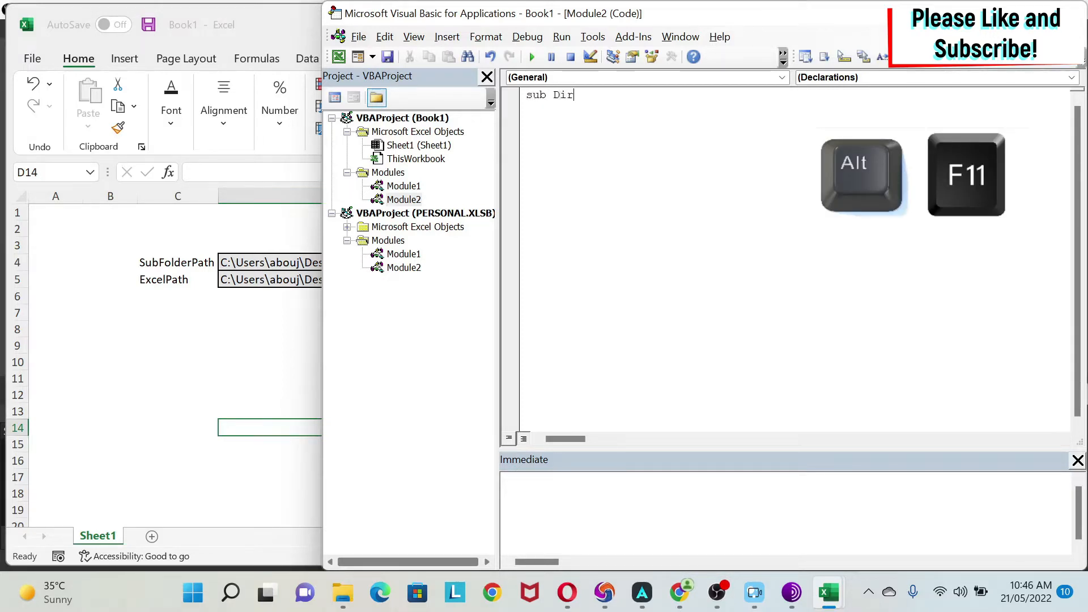
text(Function())
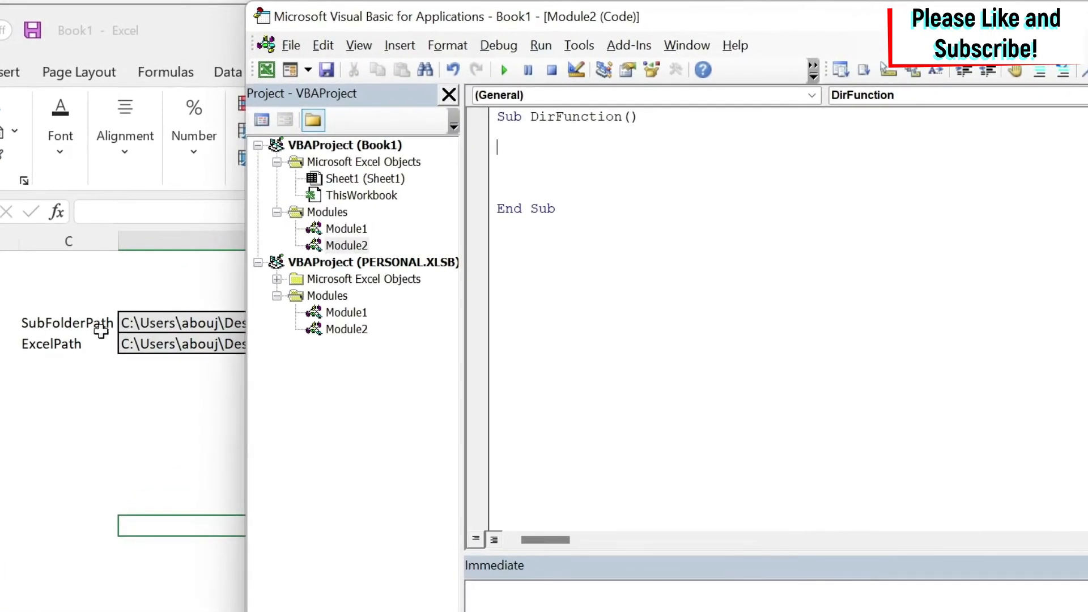
- Declare SubFolderPath As String and assign it Sheet1.Range("D4").Value
text(dim Sub)
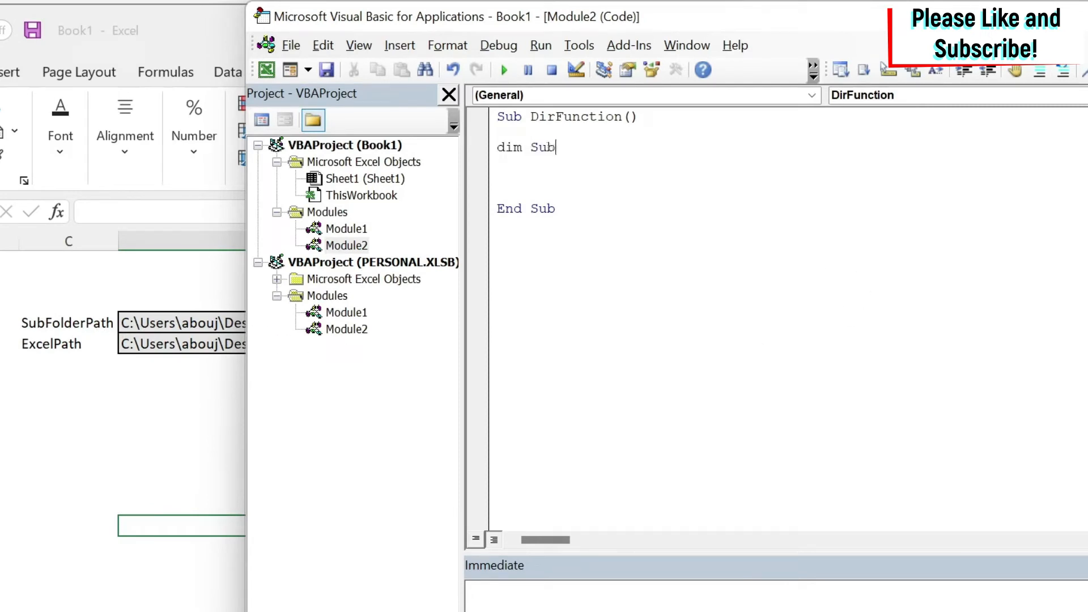
text(FolderPath As String)
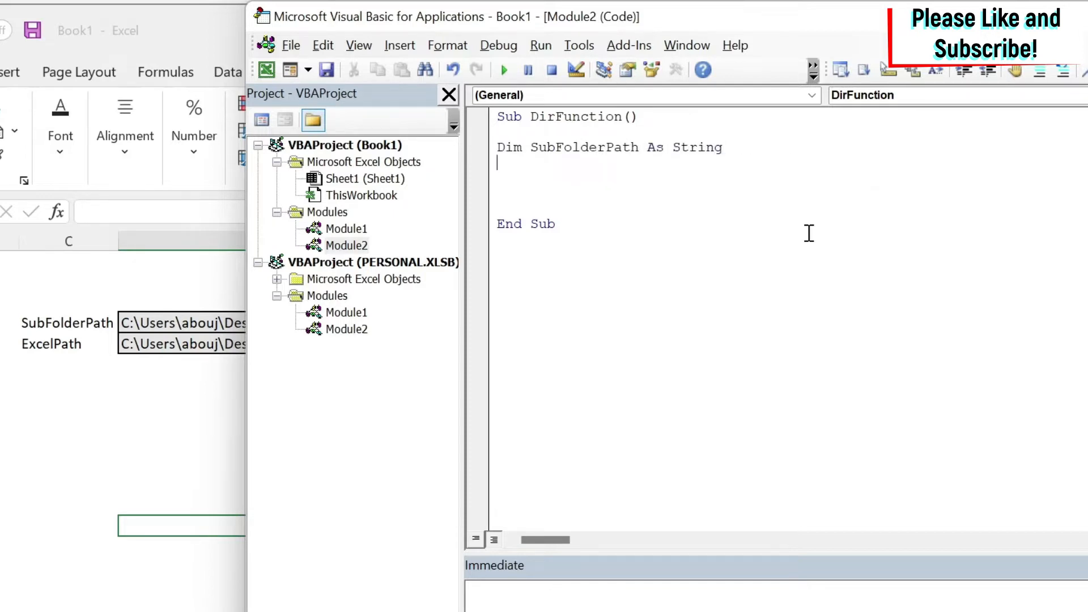
text(SubFol)
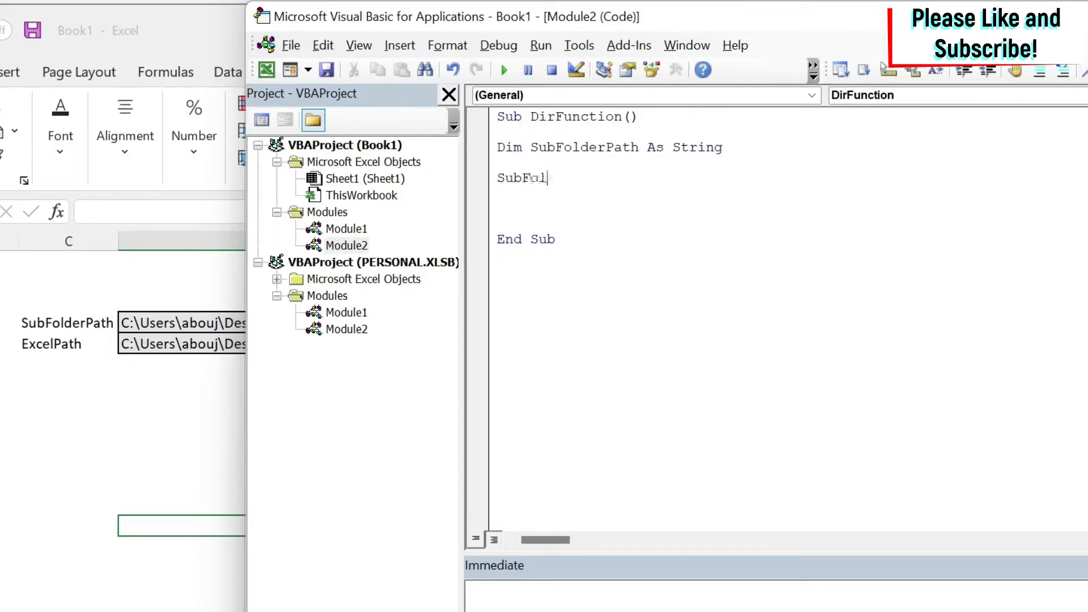
text(derPath = She)
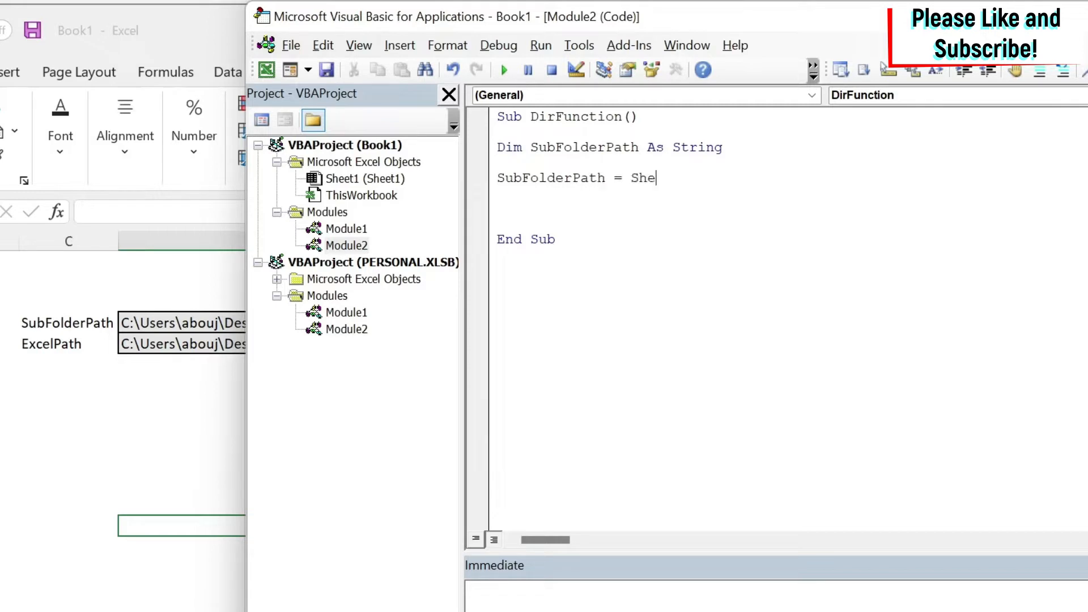
text(et)
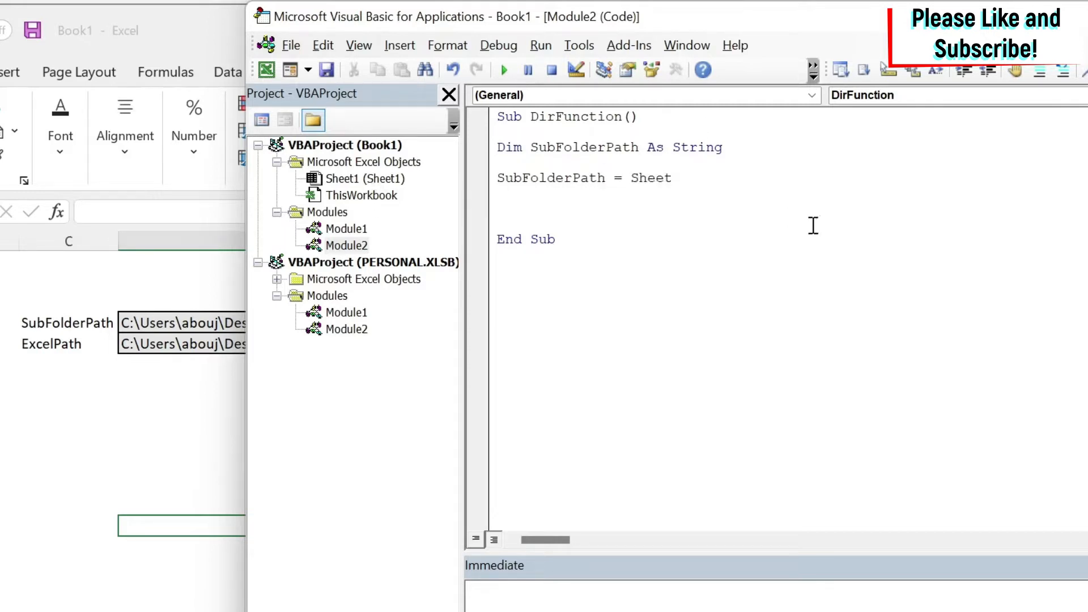
text(1.Range()
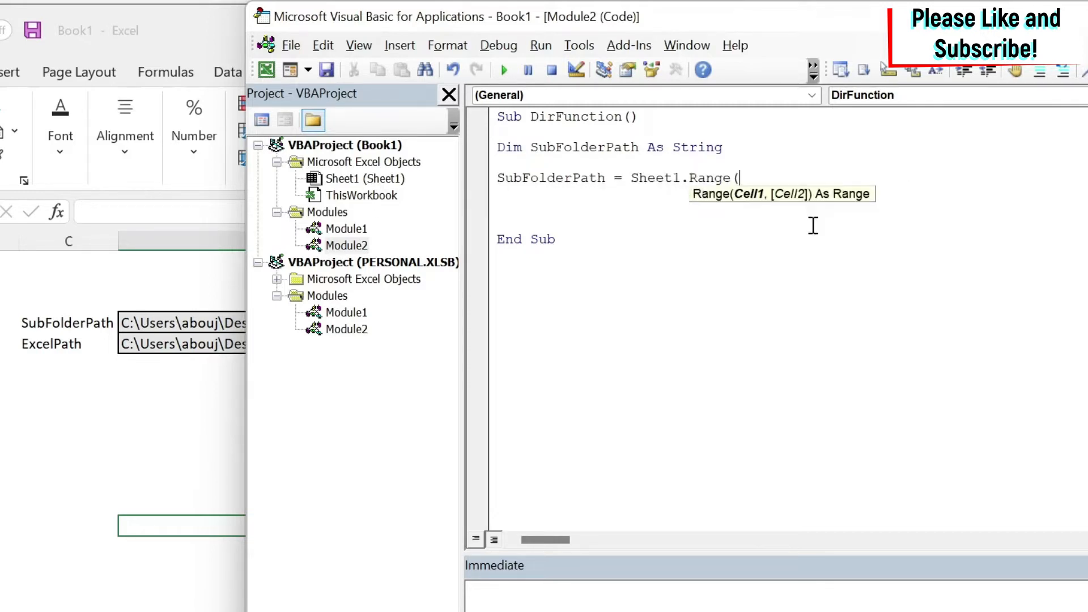
text("").value)
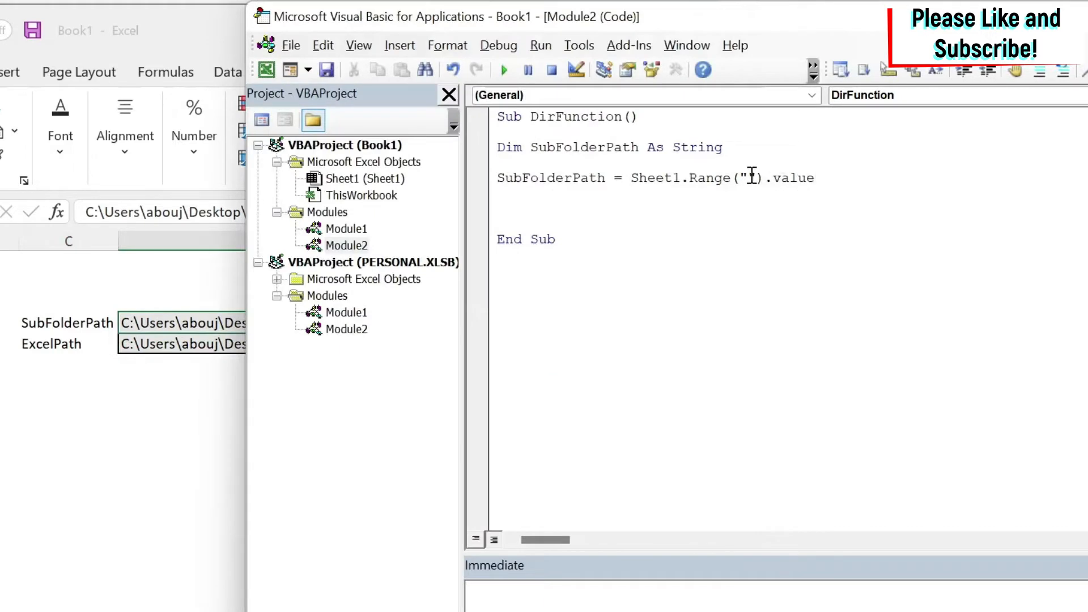
text(D4)
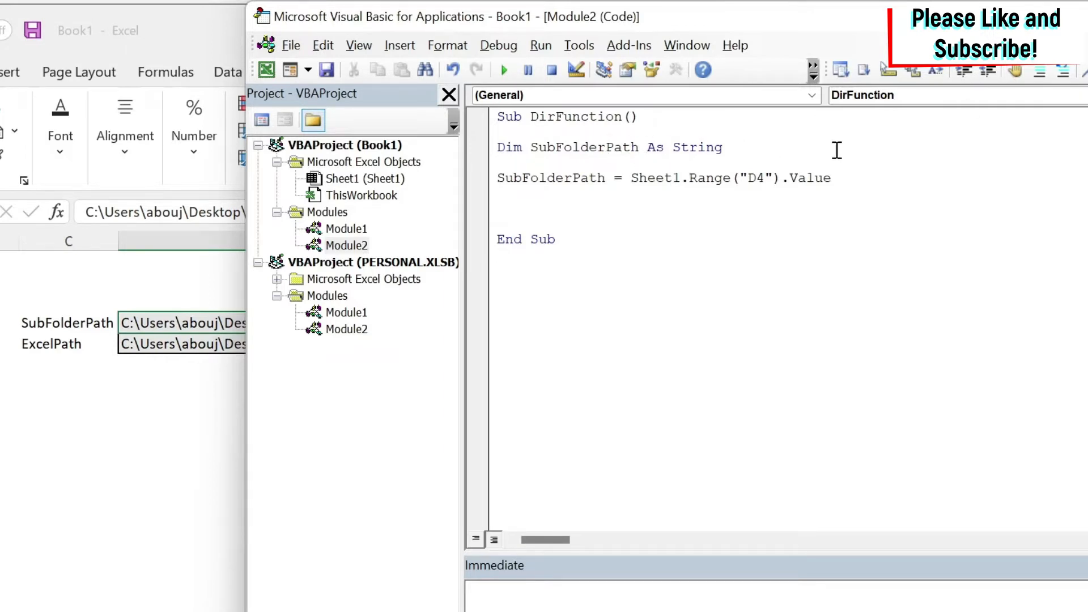
- Add FolderName to the Dim declaration line
text(,)
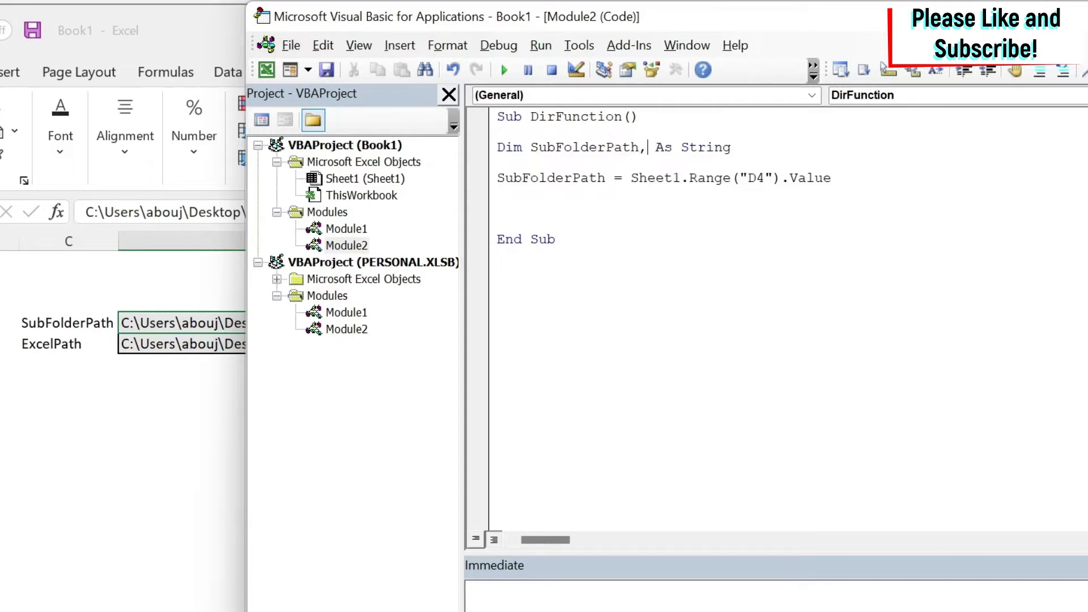
text(Fo)
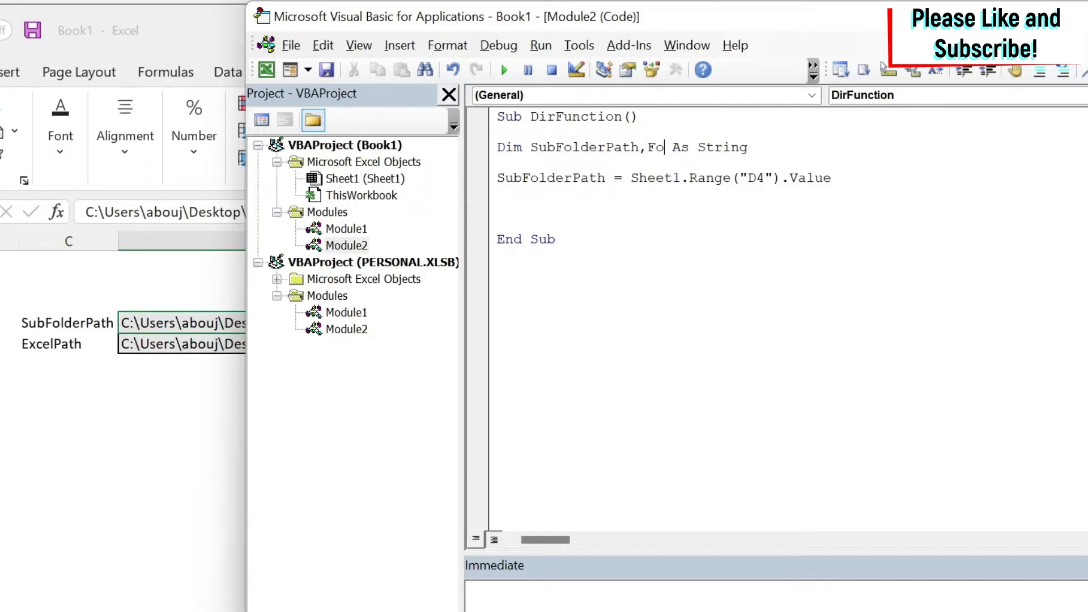
text(lderName)
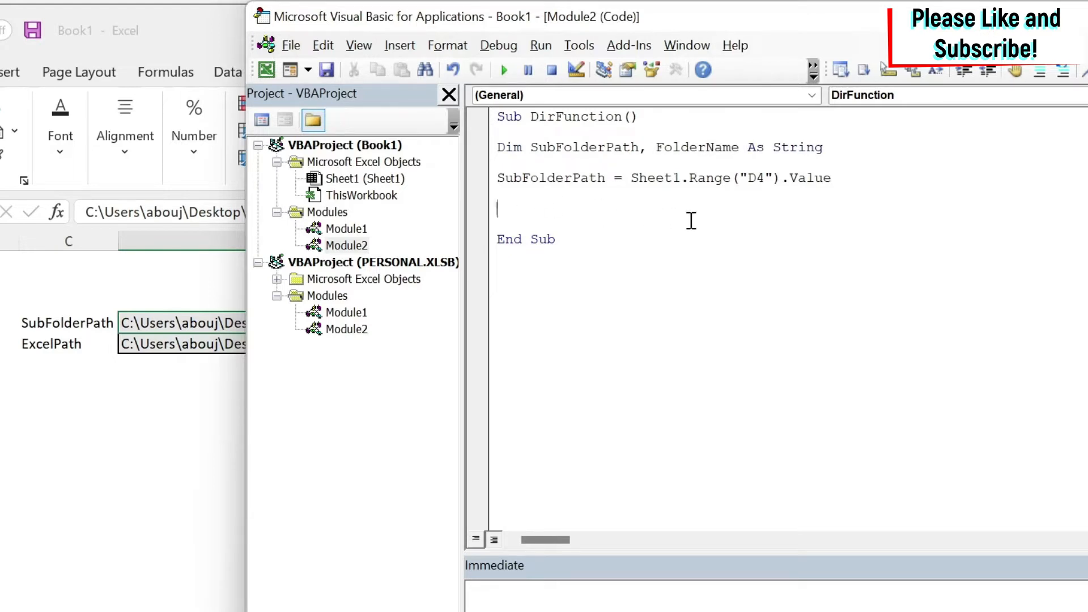
- Assign FolderName = Dir(SubFolderPath, vbDirectory)
text(FolderName = dir)
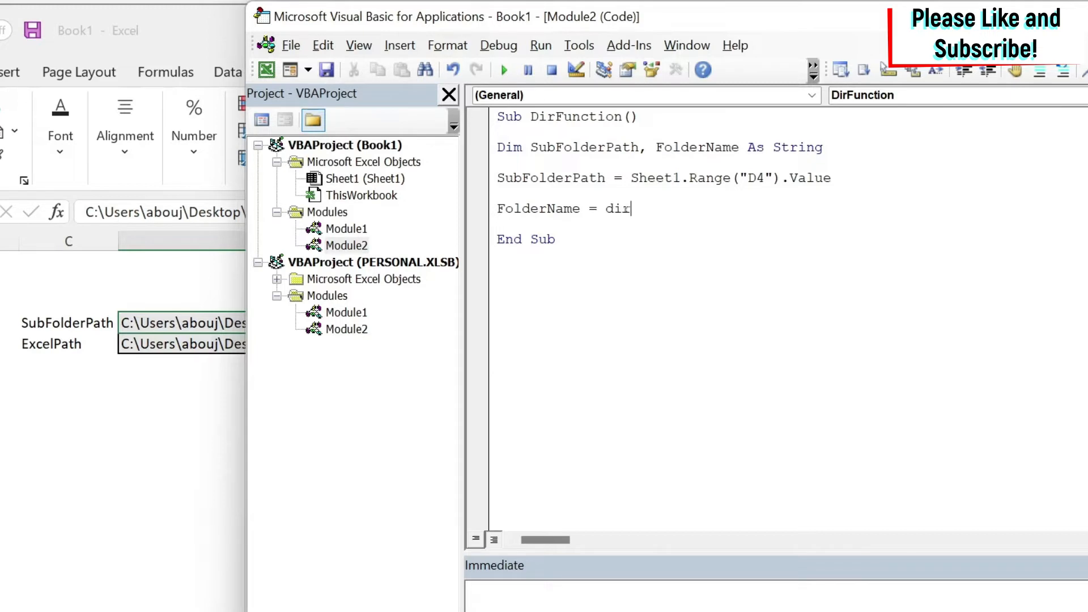
text(()
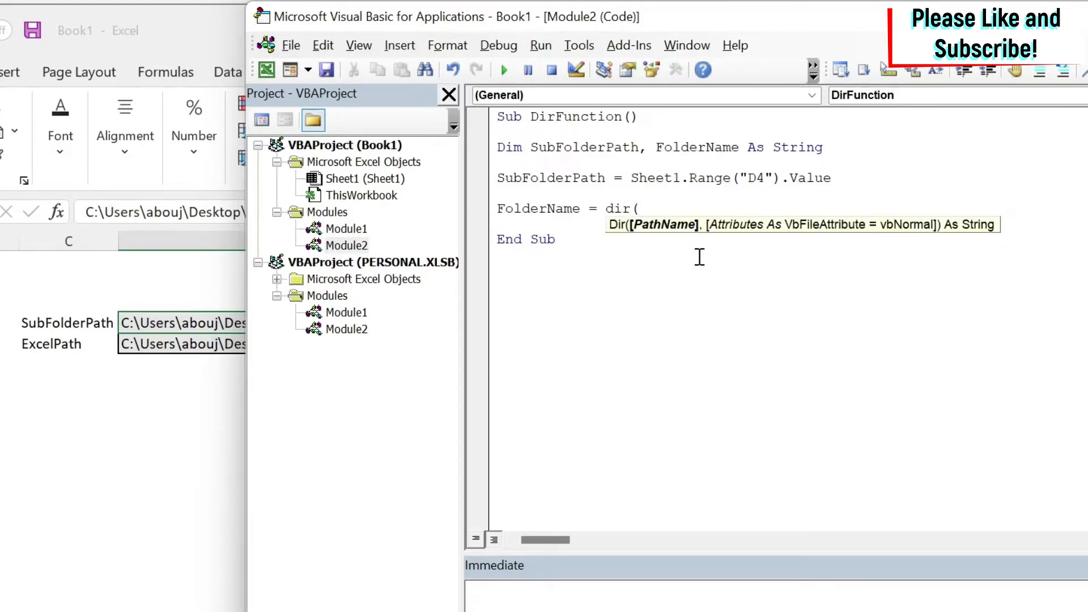
mouse_move(818, 276)
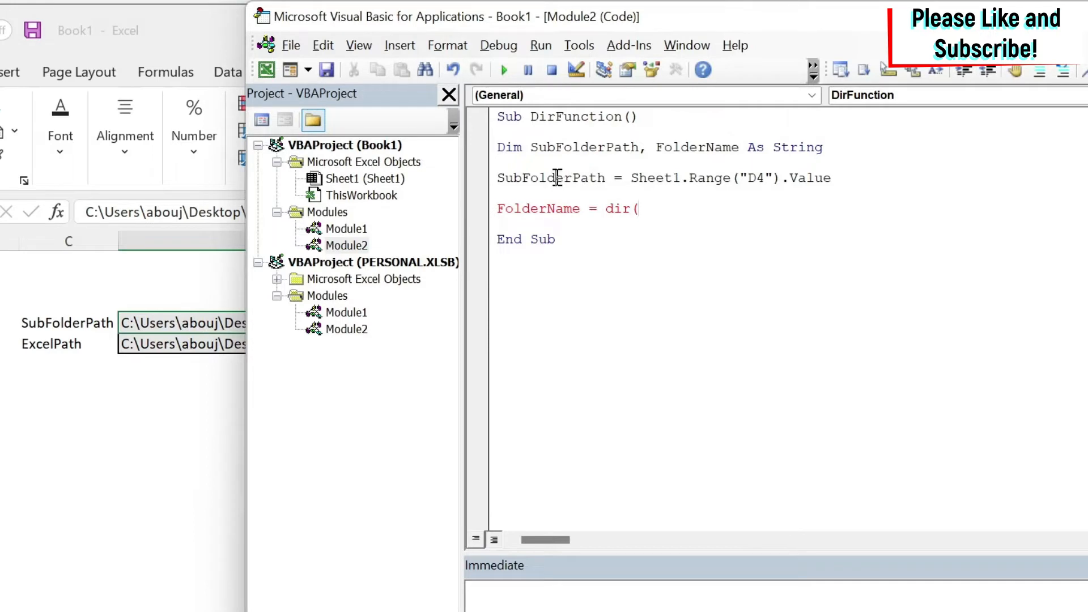
double_click(550, 177)
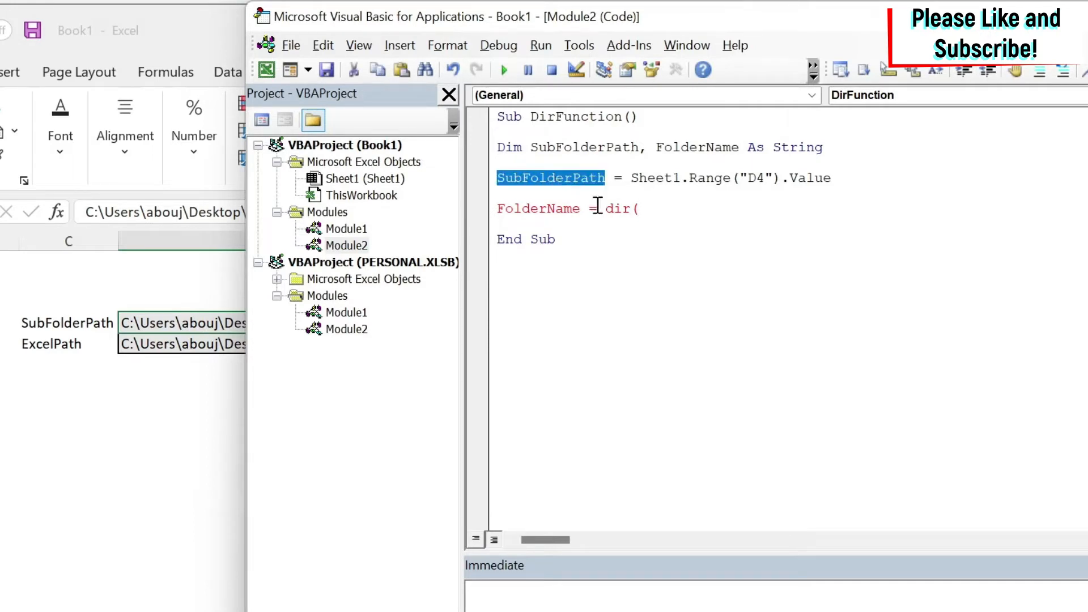
text(SubFolderPath)
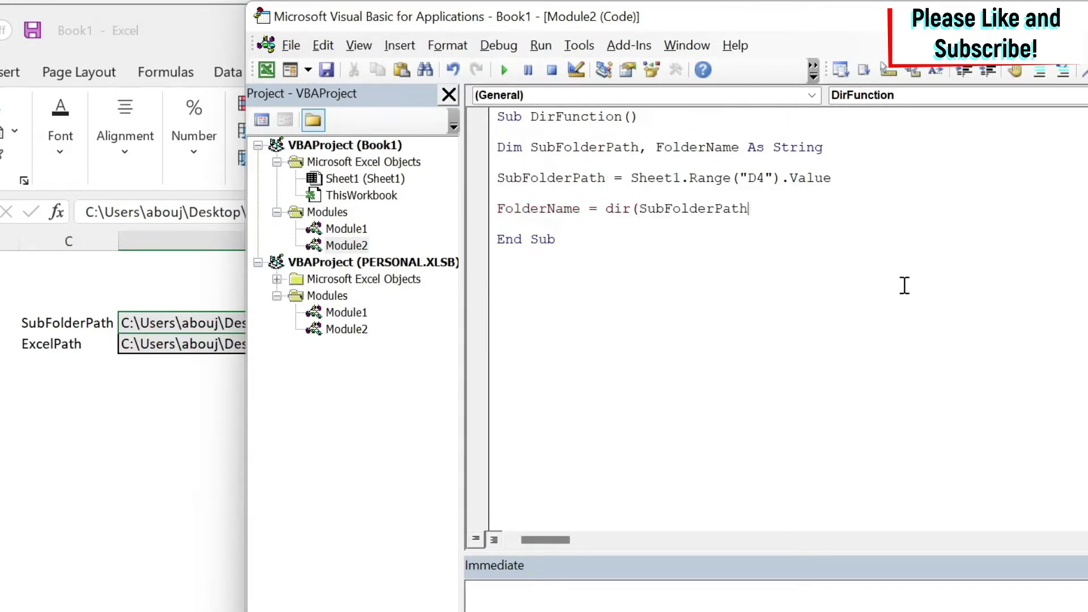
text(,)
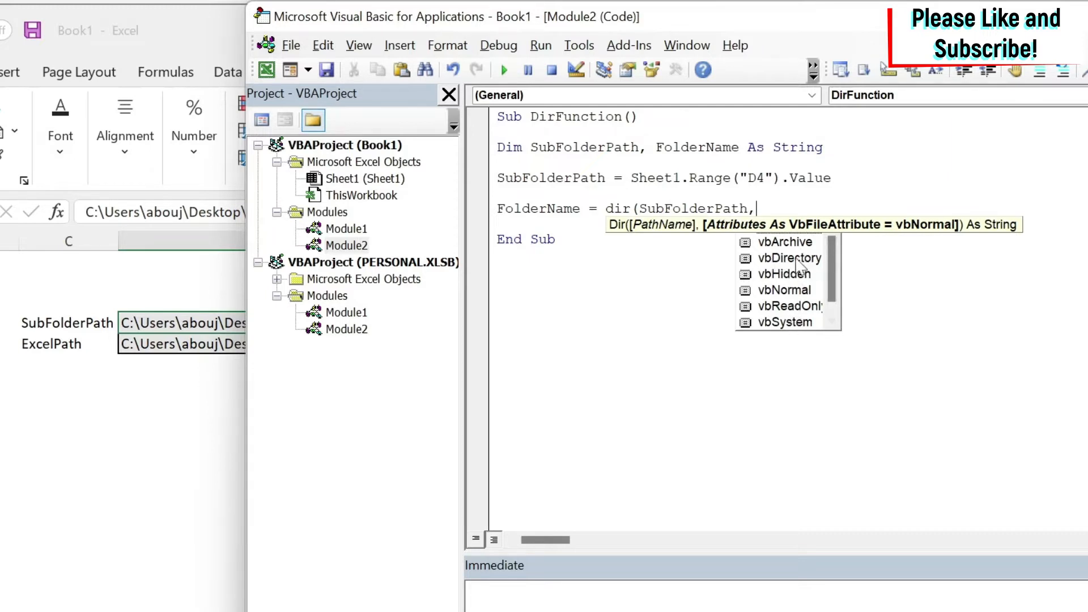
text(vbDirectory))
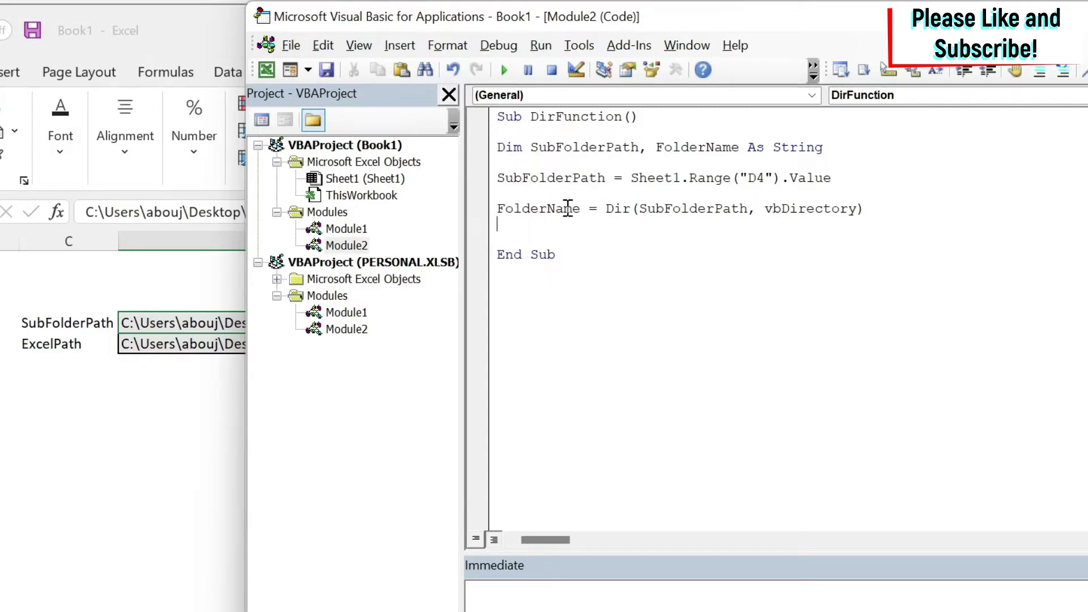
mouse_move(534, 208)
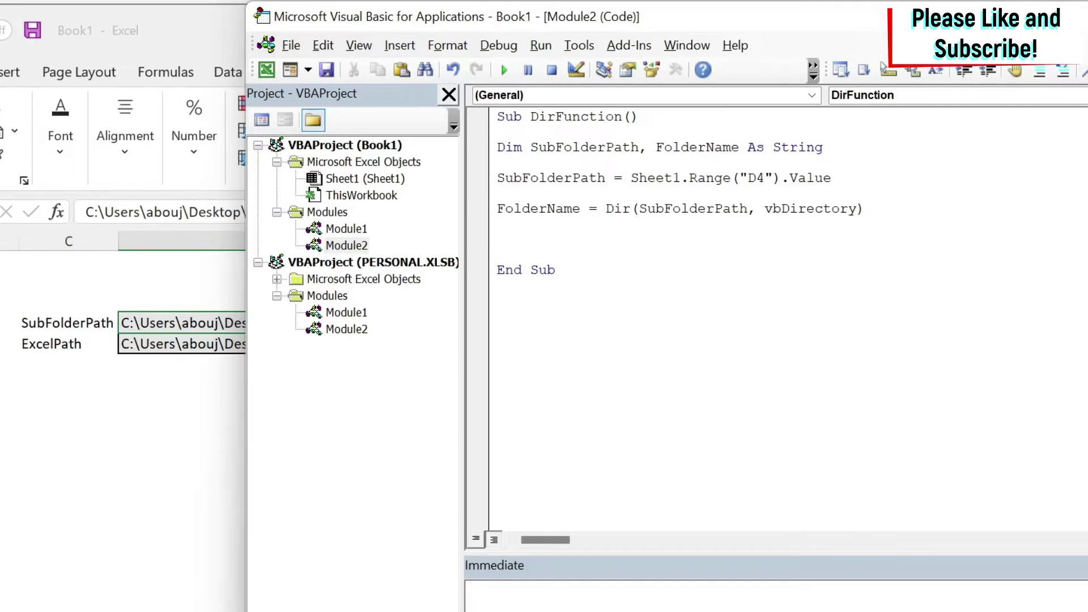
- Write If FolderName = "" Then, Else with MsgBox ("Folder Exists"), and End If
text(if FolderName = "" t)
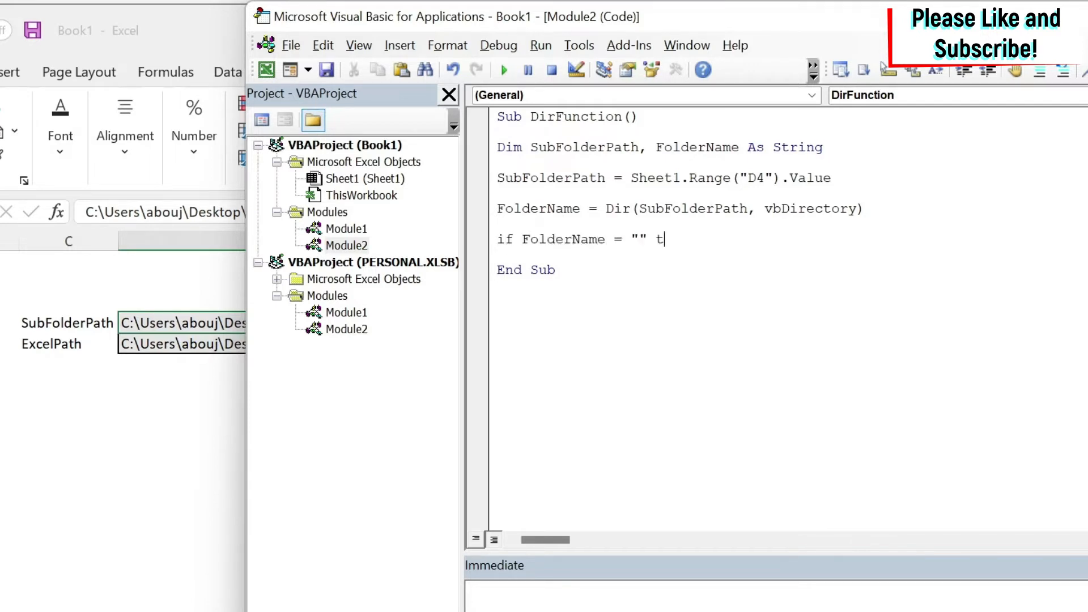
text(hen)
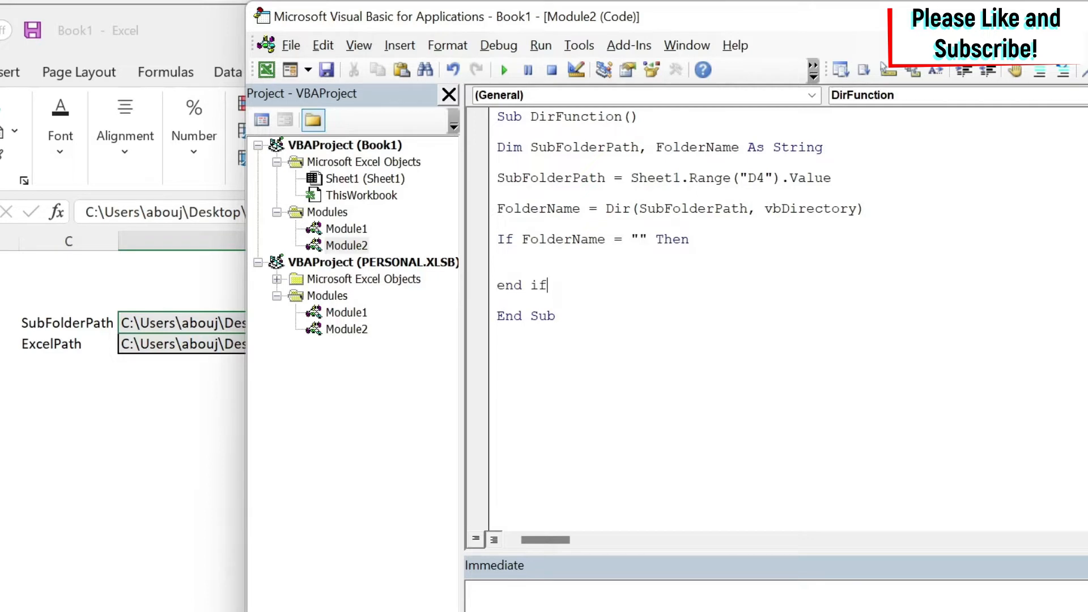
text(el)
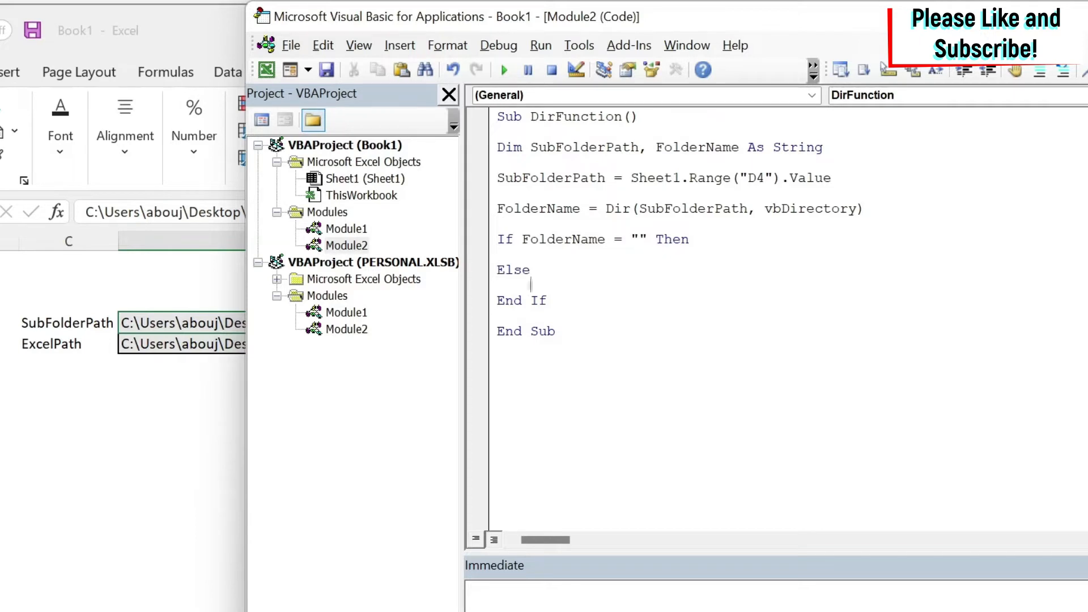
text(Msgbox ()
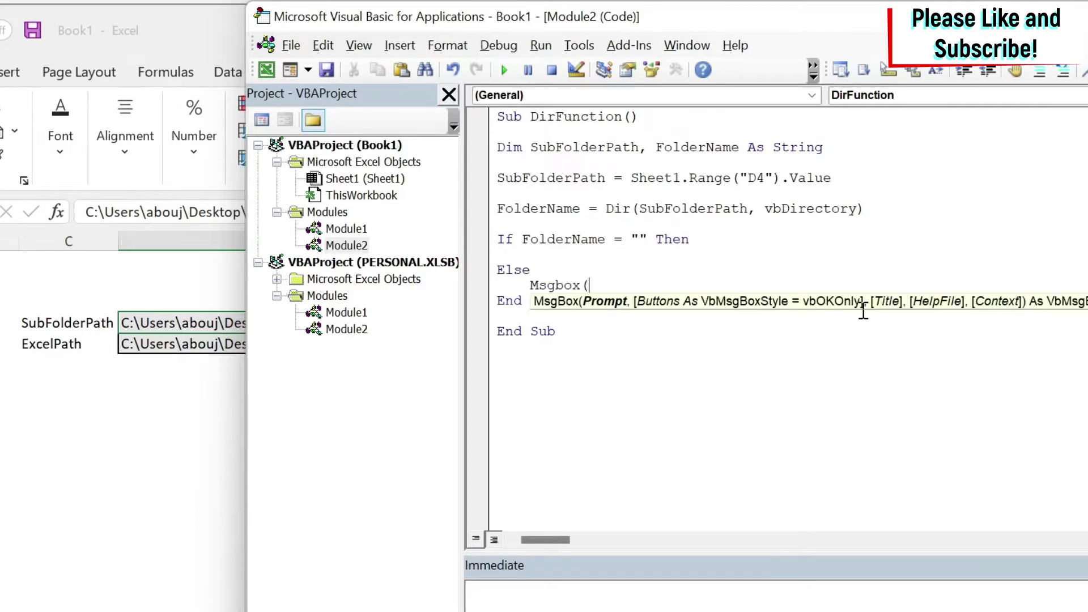
text(Fo)
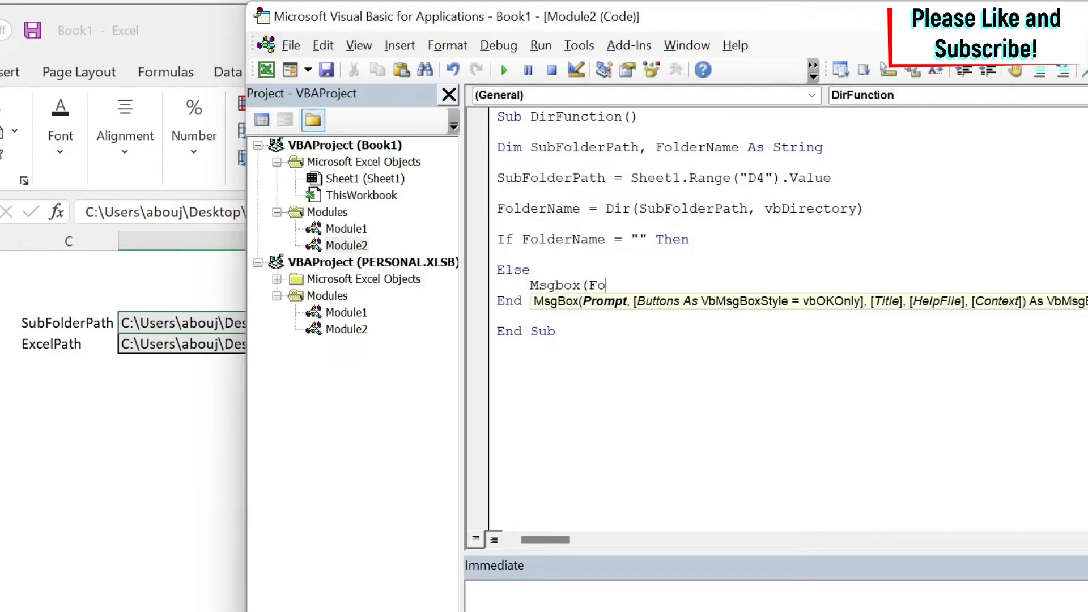
text(lderExists)
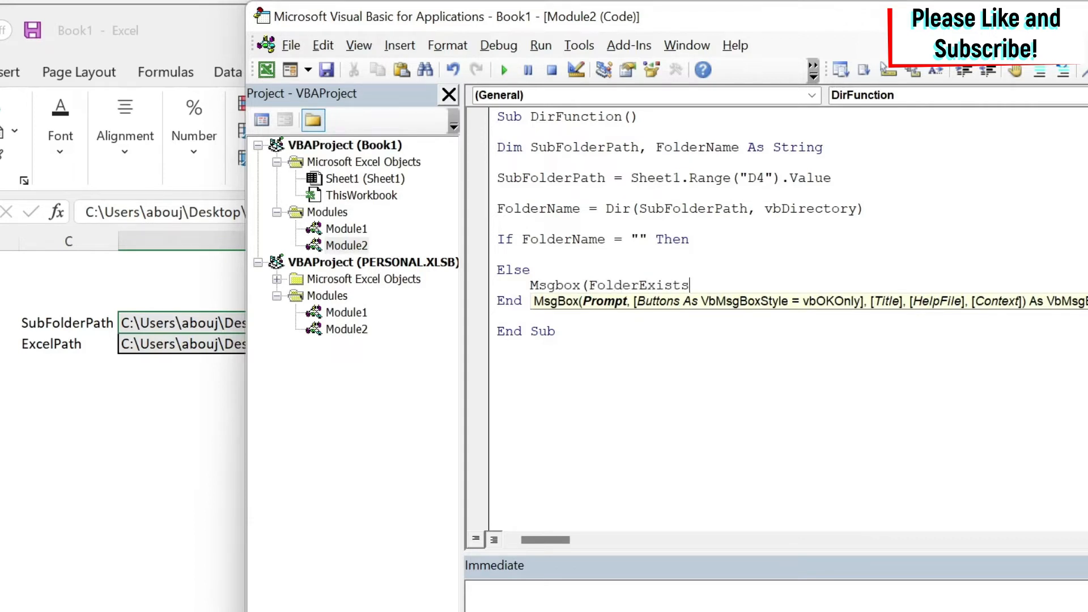
text(")
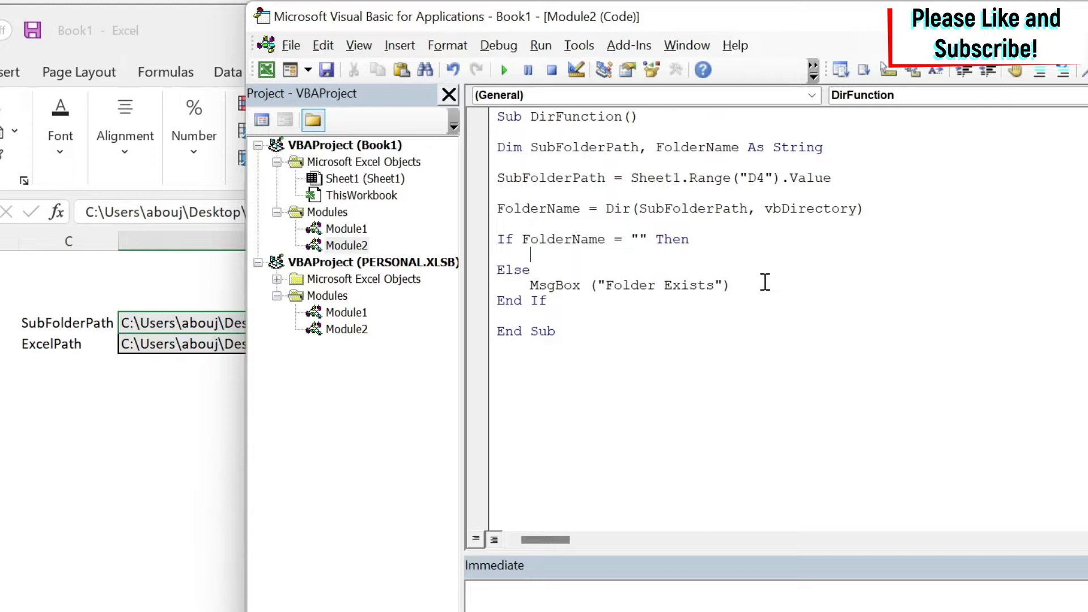
- Add VBA.MkDir (SubFolderPath) under the If FolderName = "" line
text(Vba)
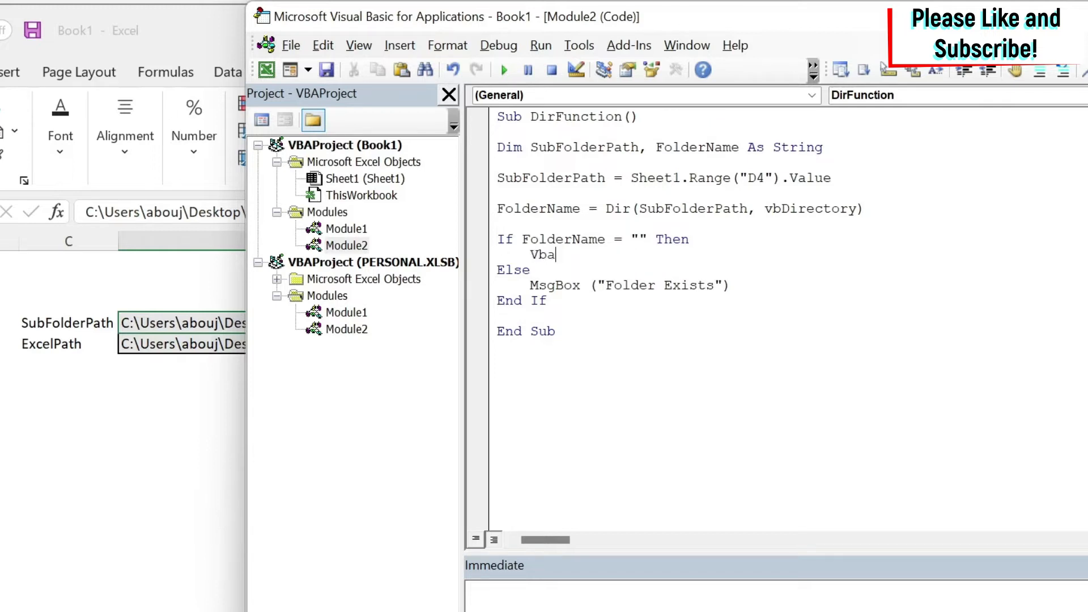
text(.Mkd)
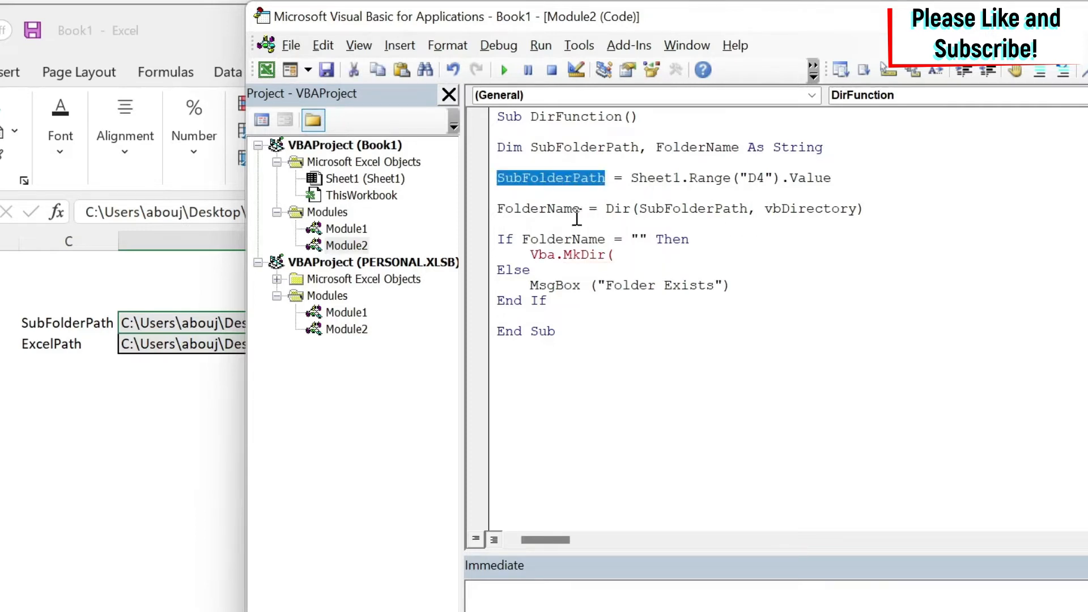
text(SubFolderPath))
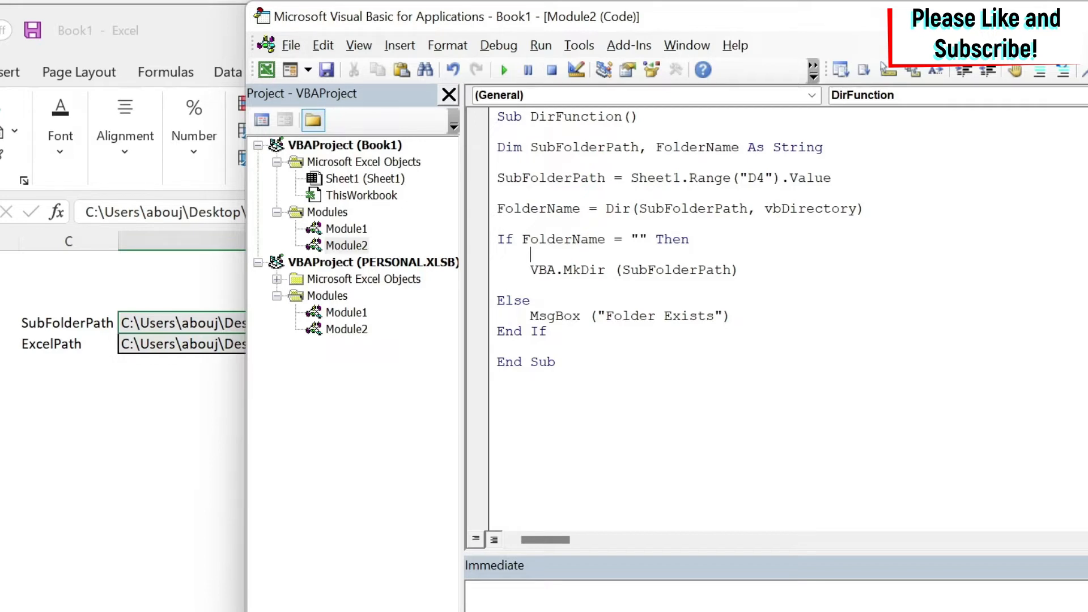
drag(529, 269, 662, 269)
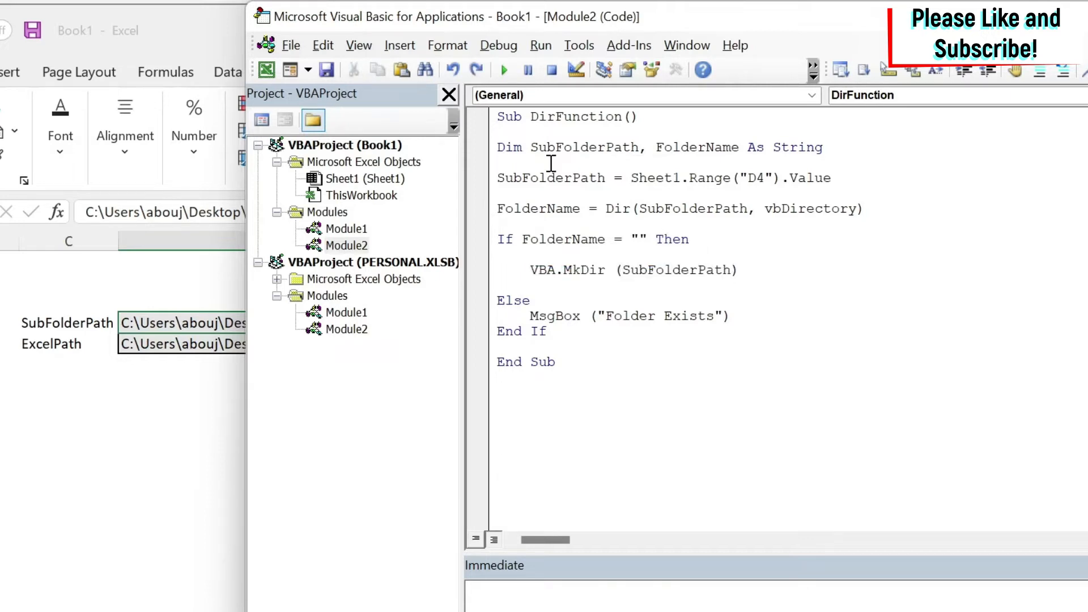
- Declare Answer As VbMsgBoxResult and set it from a "Create?" vbYesNo MsgBox
text(d)
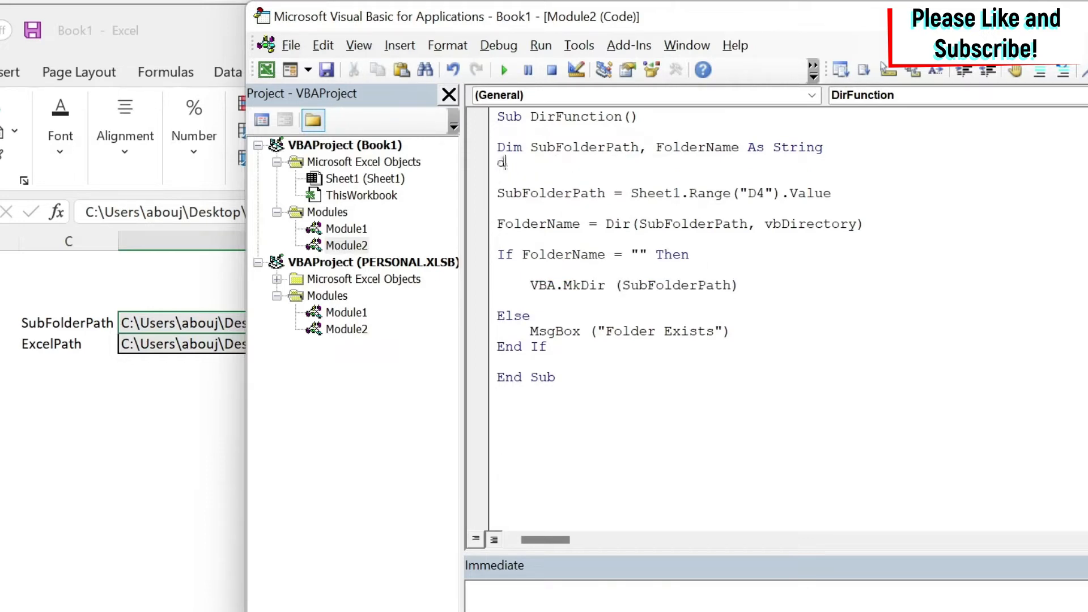
text(im Answer)
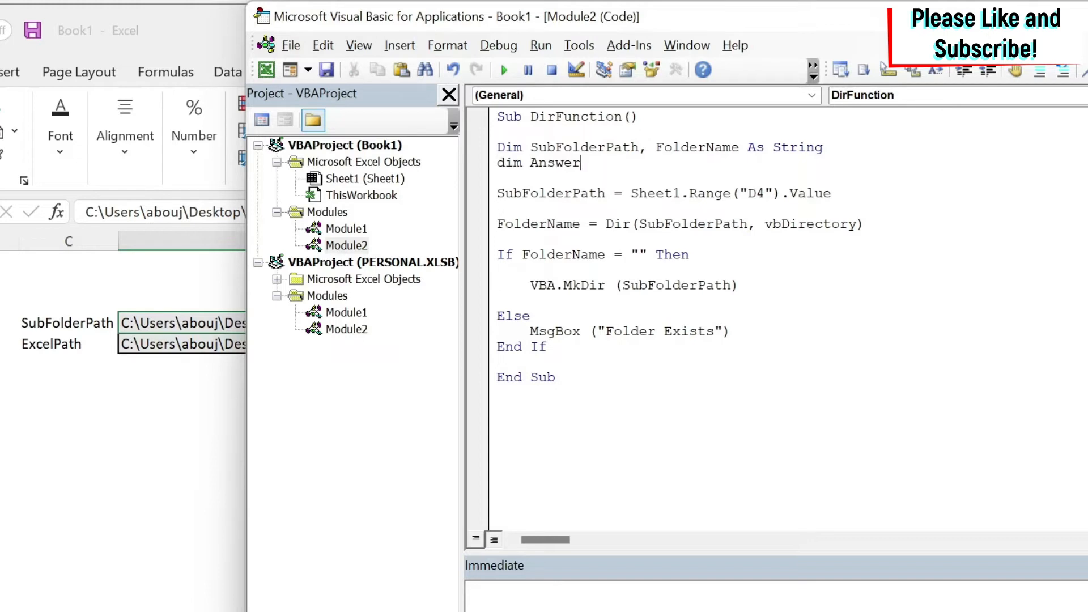
text(as vbm)
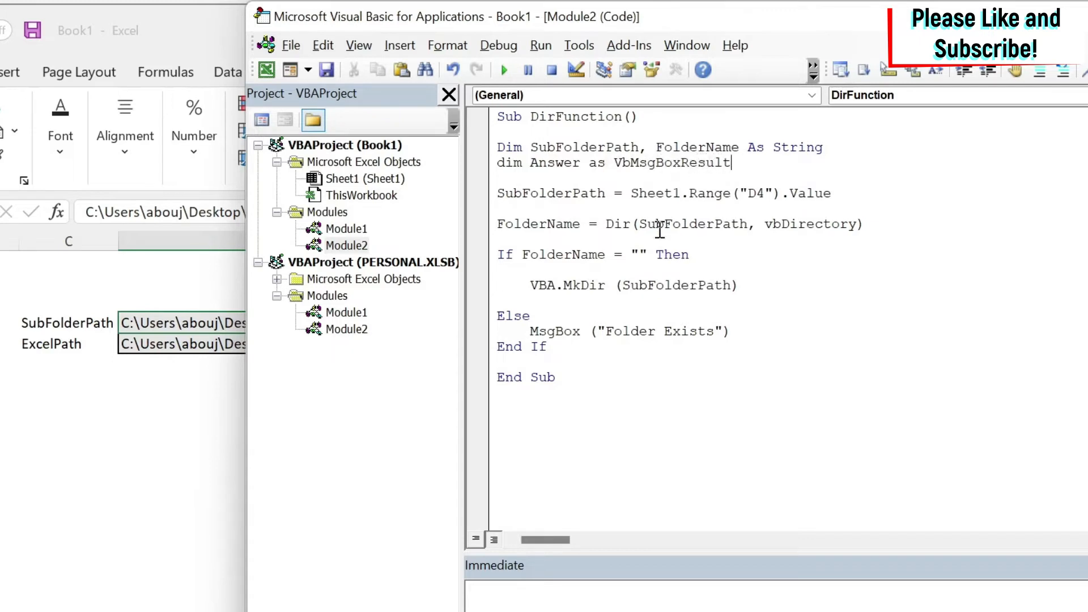
text(Answer =)
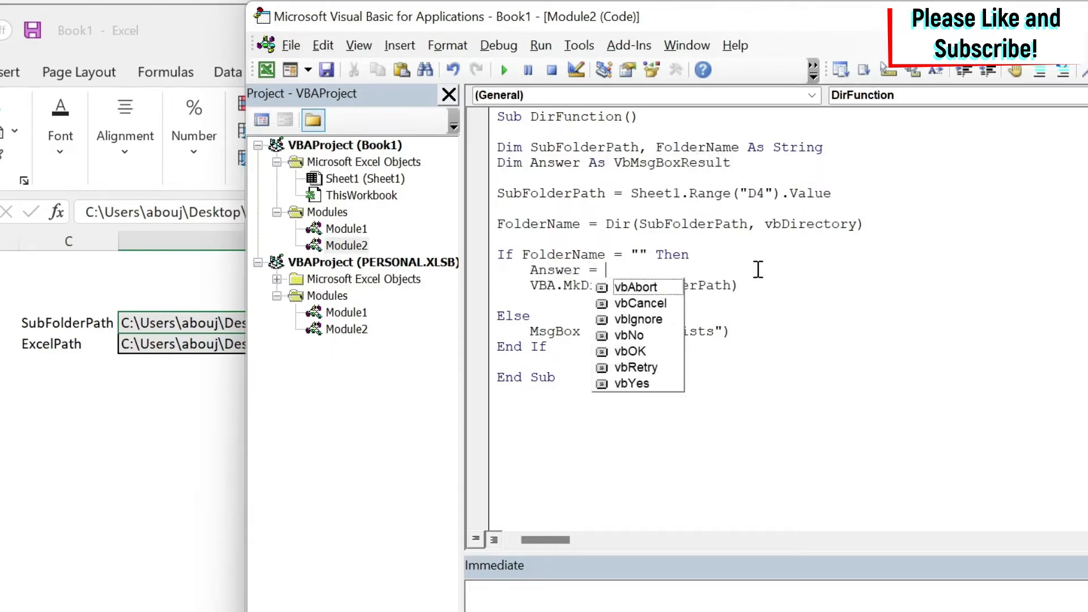
text(msgbox()
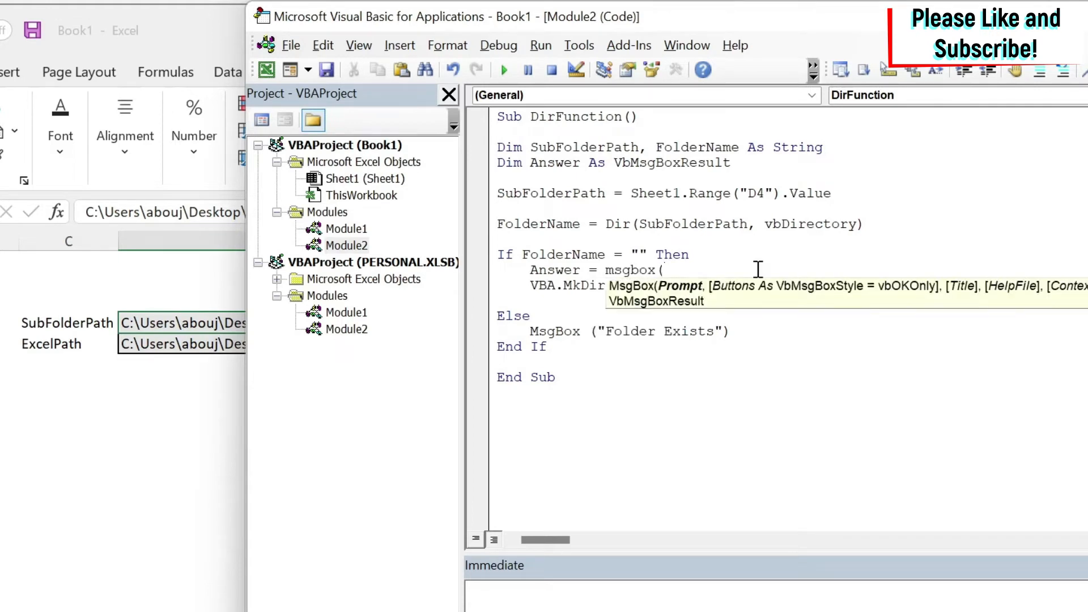
text(")
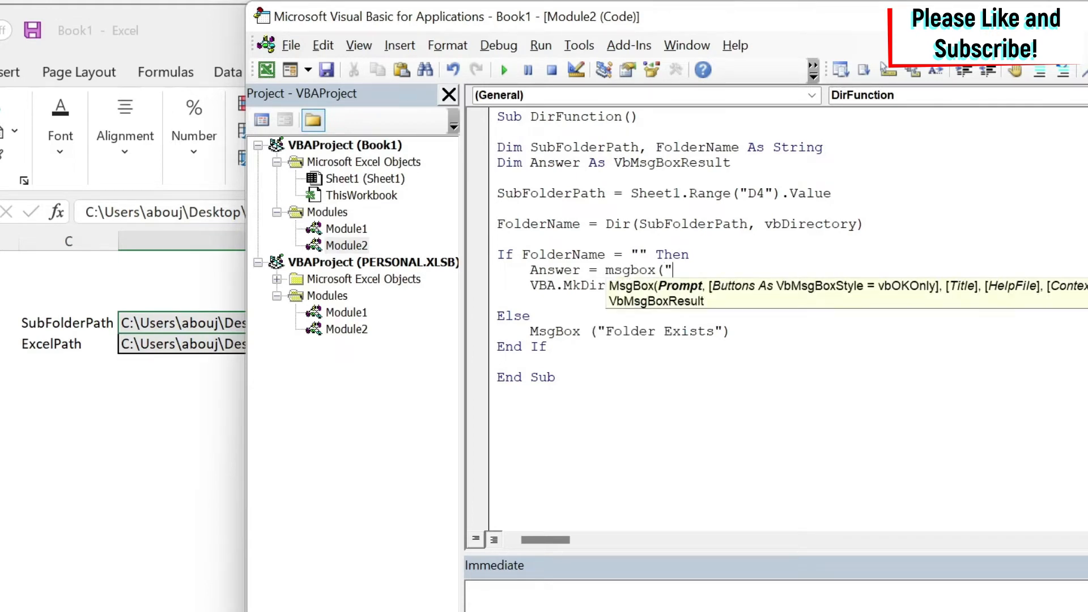
text(Create)
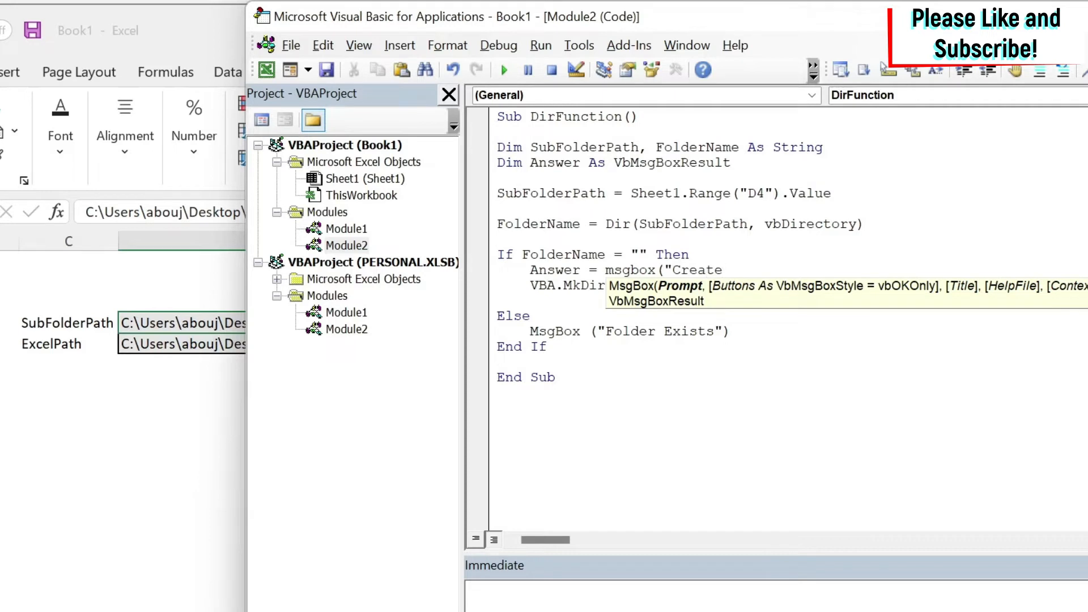
text(?",)
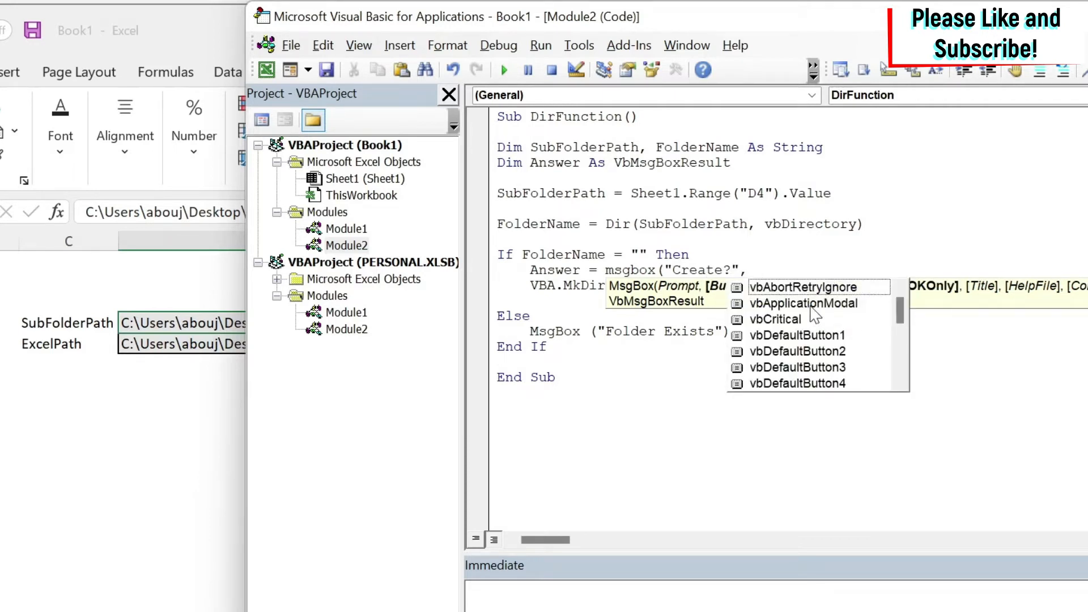
text(,vbYesNo)
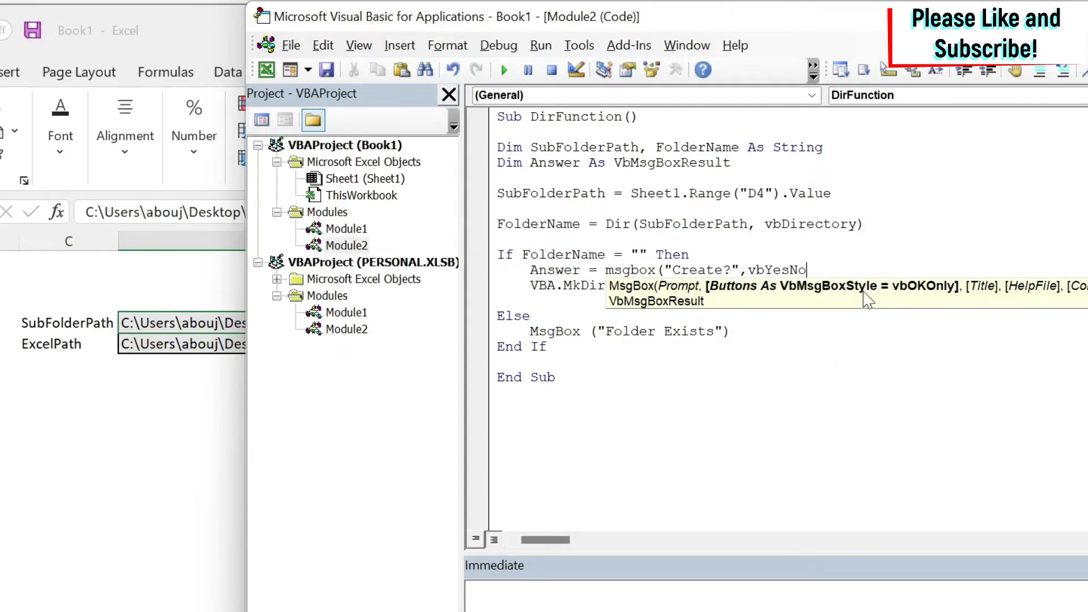
text((SubFolderPath))
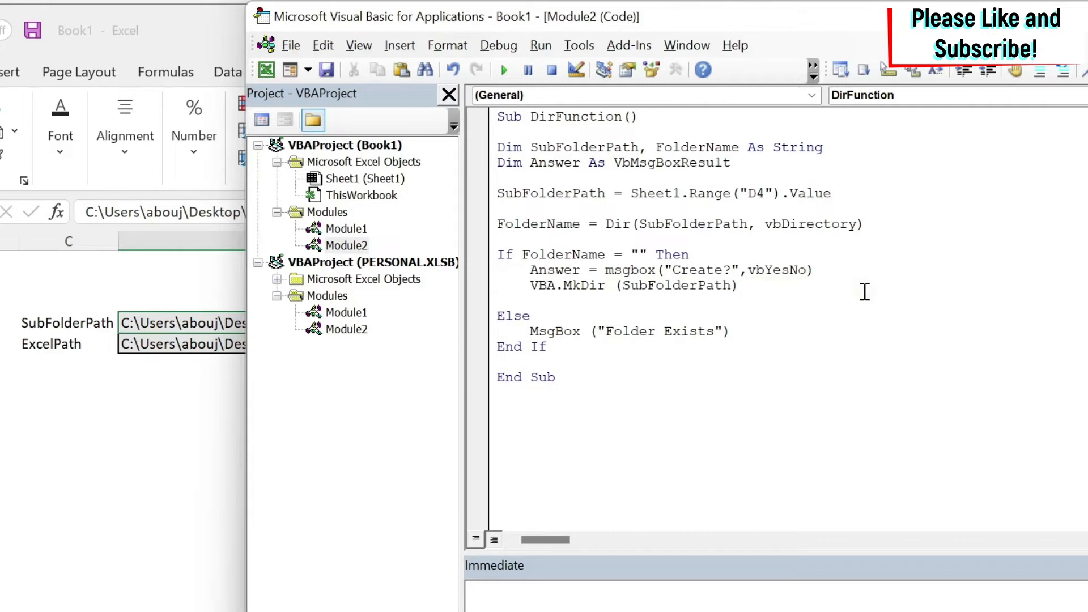
key(Enter)
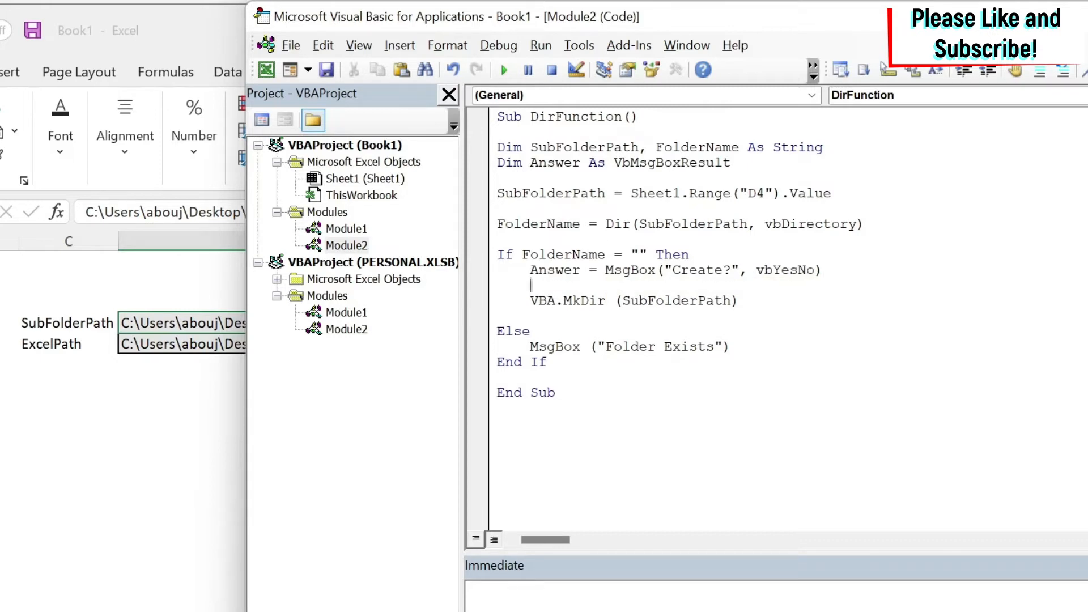
- Add If Answer = vbYes with Else, moving the MkDir line into the vbYes branch
text(if a)
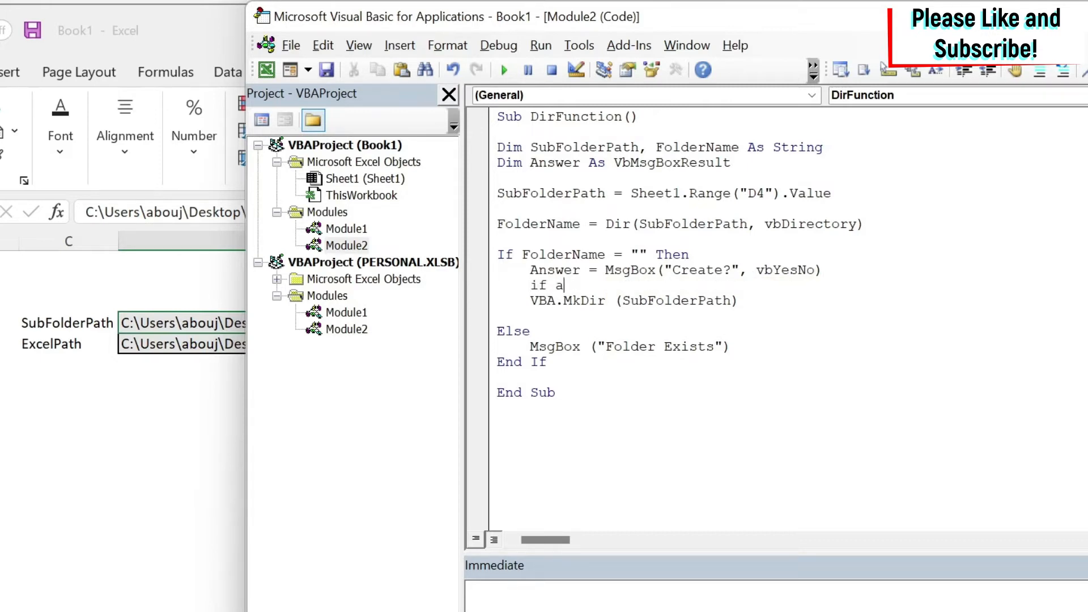
text(nswer =)
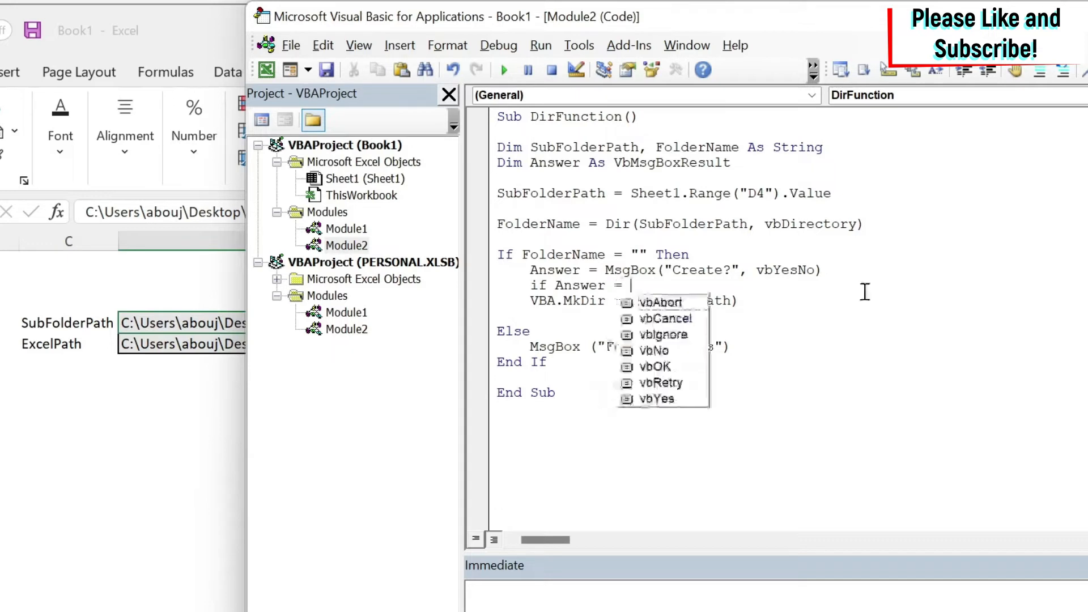
text(vbYes Then)
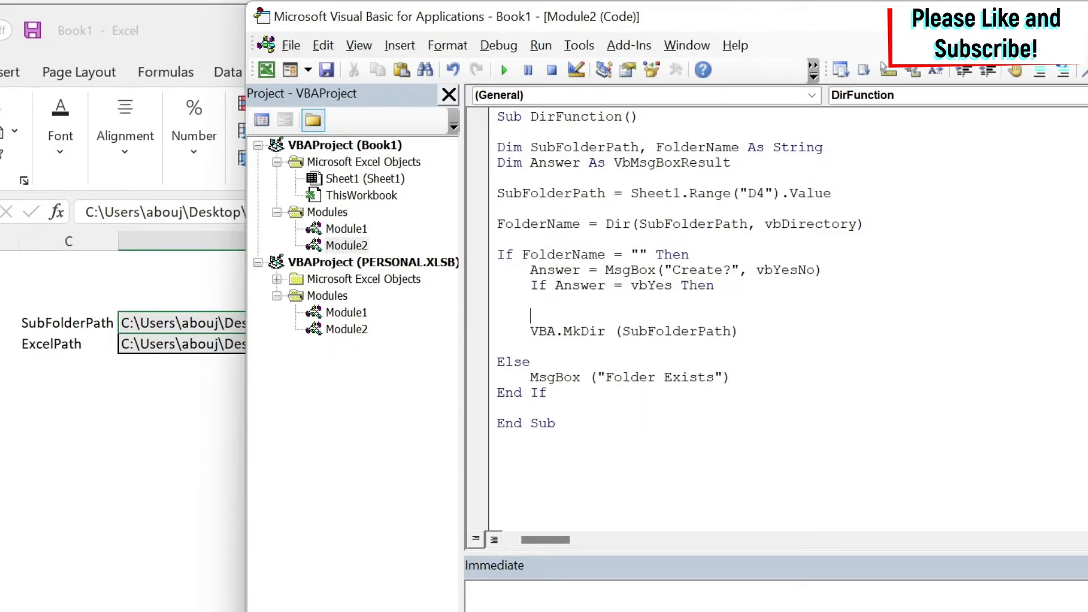
text(Else)
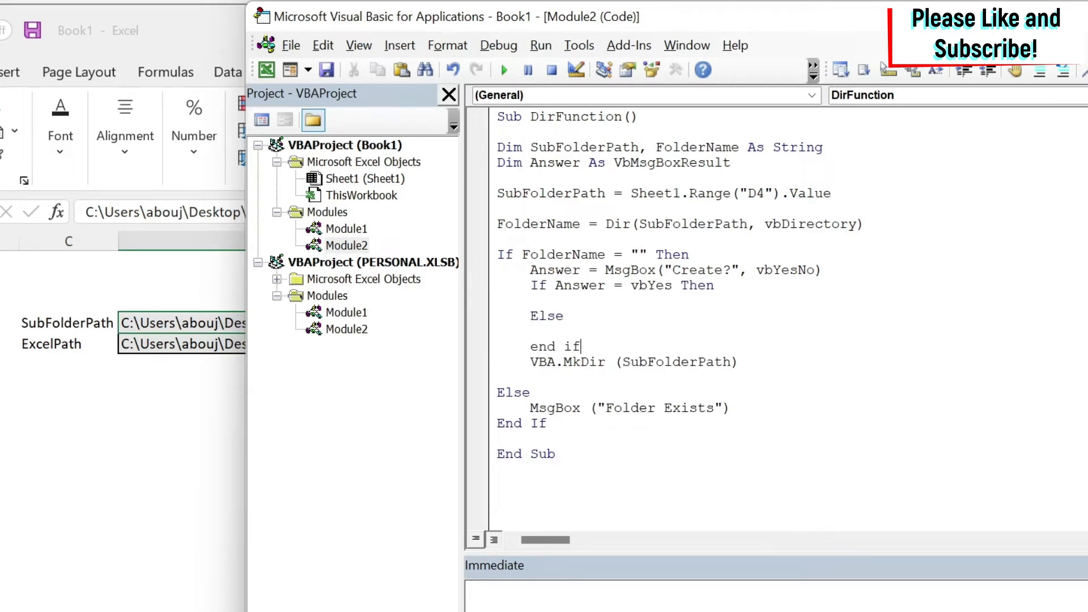
drag(528, 361, 739, 361)
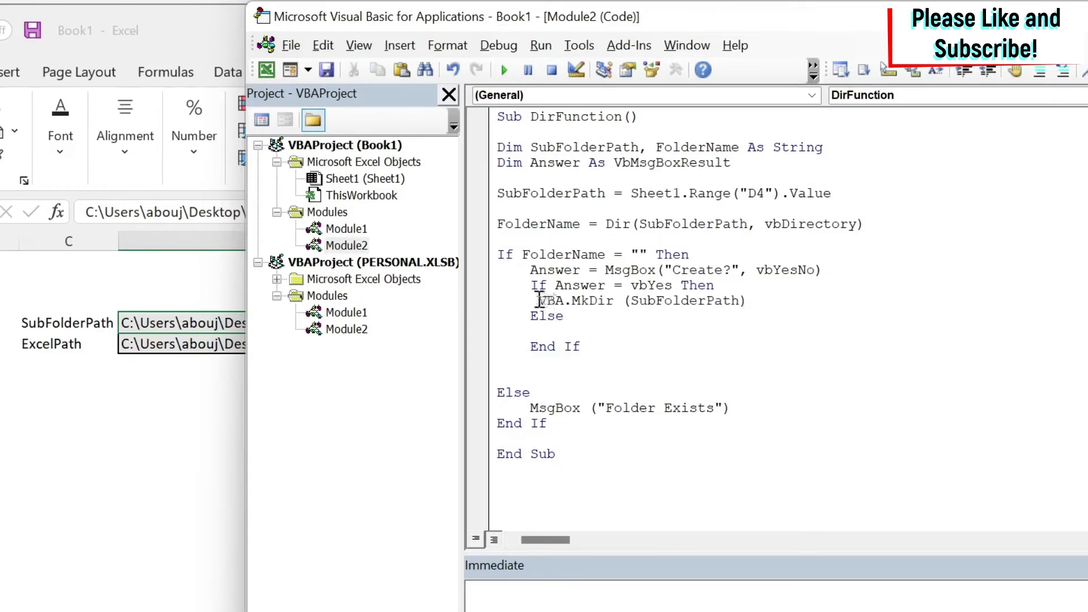
key(Enter)
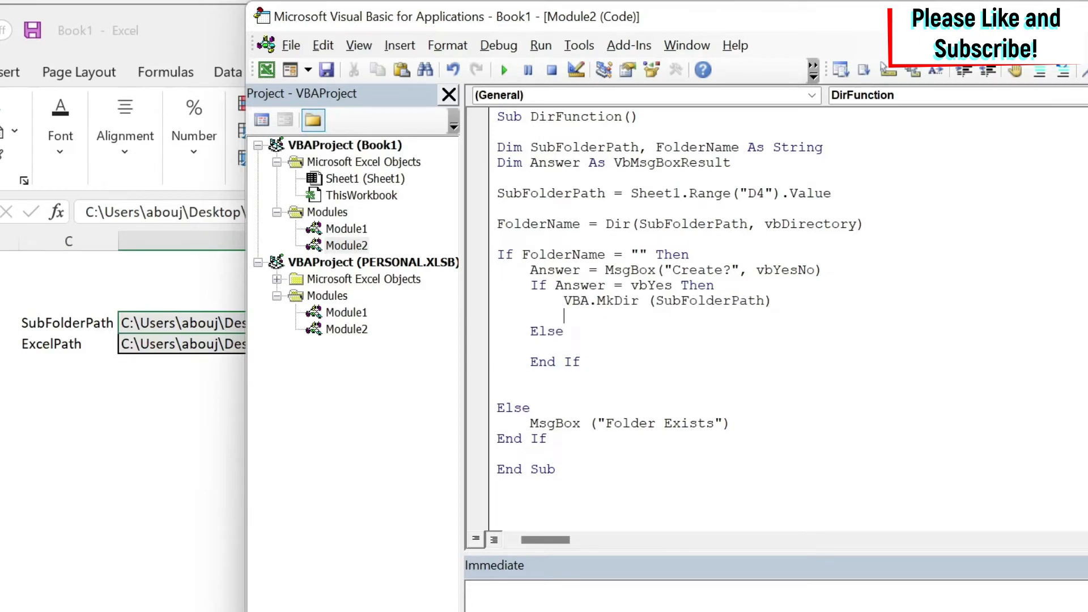
- Add MsgBox "Folder Created" after MkDir and "Folder Not Created" in the Else branch
text(msgbo)
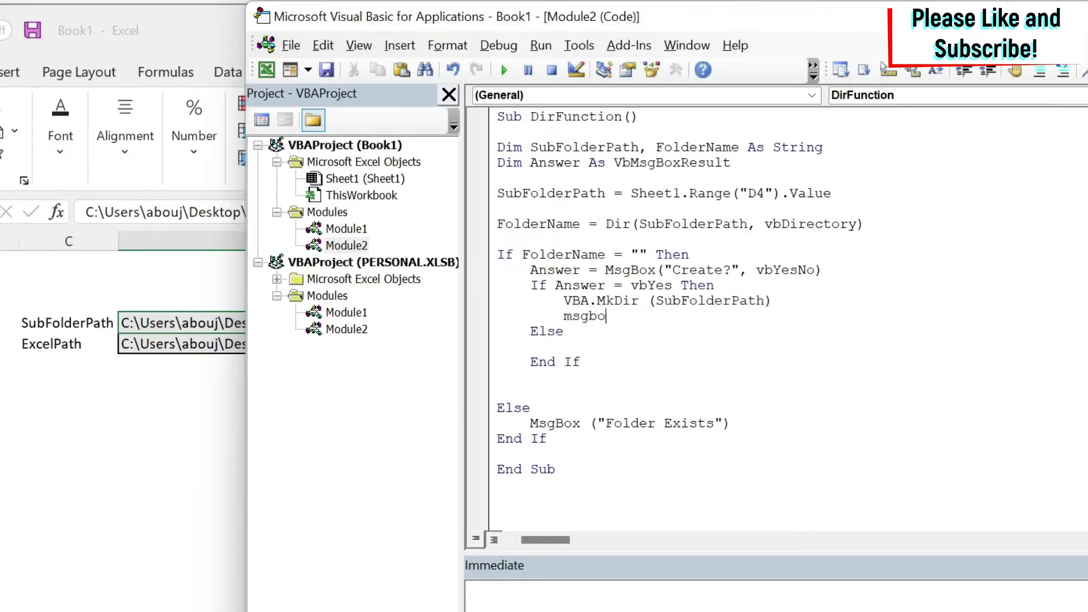
text(("Fo)
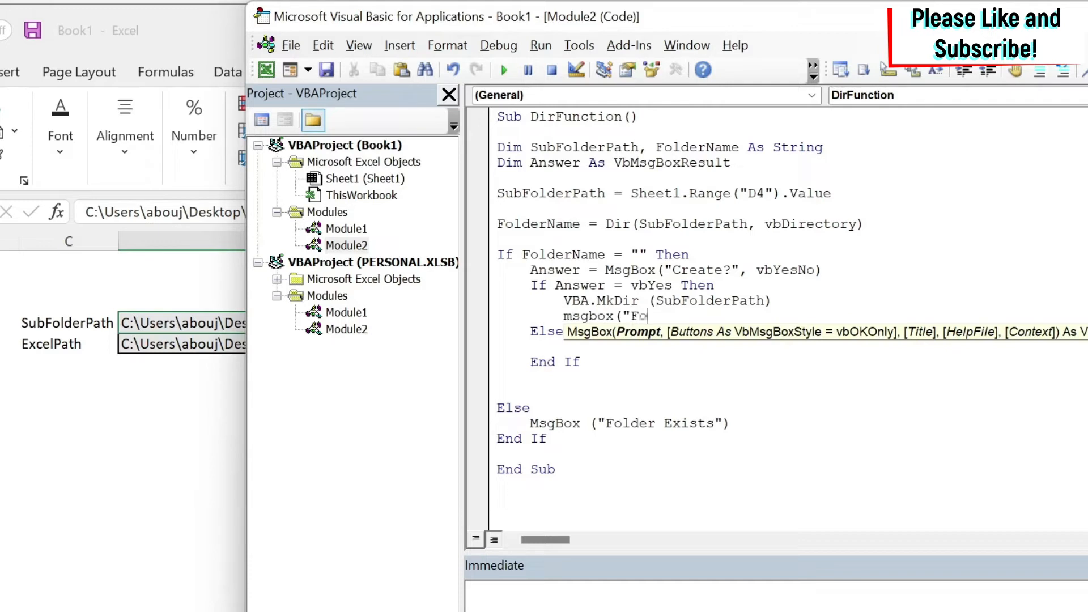
text(older Created)
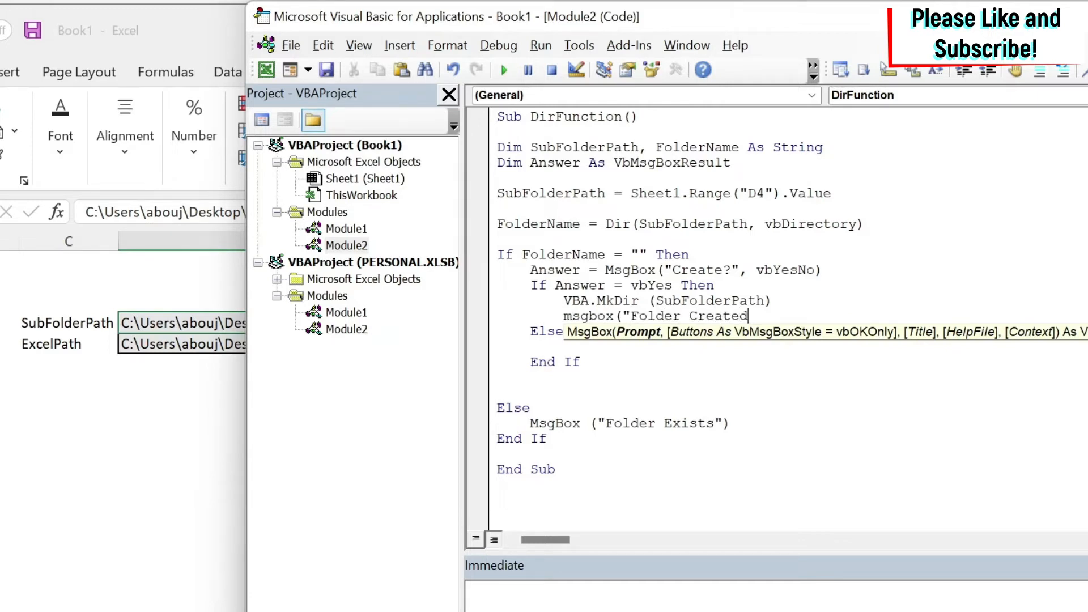
text())
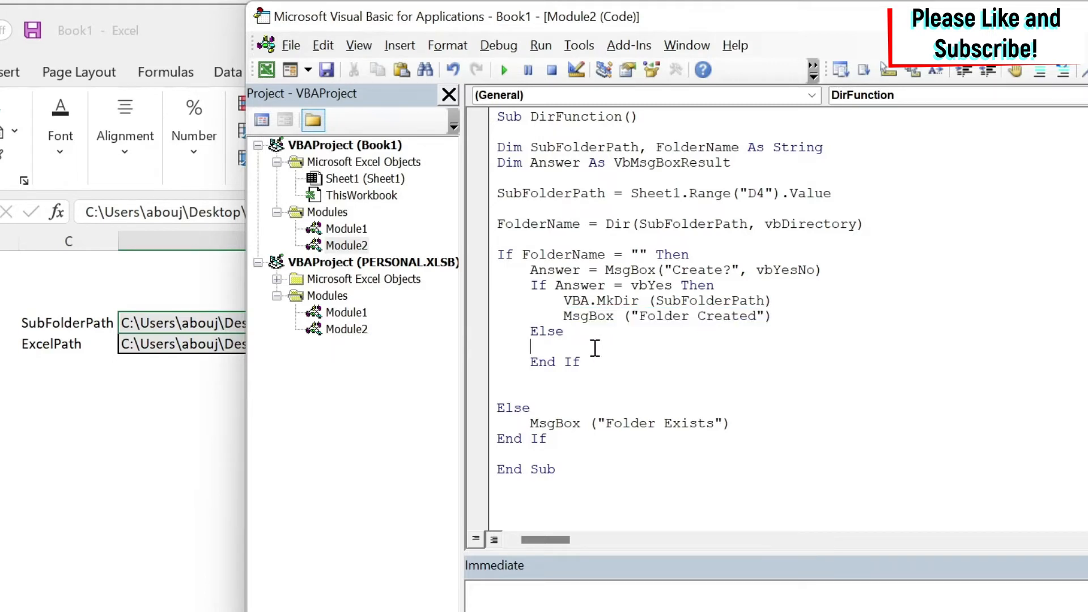
text(msgbox("Folder Created"))
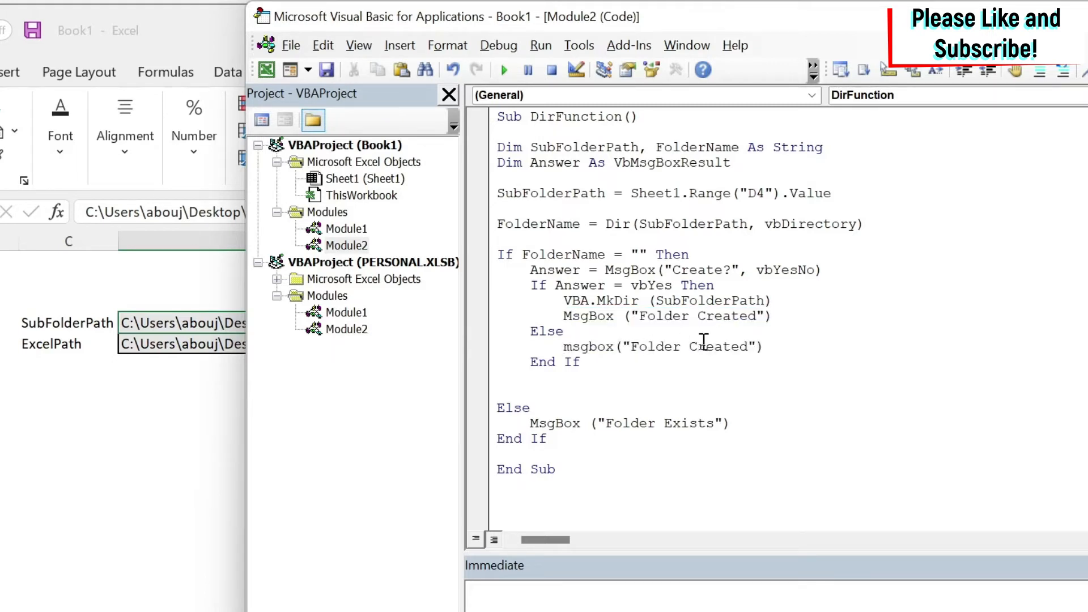
text(Not)
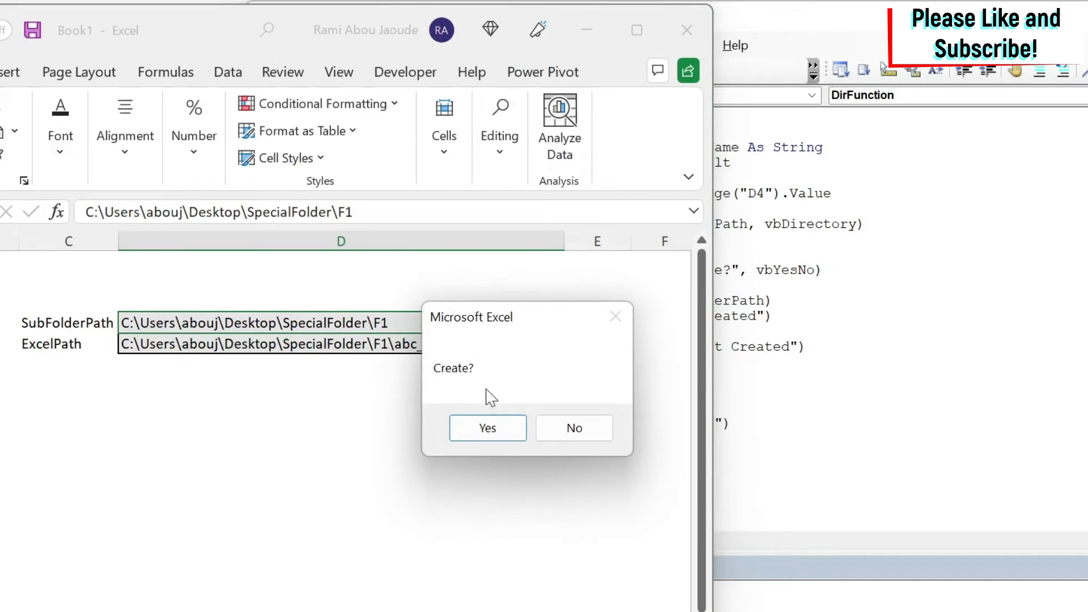
mouse_move(468, 370)
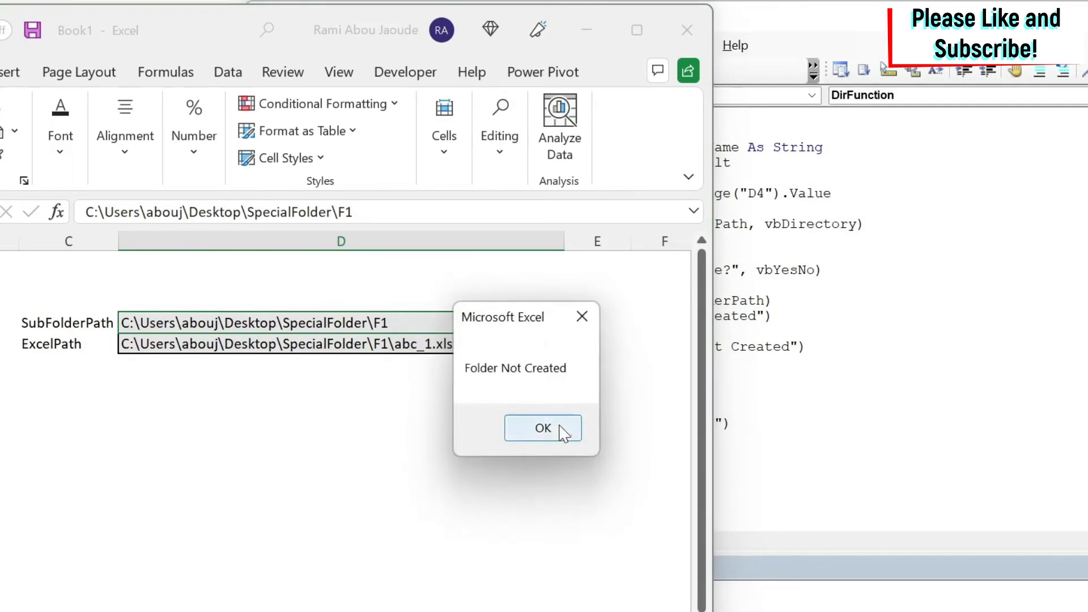
- Run DirFunction: dismiss Folder Not Created, accept creating F1, rerun and confirm Folder Exists
click(542, 427)
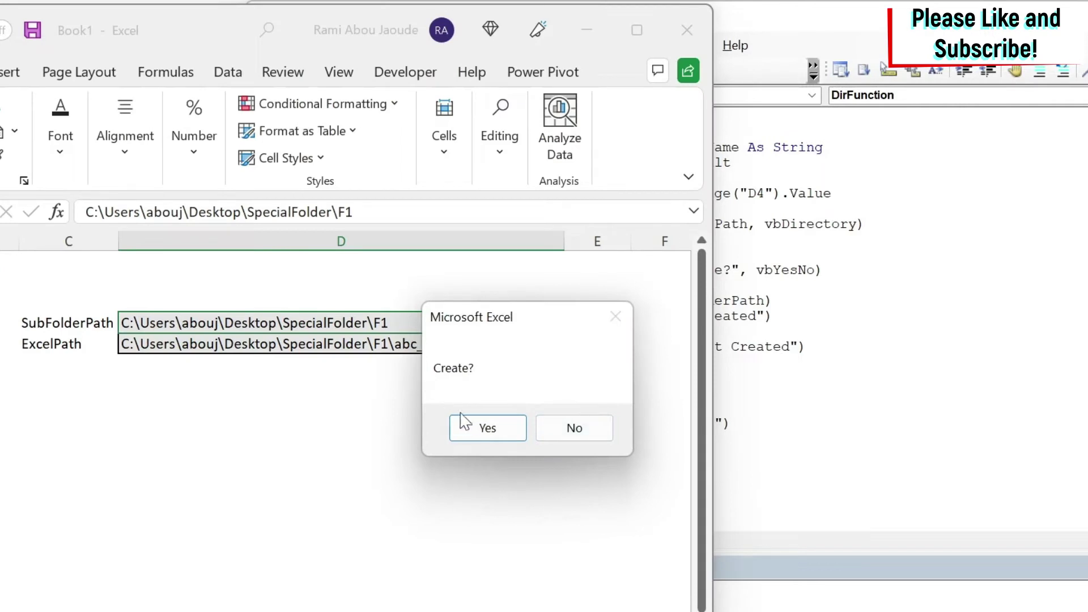
click(487, 427)
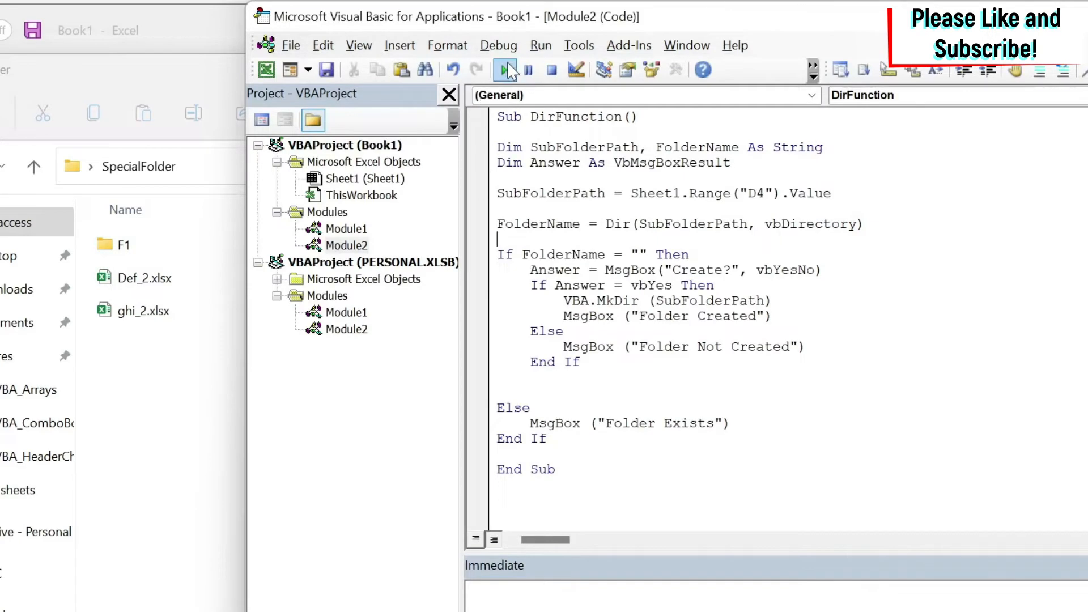
click(502, 68)
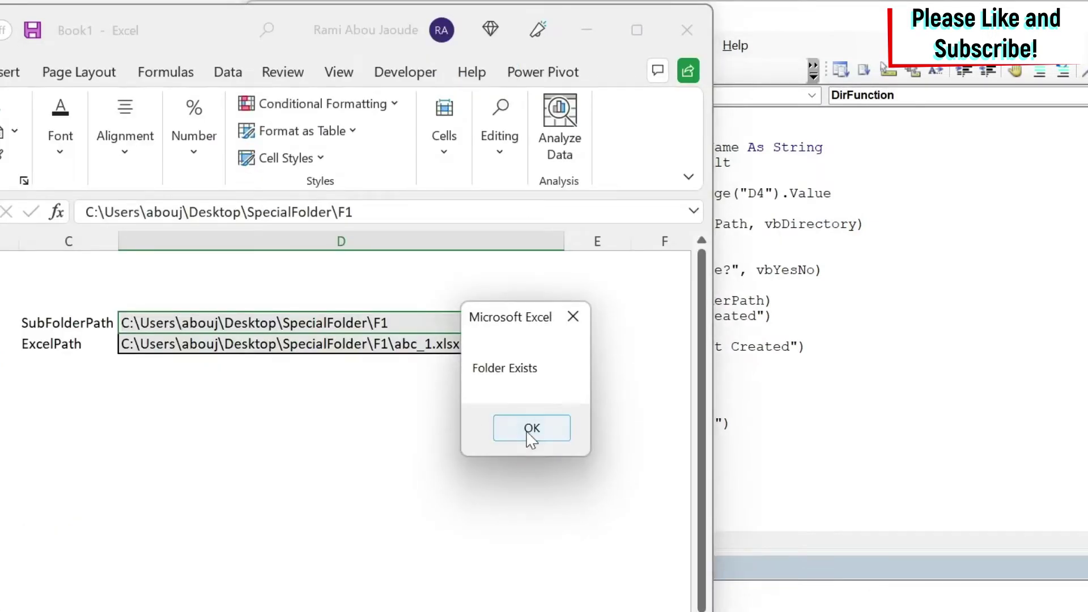
click(531, 428)
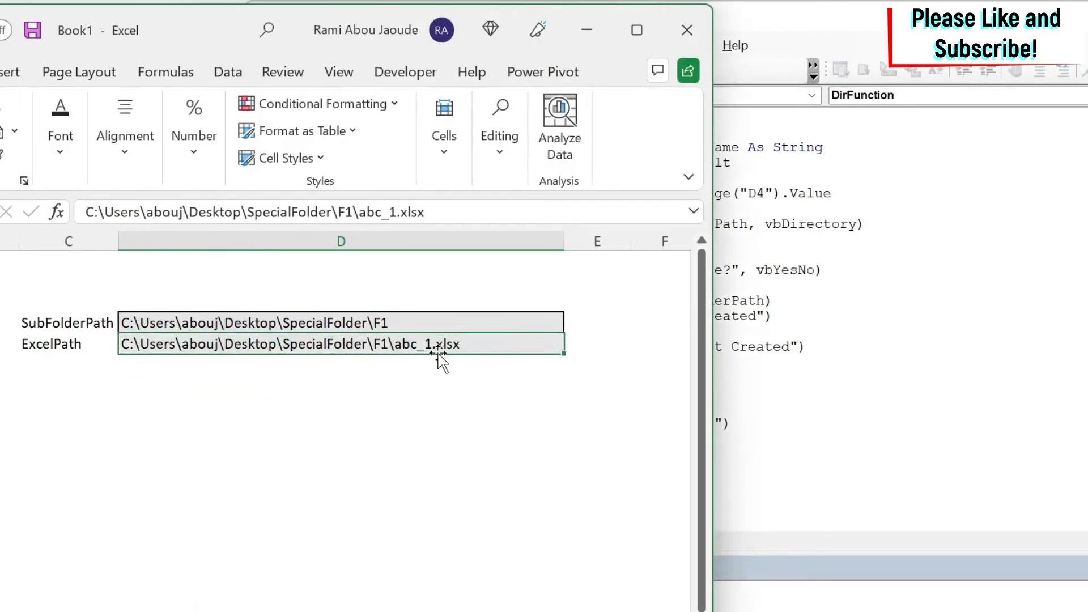
mouse_move(455, 346)
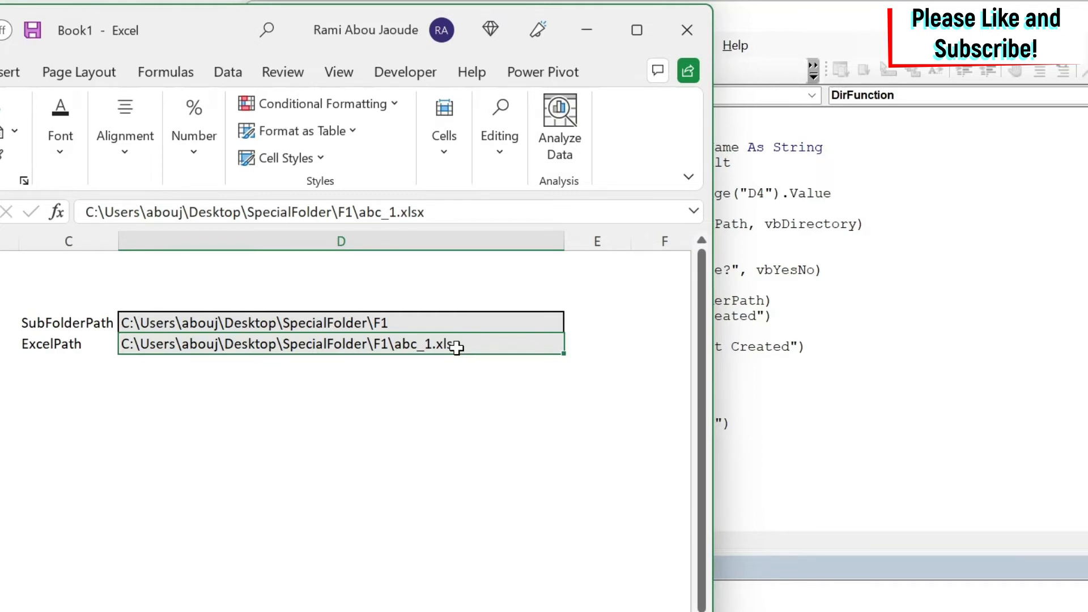
mouse_move(941, 323)
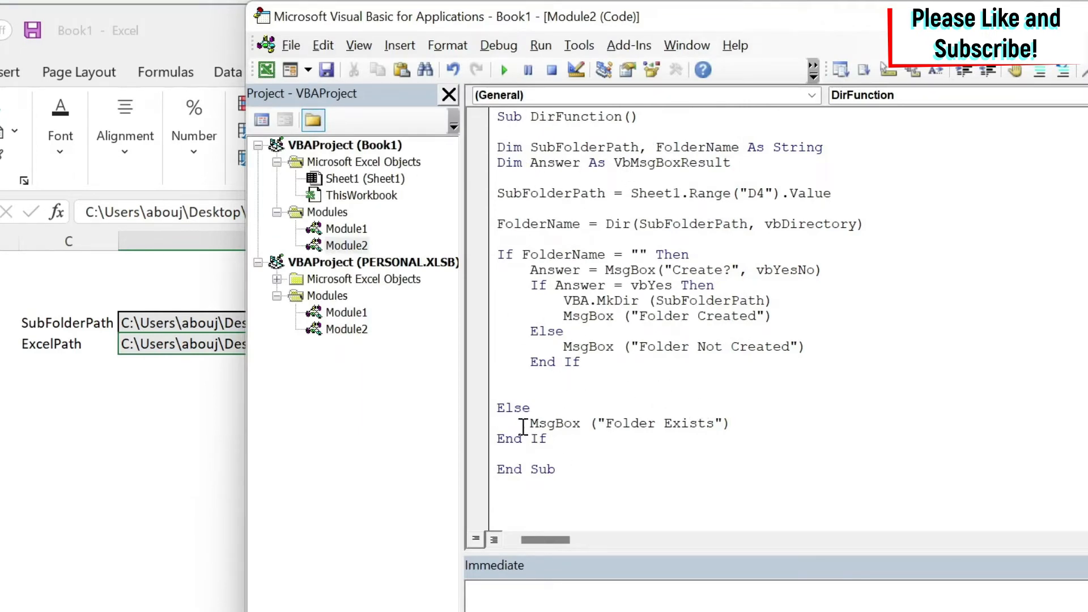
mouse_move(950, 430)
text(Dim ExcelPath, FolderName As String)
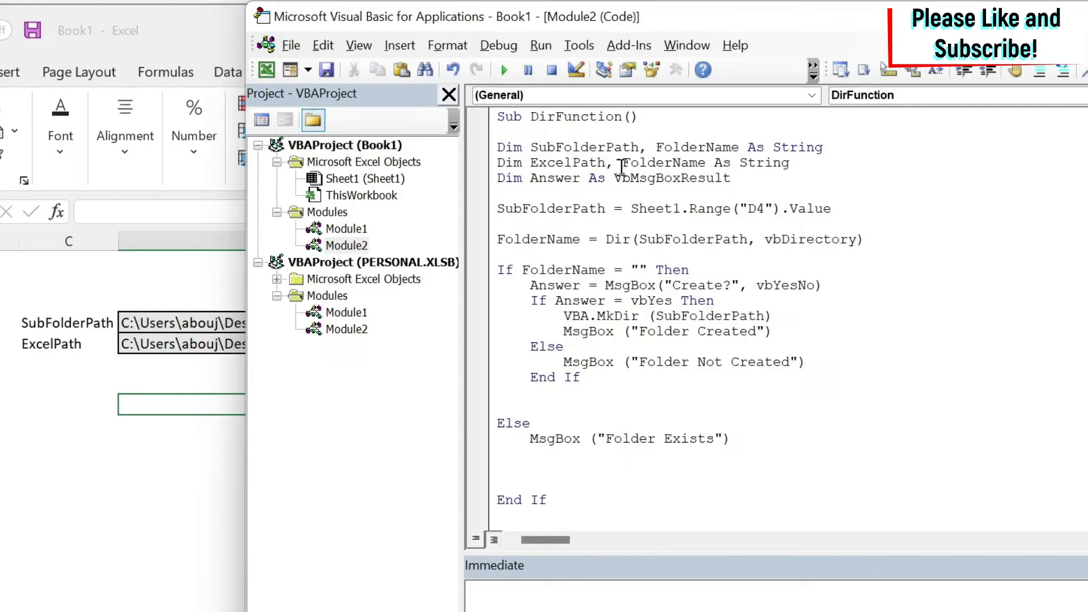
- Declare ExcelPath and ExcelName, and assign ExcelPath from Sheet1.Range("D5").Value
double_click(648, 162)
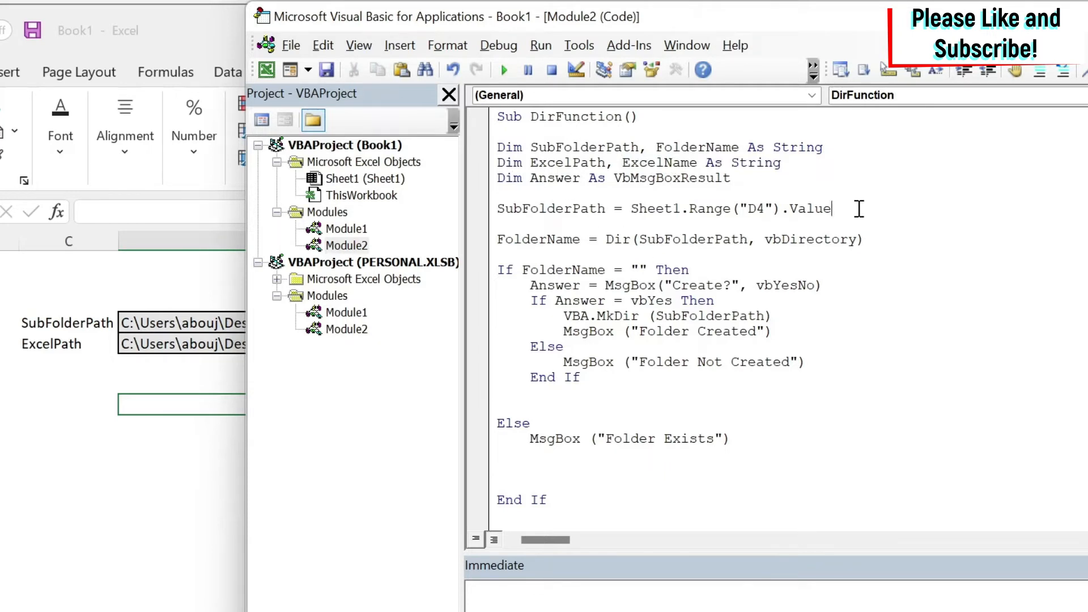
double_click(566, 162)
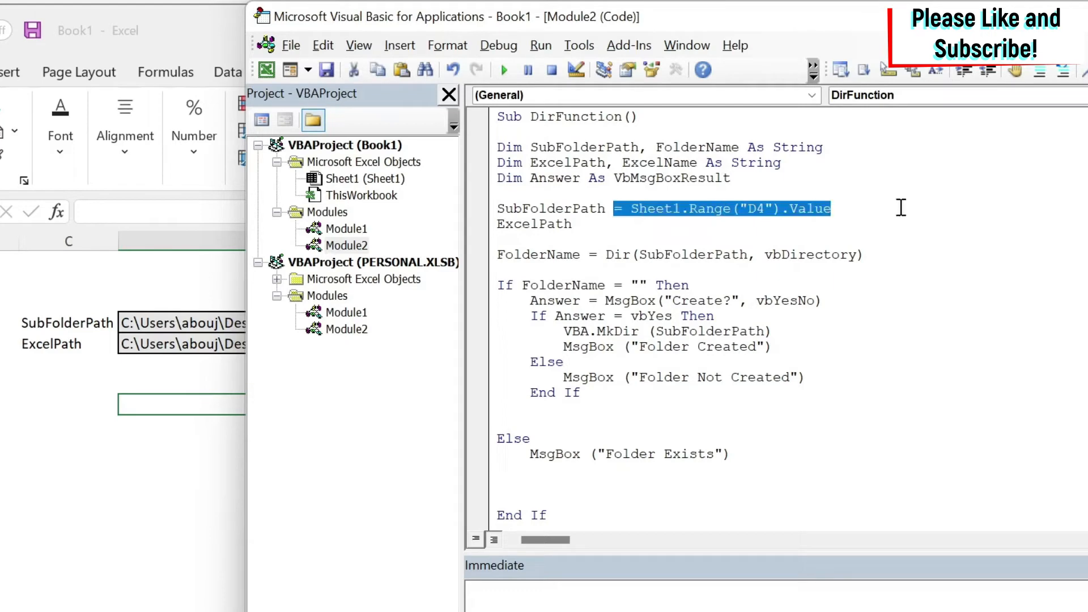
text(= Sheet1.Range("D4").Value)
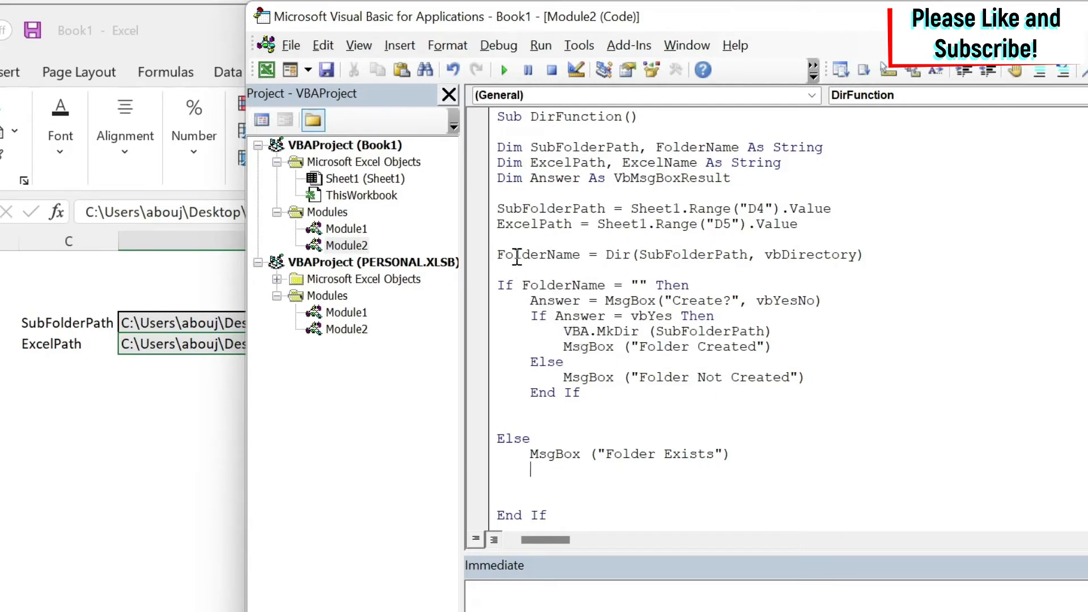
mouse_move(768, 269)
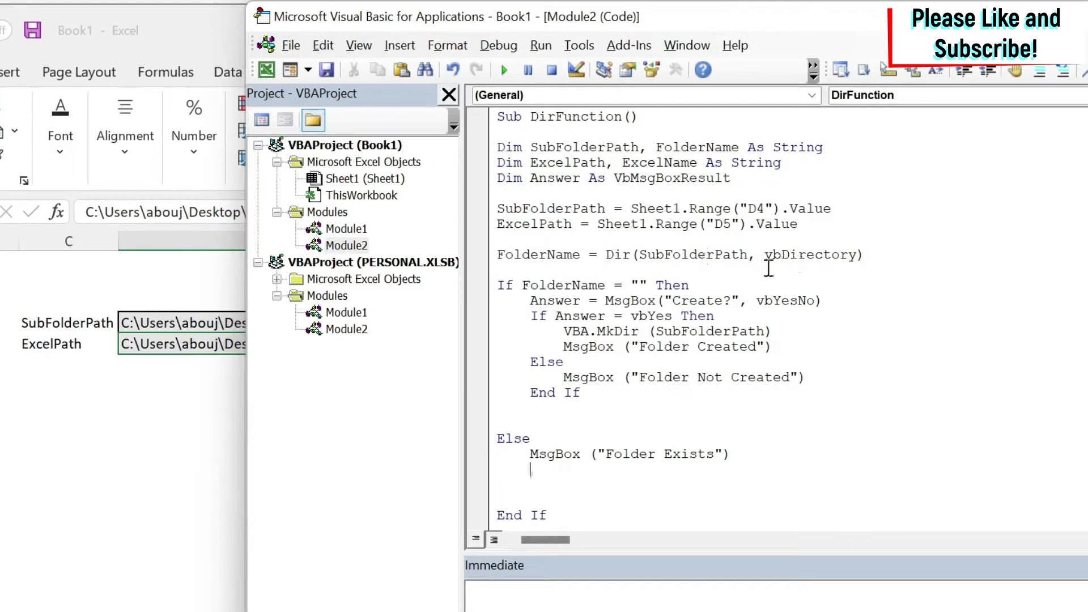
mouse_move(668, 162)
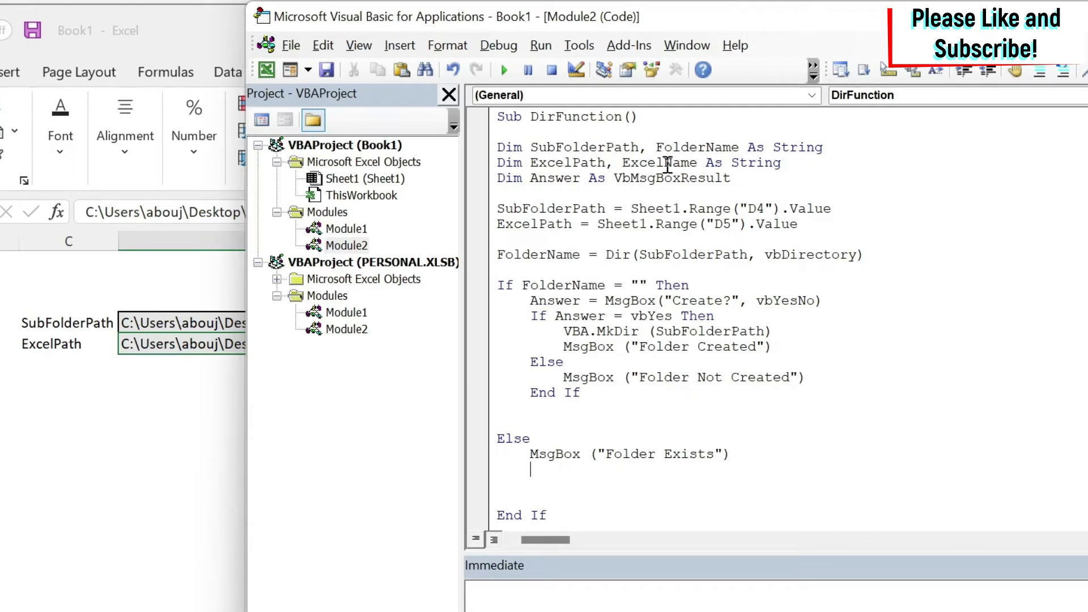
- Set ExcelName = Dir(ExcelPath) under the Folder Exists message
text(ExcelName = di)
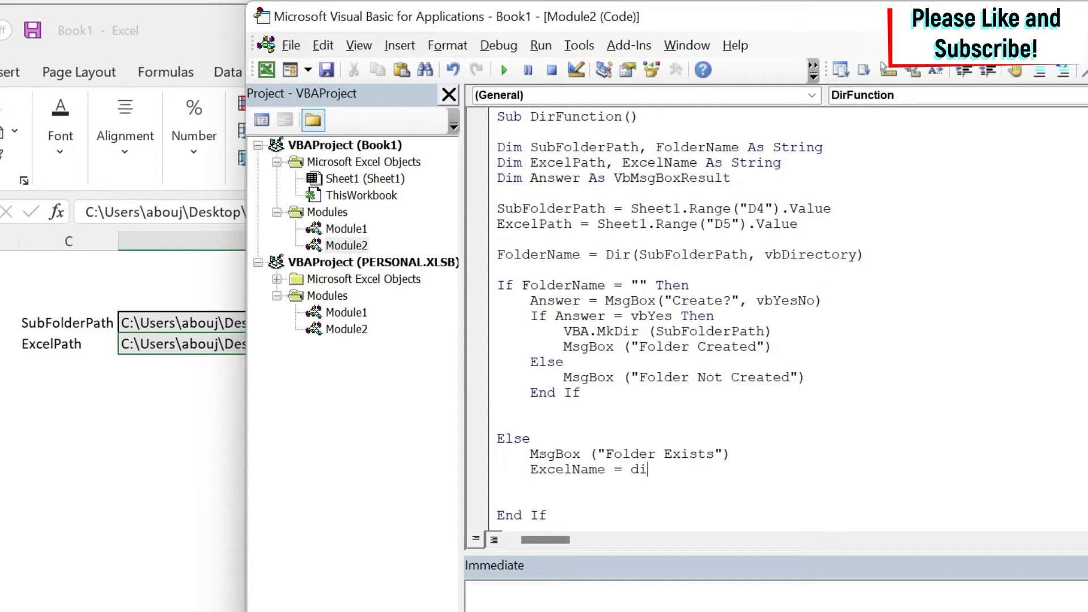
text(r()
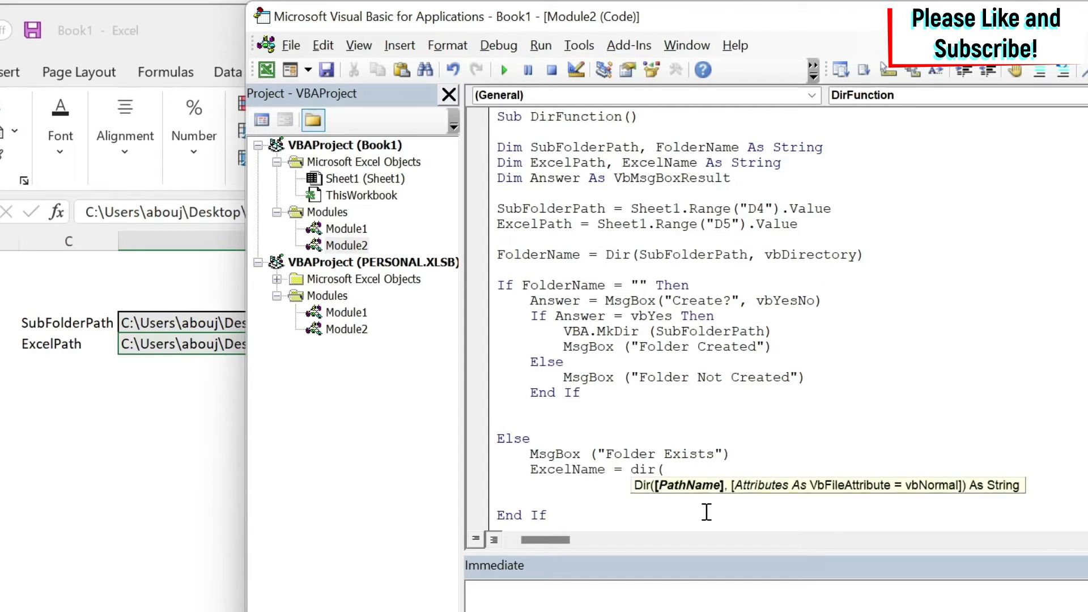
double_click(533, 223)
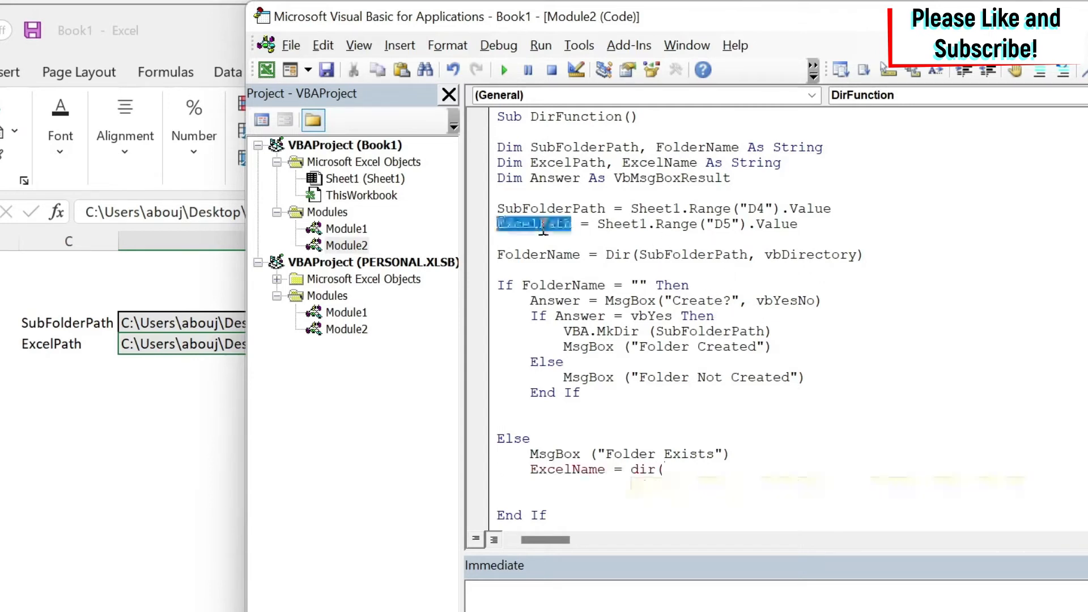
text(ExcelPath)
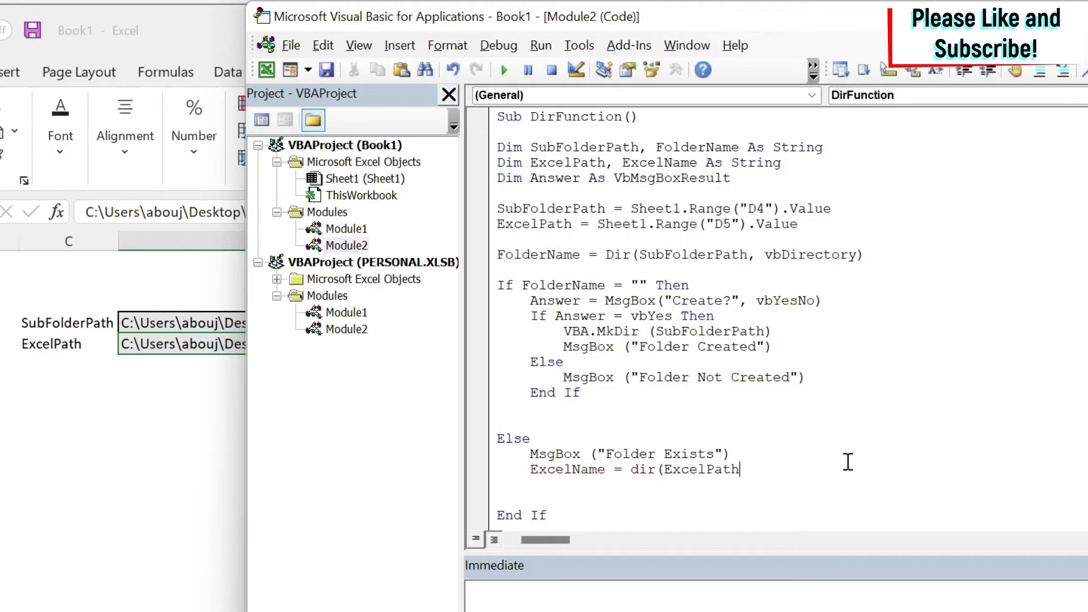
text(,)
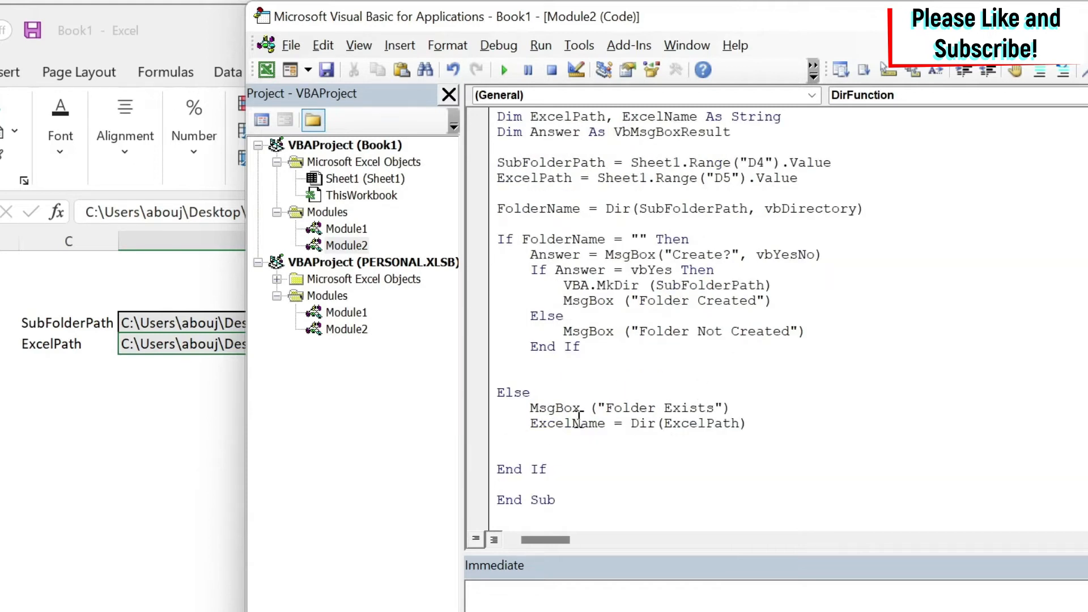
- Start an If ExcelName = "" Then check with an Else branch
text(if Ex)
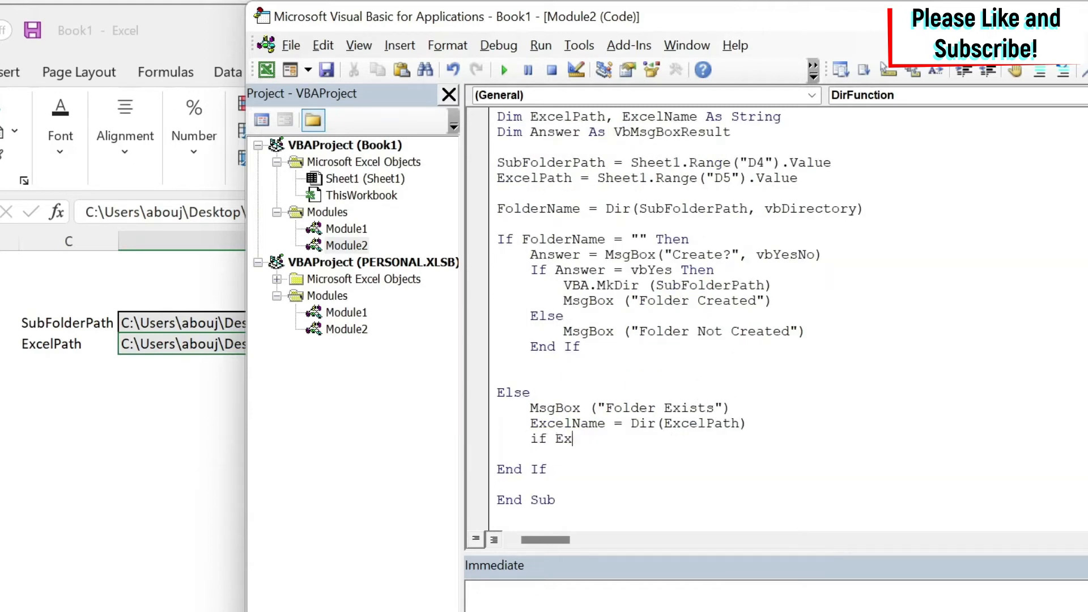
text(celName = "" Then)
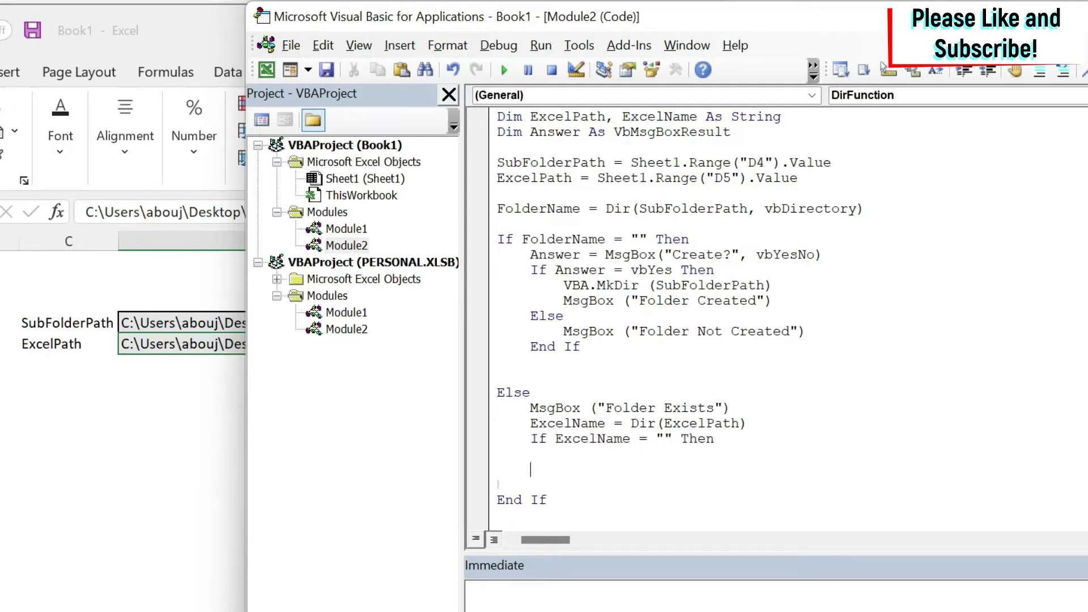
text(Else)
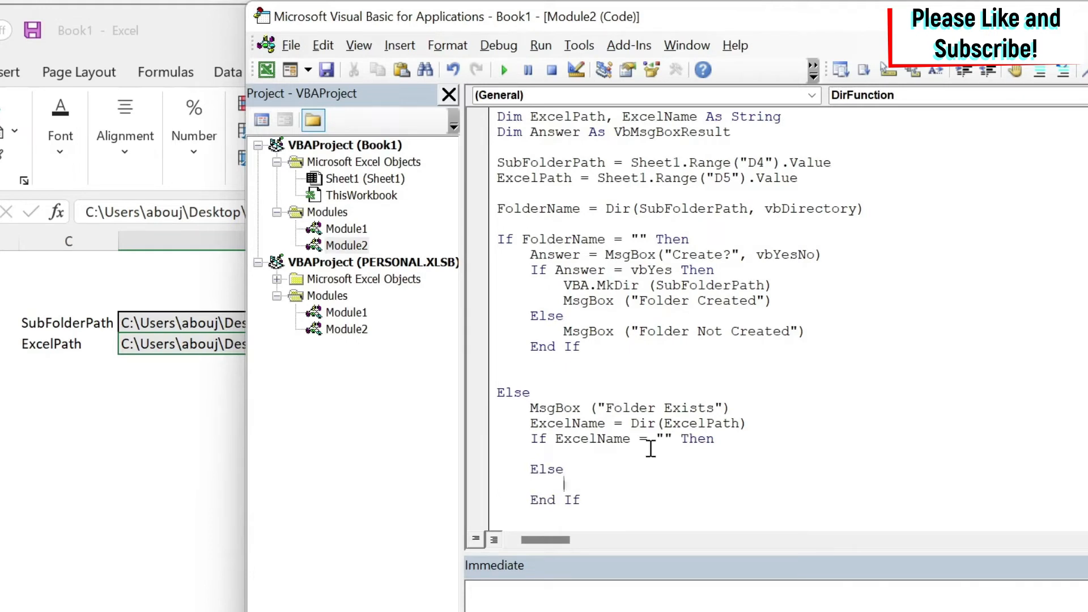
mouse_move(666, 478)
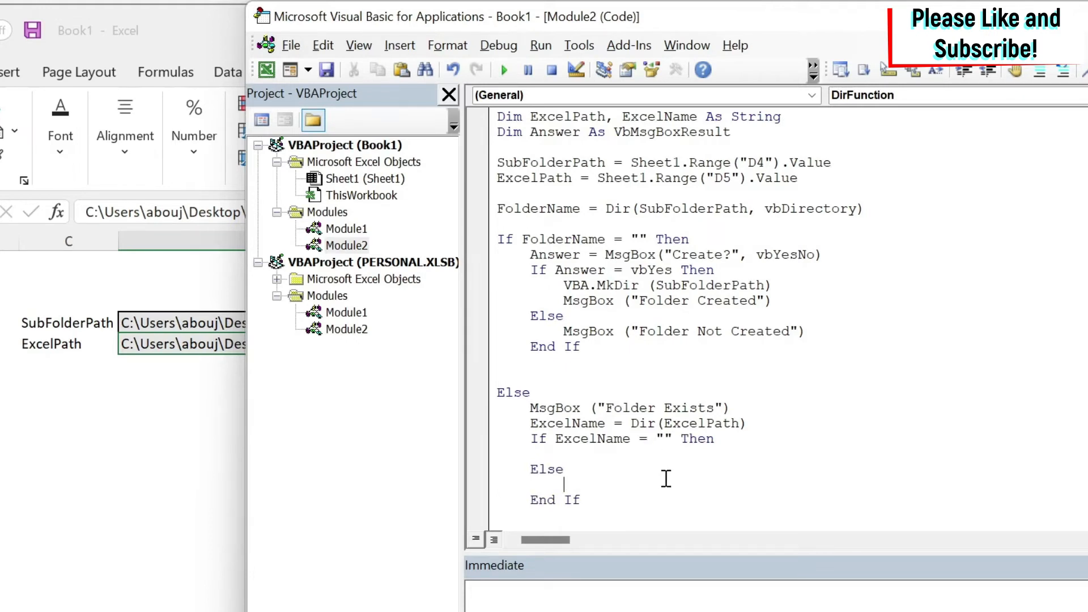
- Add Workbooks.Open ExcelPath for when the workbook exists
text(Workbooks.open)
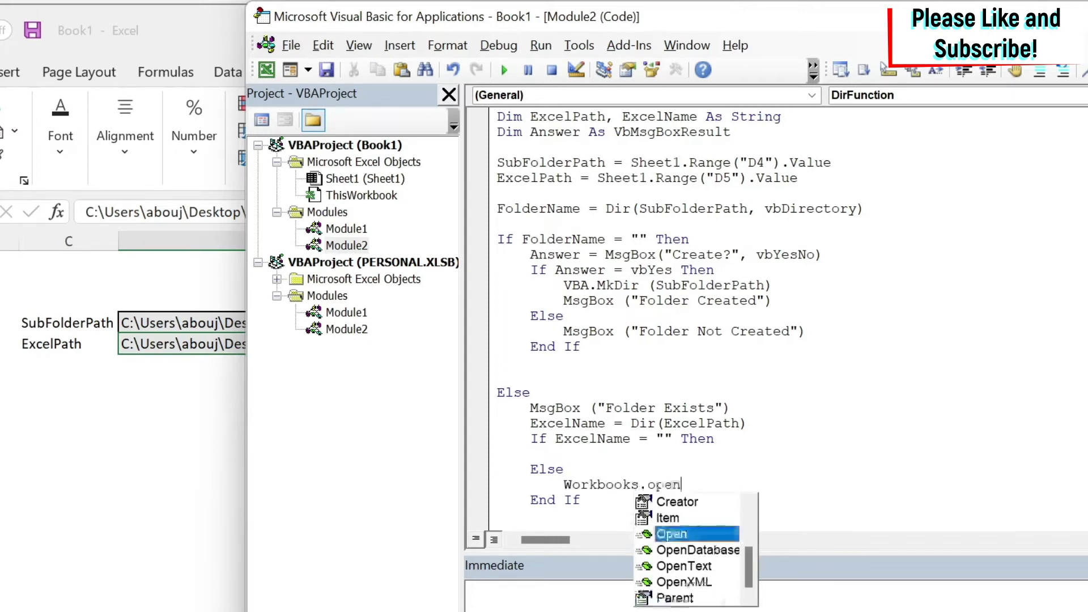
key(Tab)
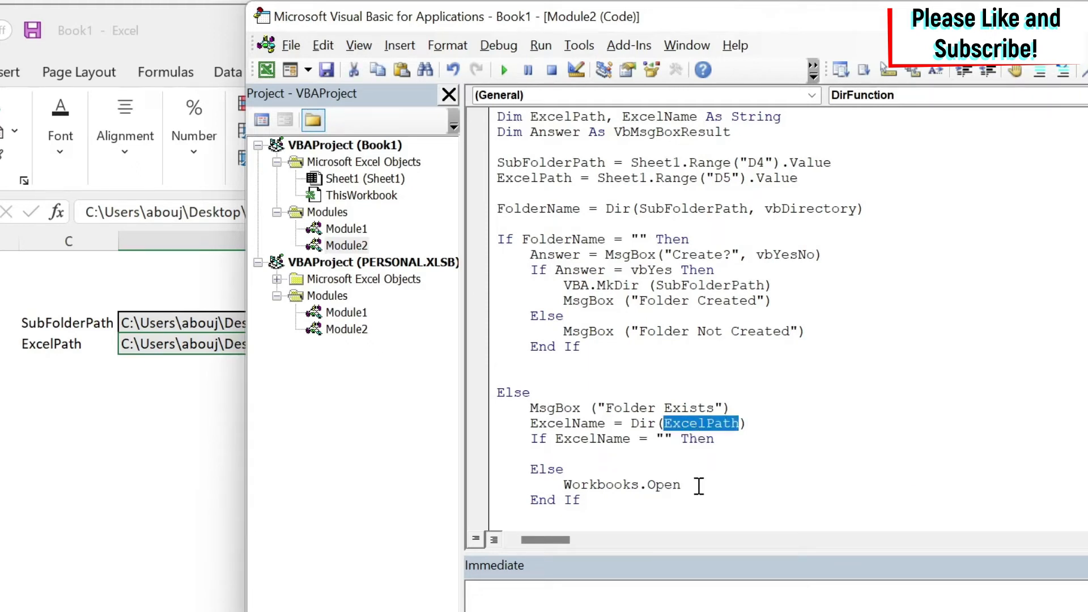
text(ExcelPath)
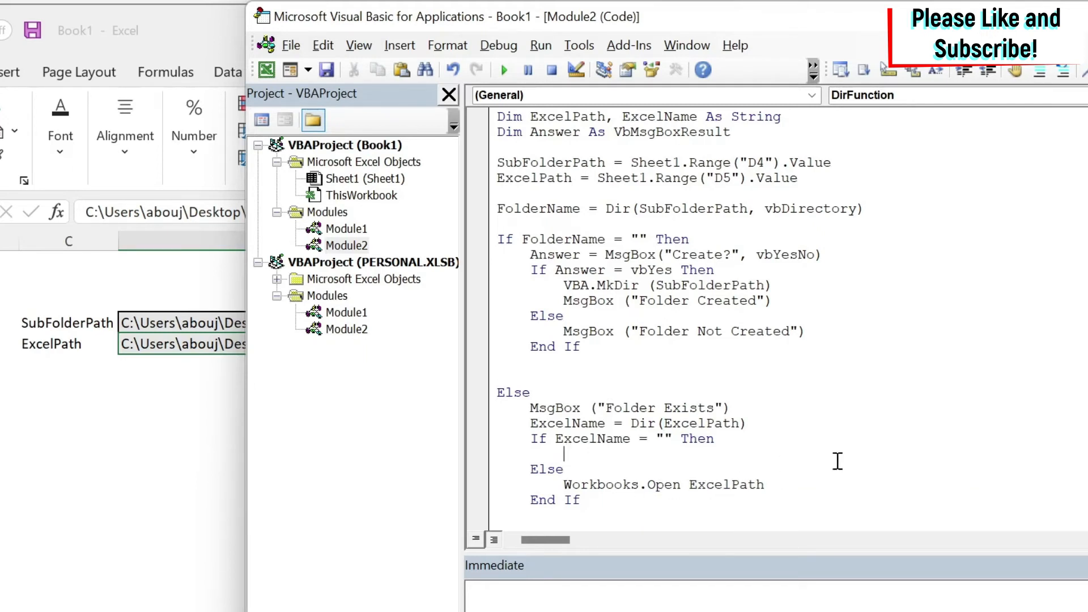
- Add Workbooks.Add, ActiveWorkbook.SaveAs ExcelPath and ActiveWorkbook.Close for the missing case
text(work)
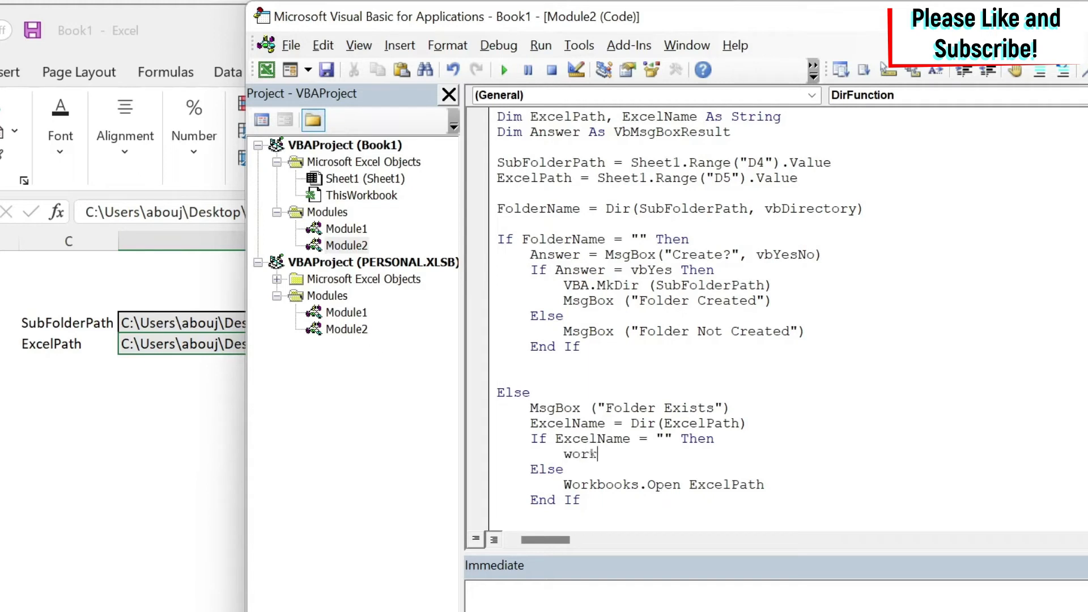
text(workbooks.)
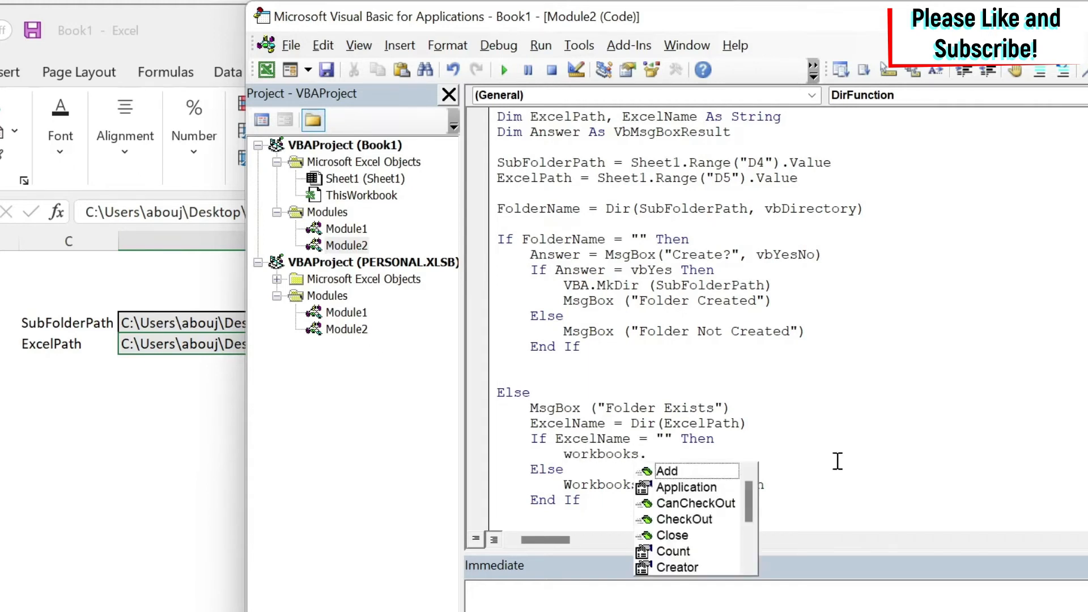
text(.ad)
text(active)
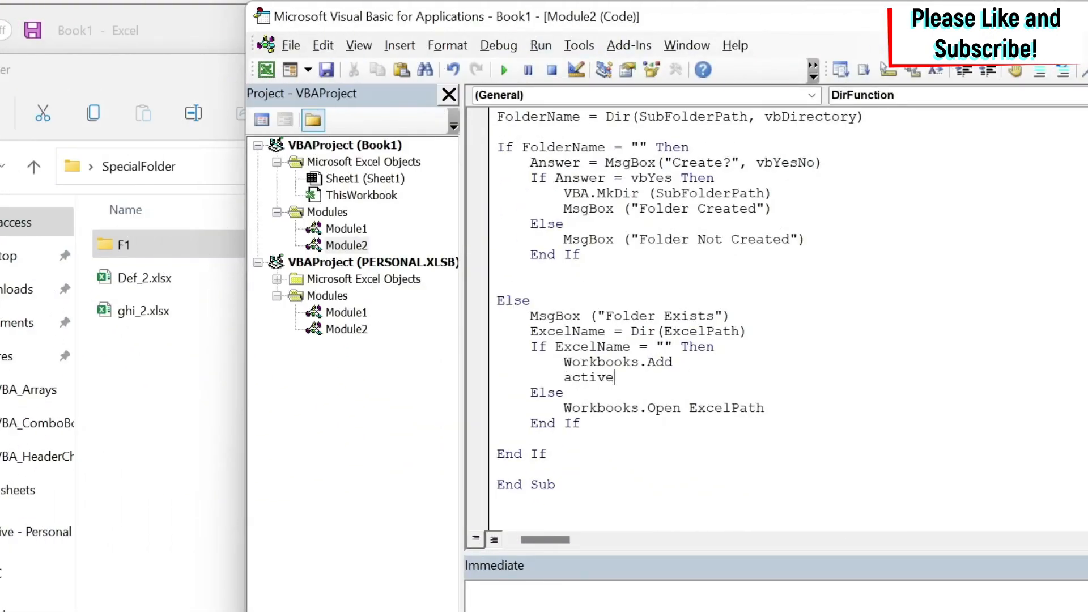
text(workbok.)
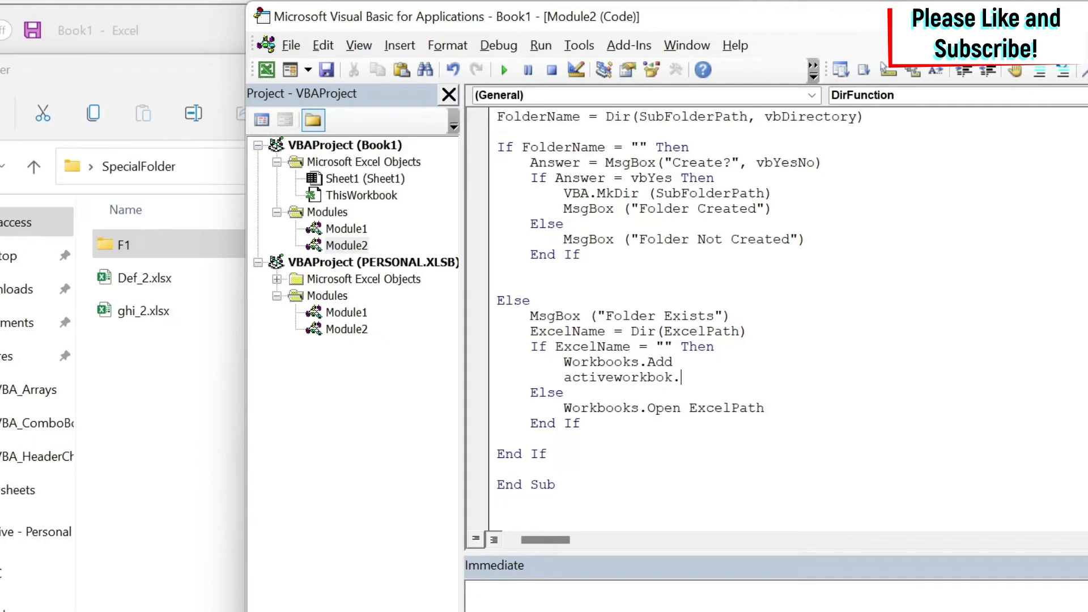
text(c)
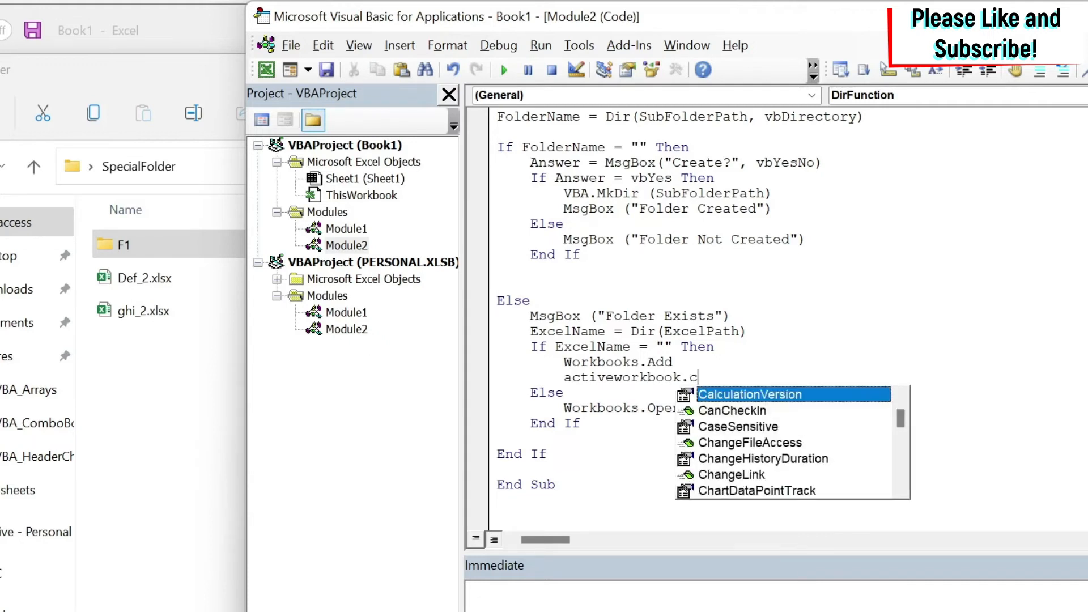
text(savea)
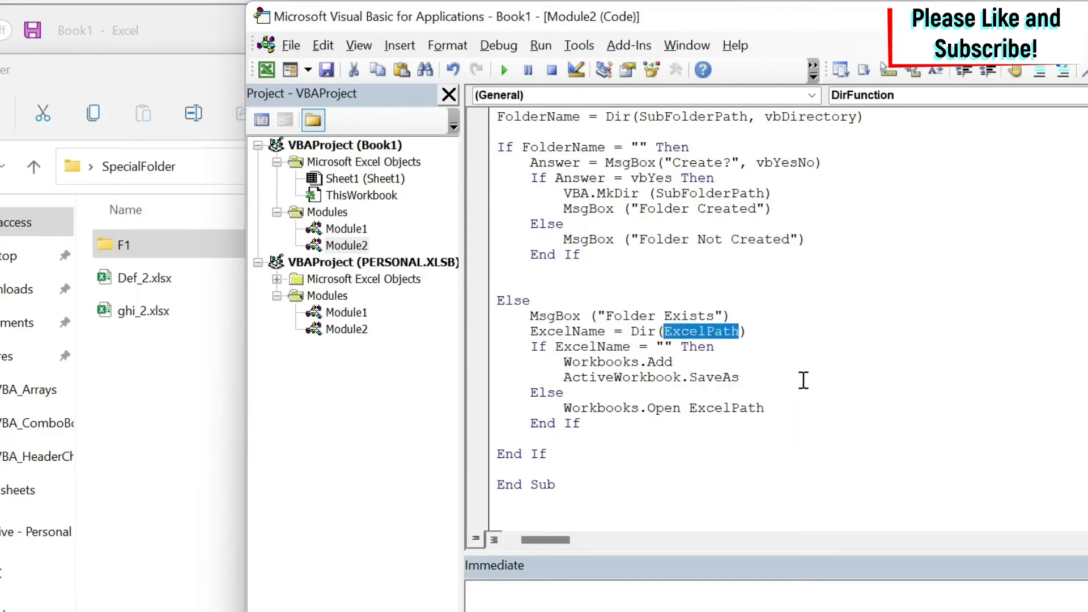
text(ExcelPath)
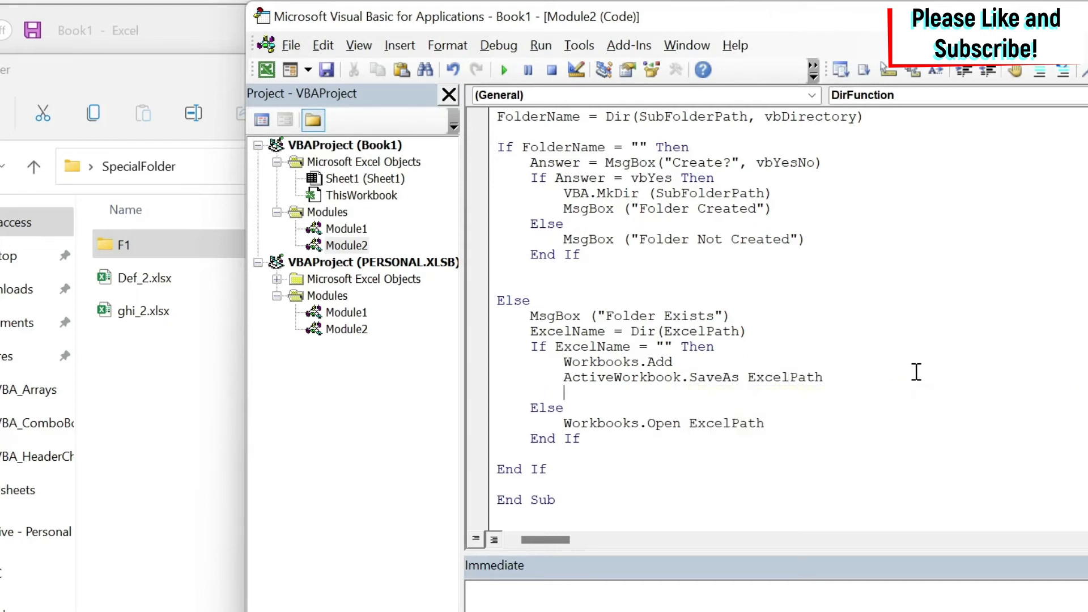
text(ActiveWorkb)
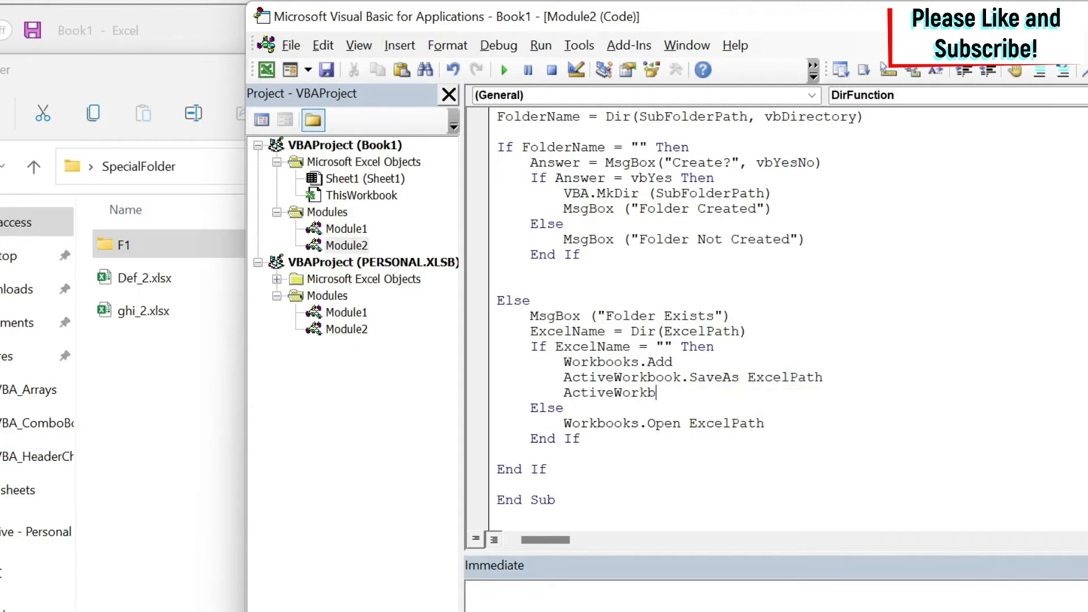
text(.Close)
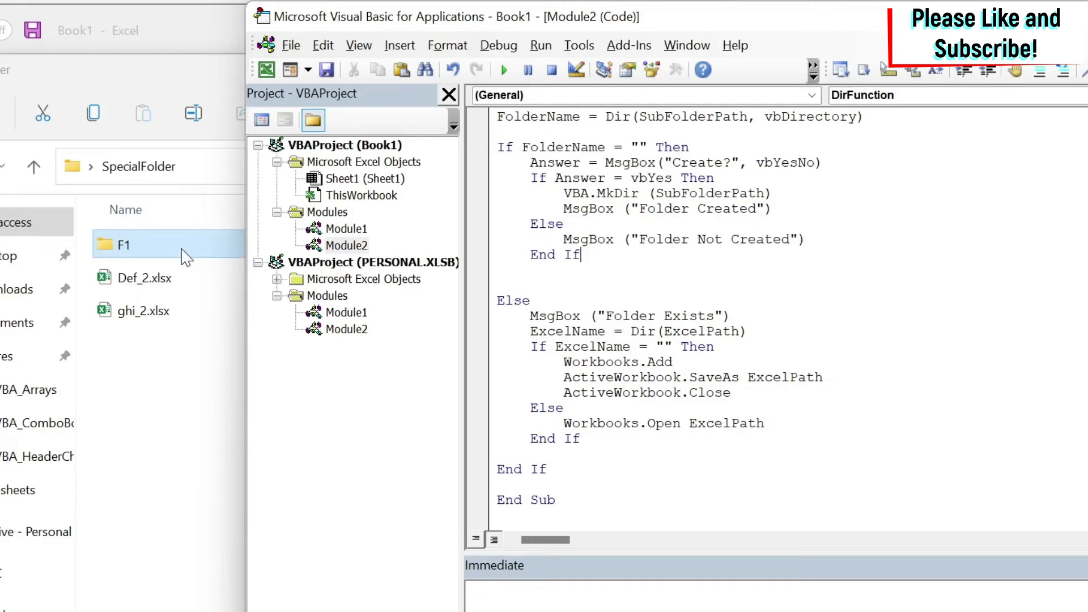
- Open the F1 folder showing abc_1.xlsx and acknowledge the Folder Exists message
double_click(124, 244)
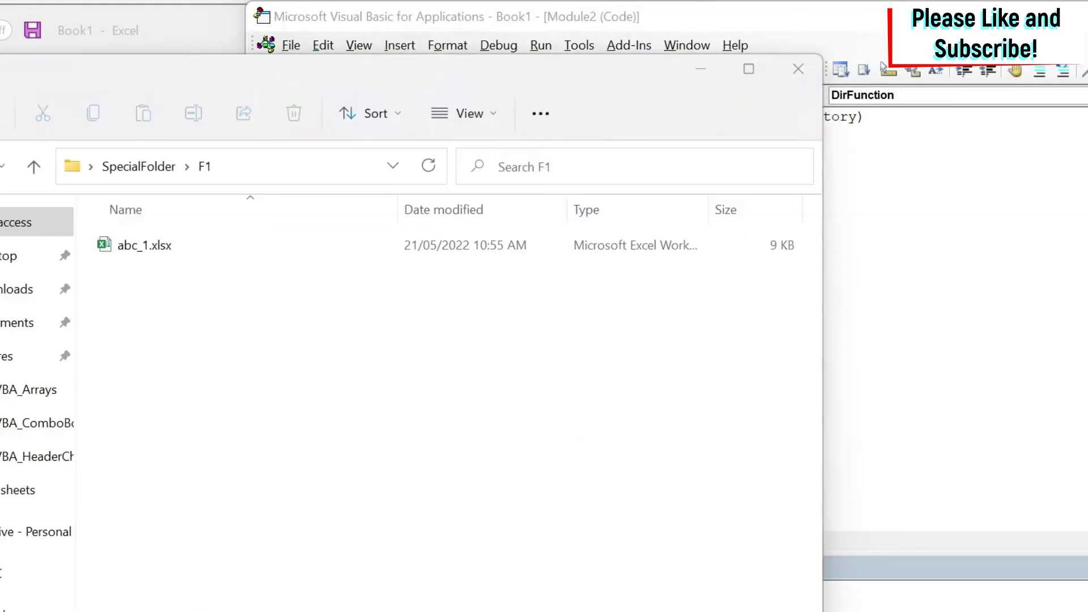
click(139, 245)
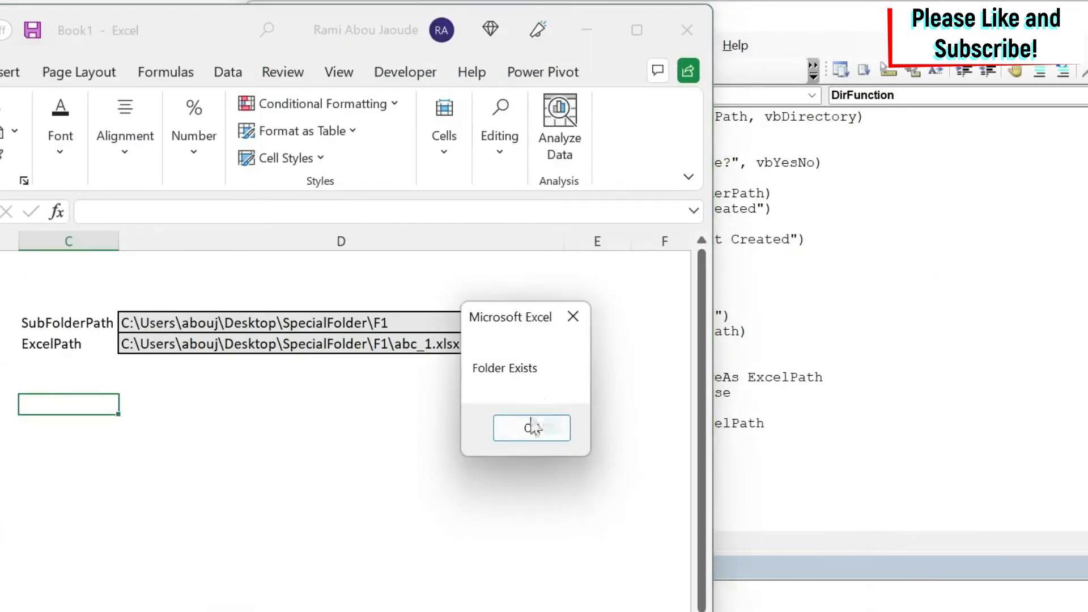
click(531, 427)
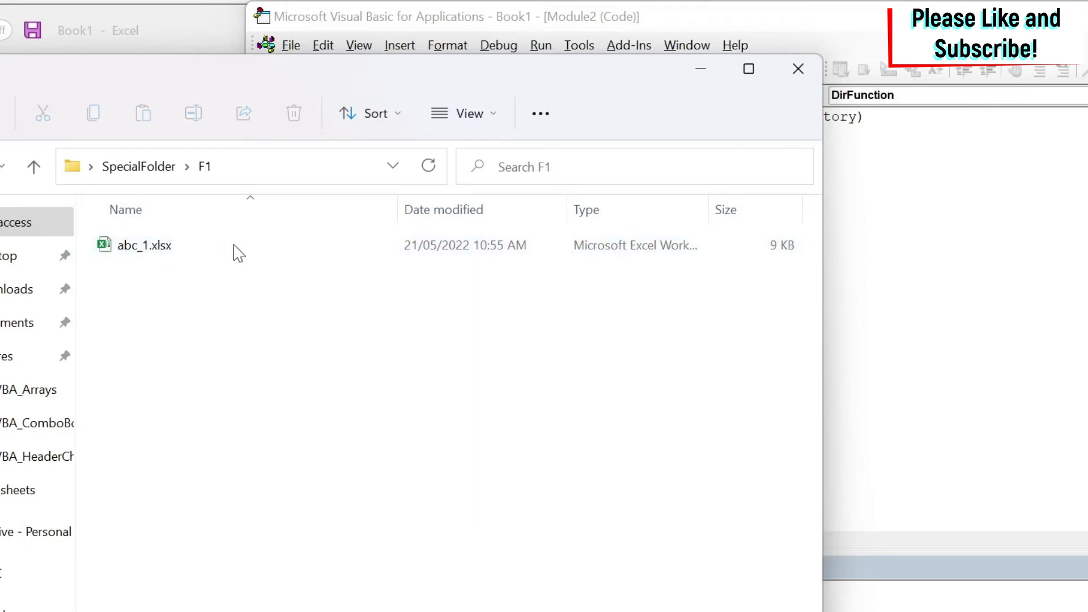
mouse_move(123, 258)
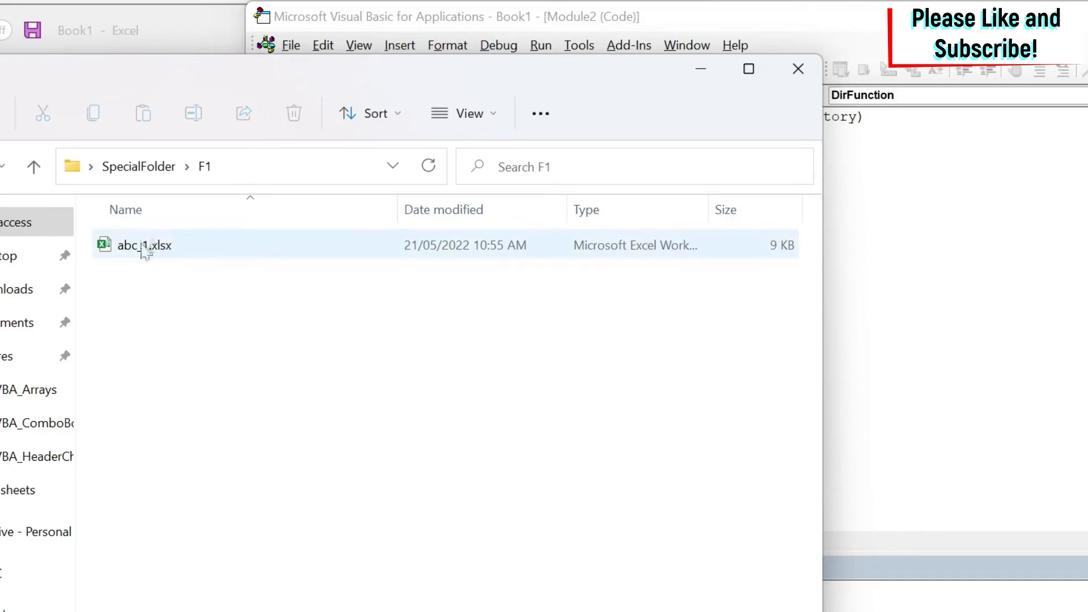
mouse_move(199, 252)
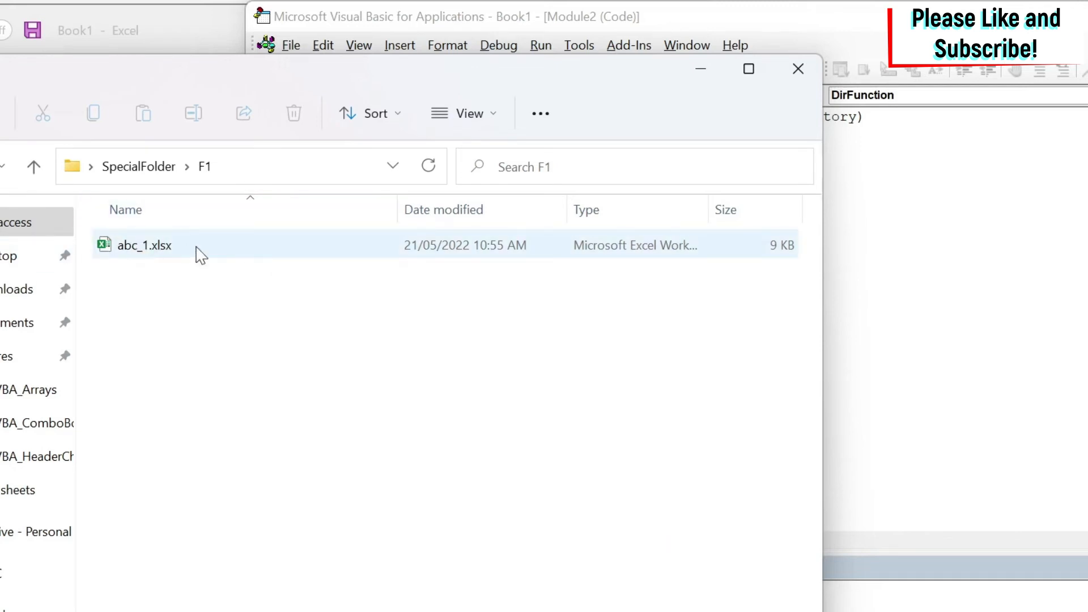
mouse_move(161, 252)
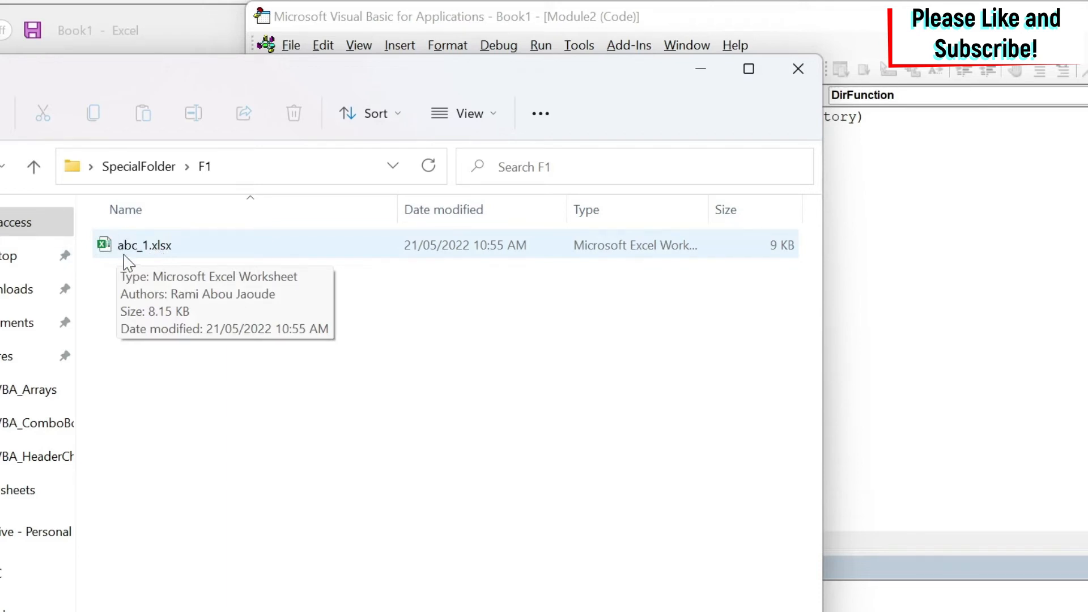
- Switch back to the Book1 Excel window once Def_2.xlsx and ghi_2.xlsx are in F1
click(139, 166)
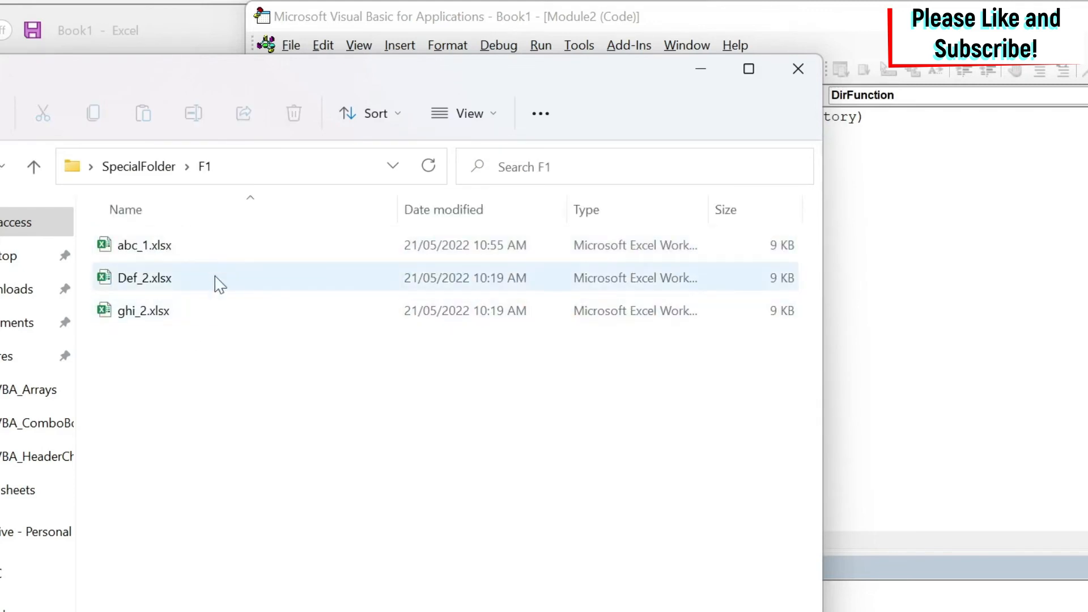
mouse_move(222, 294)
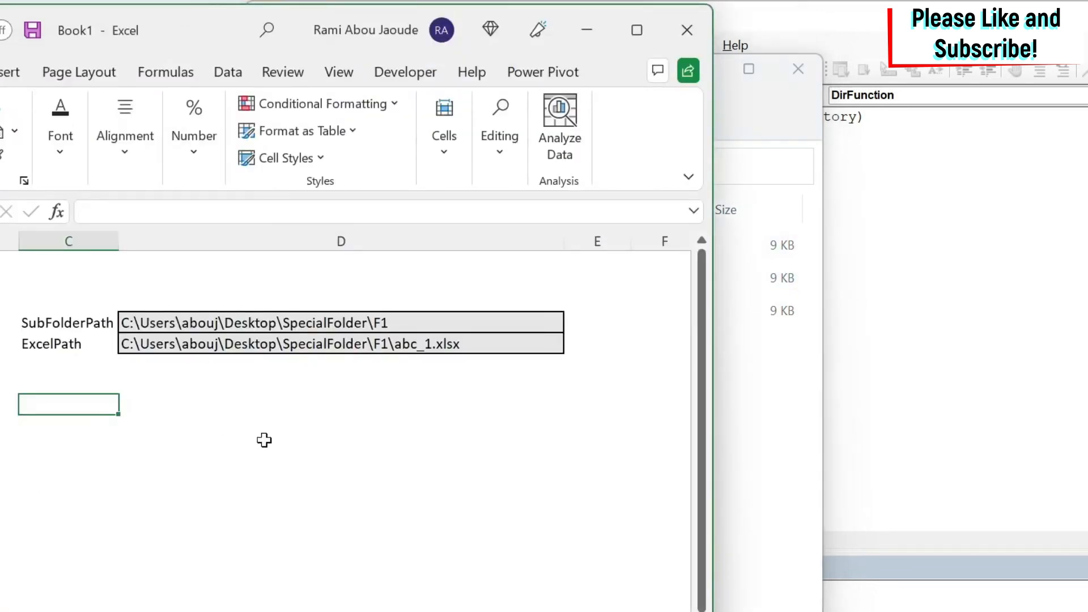
- List the wildcard patterns *abc*, *abc.xls and *abc.xlsx in cells below the ExcelPath row
click(340, 395)
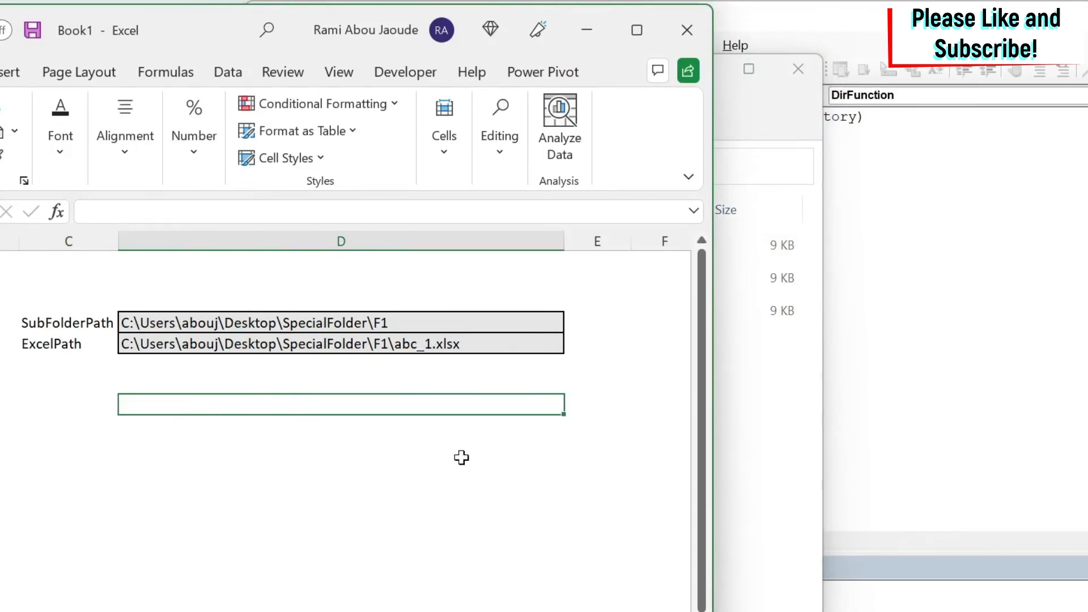
text(*)
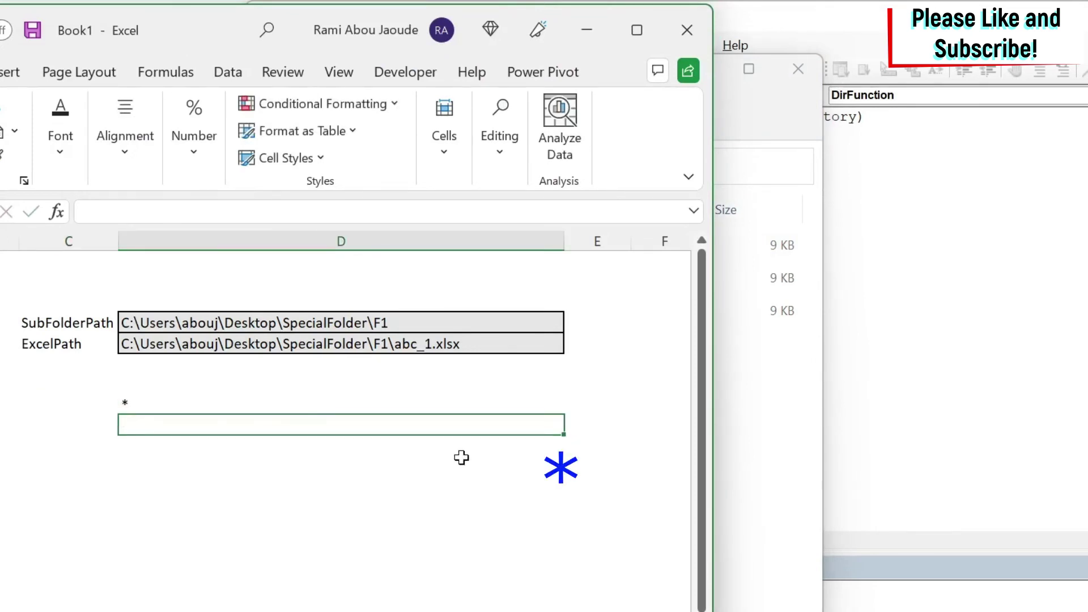
text(abc)
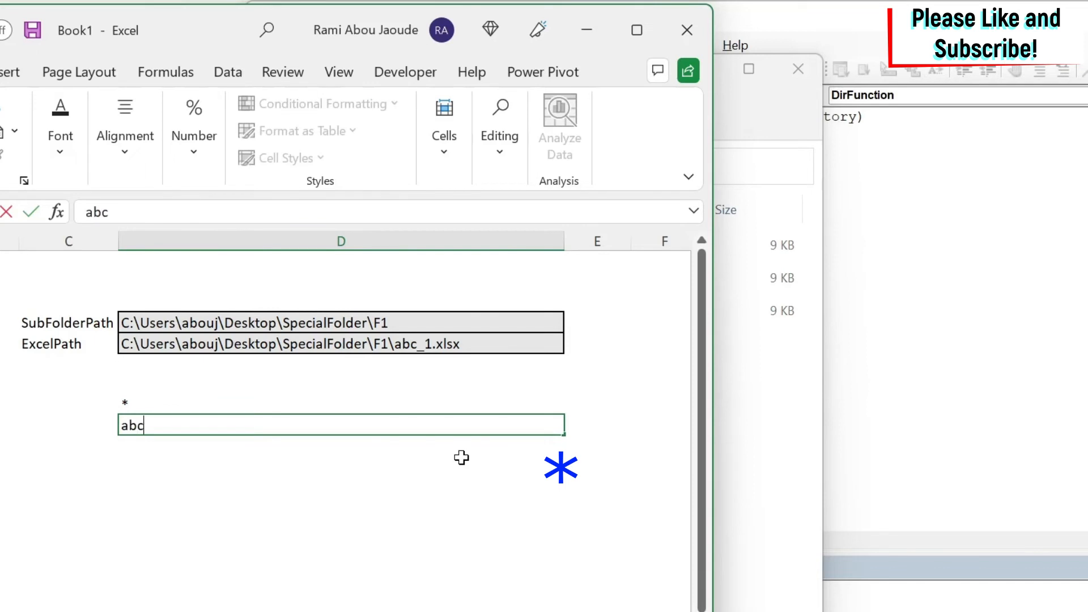
text(*)
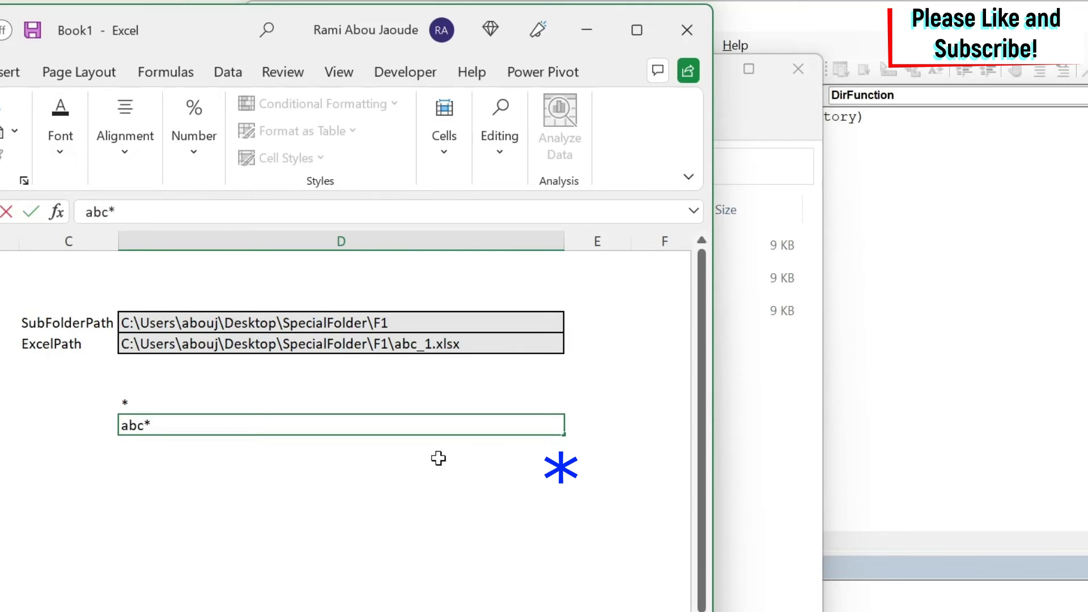
click(143, 425)
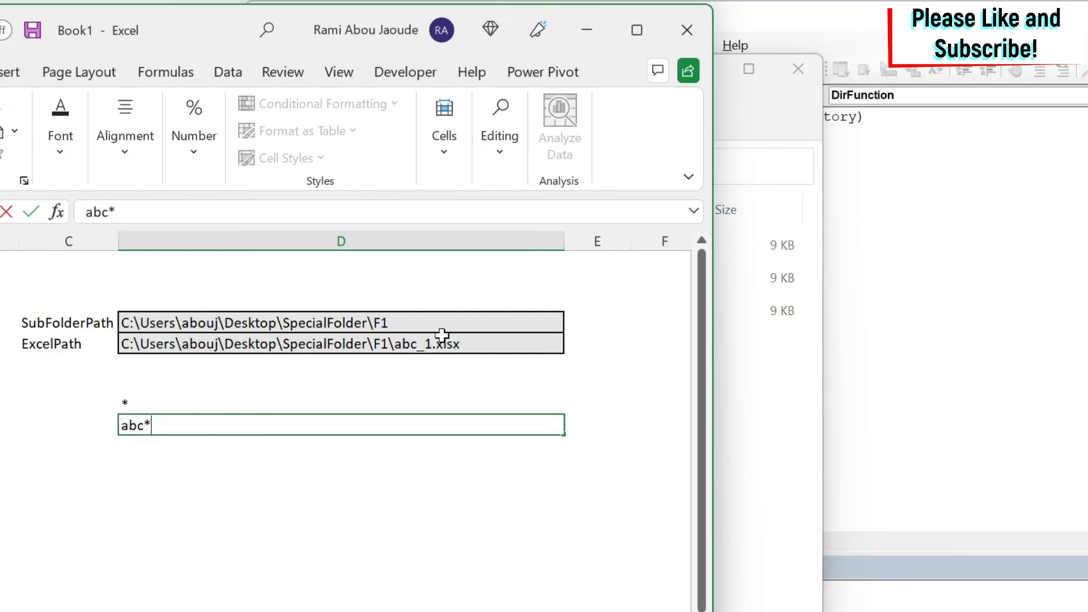
mouse_move(450, 361)
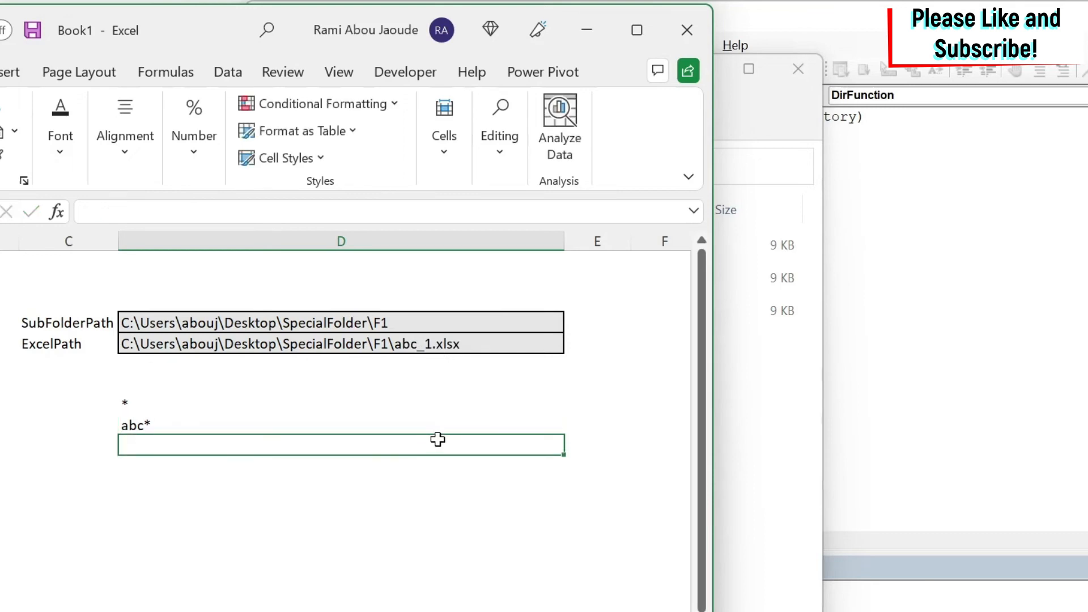
text(*abc)
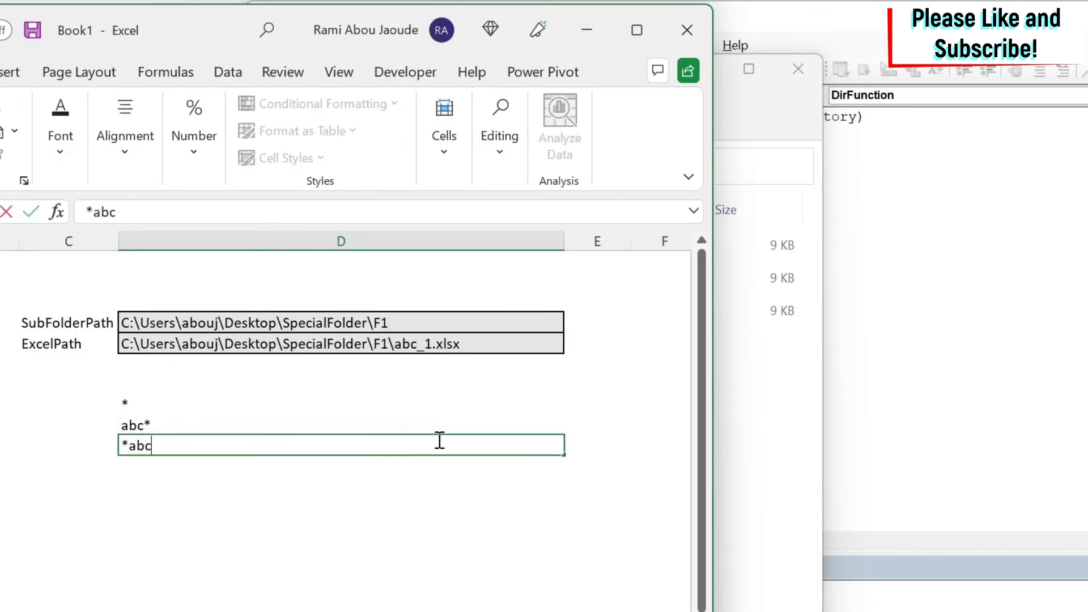
text(.xlsx)
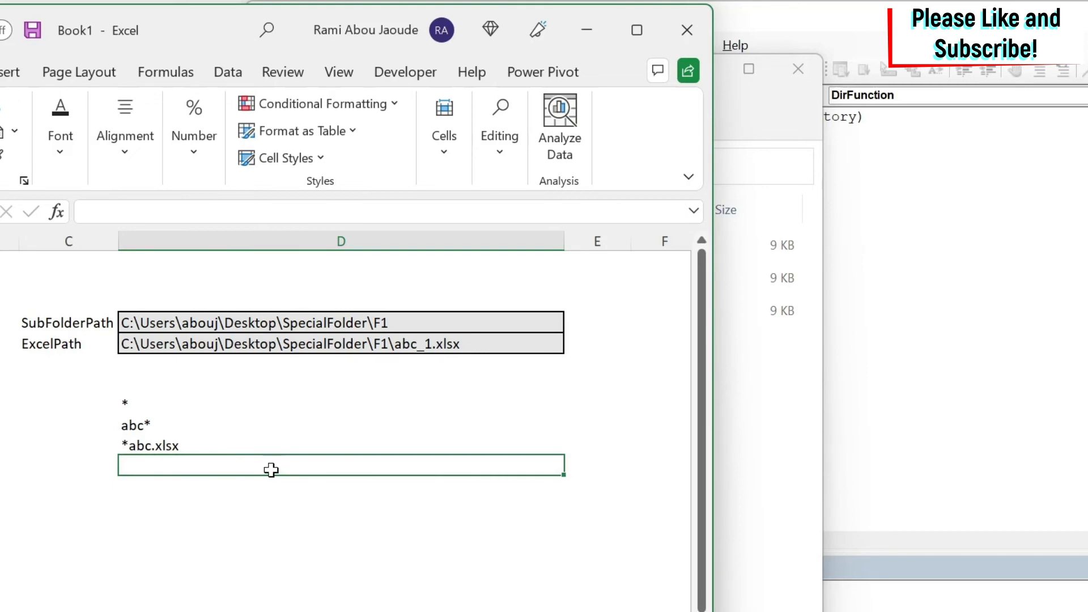
text(*abc.xlsx)
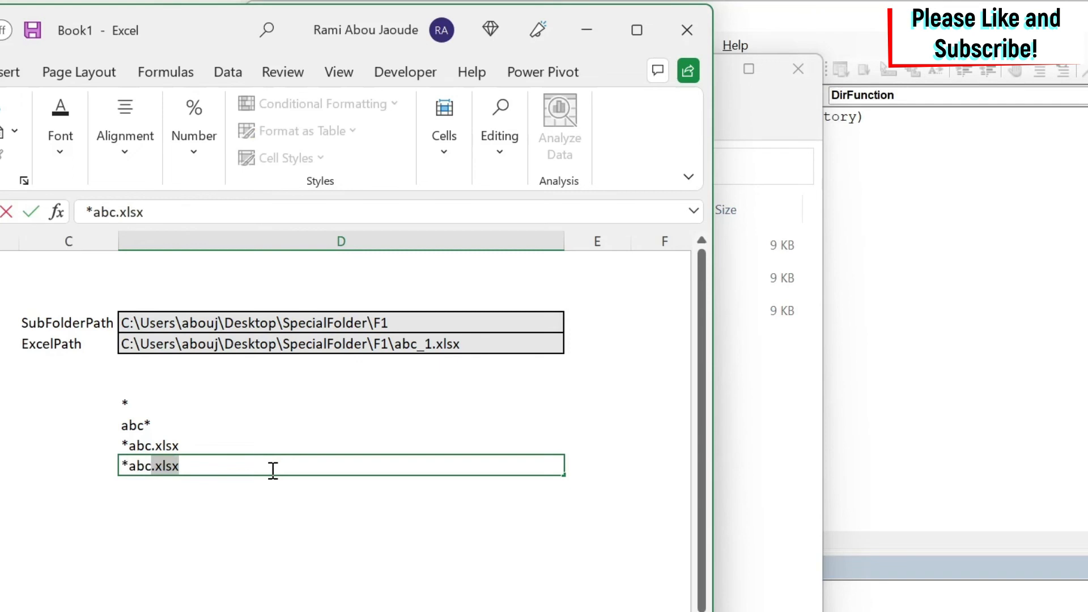
key(Enter)
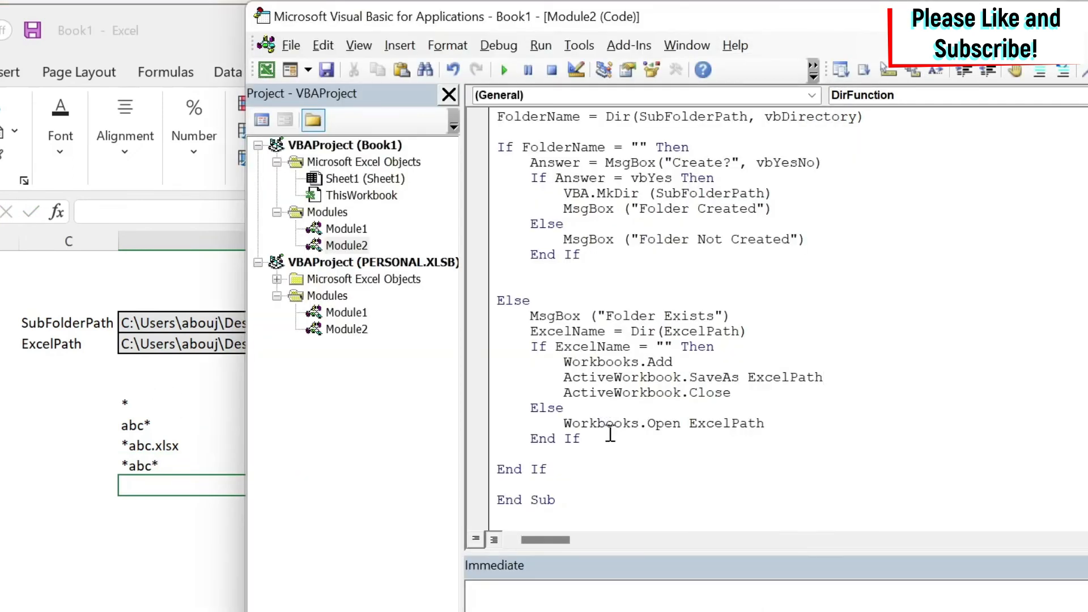
- Start a new test1 Sub declaration below the existing End Sub
scroll(down, 3)
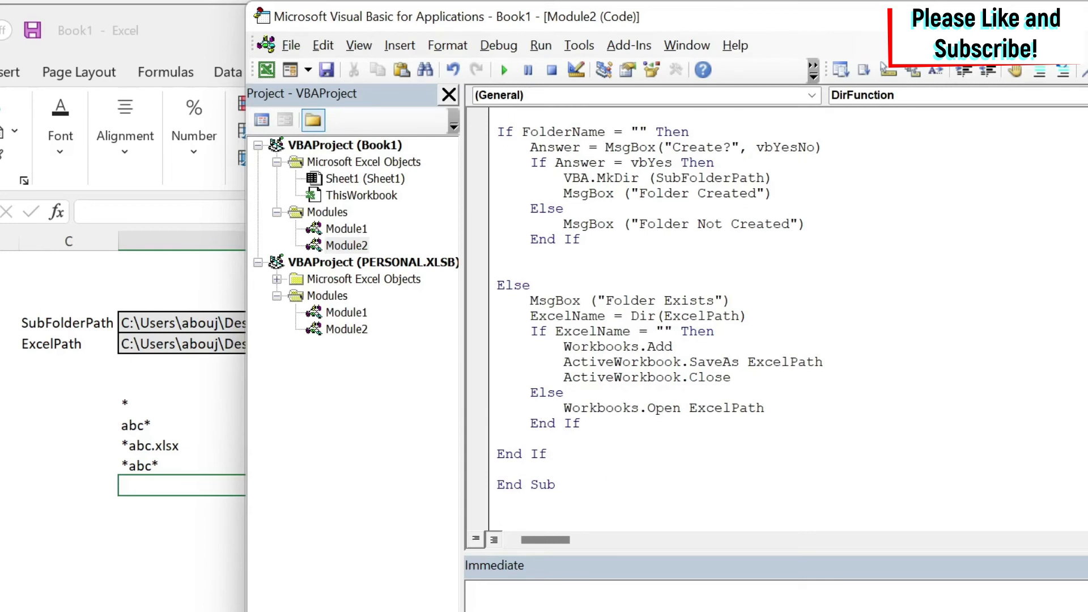
text(sub test)
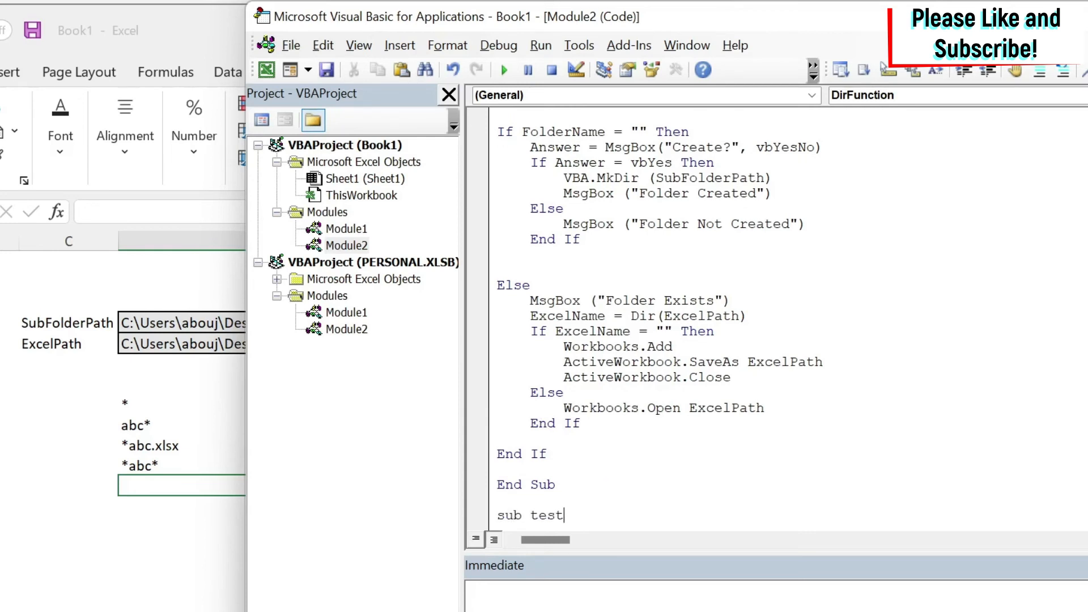
key(Enter)
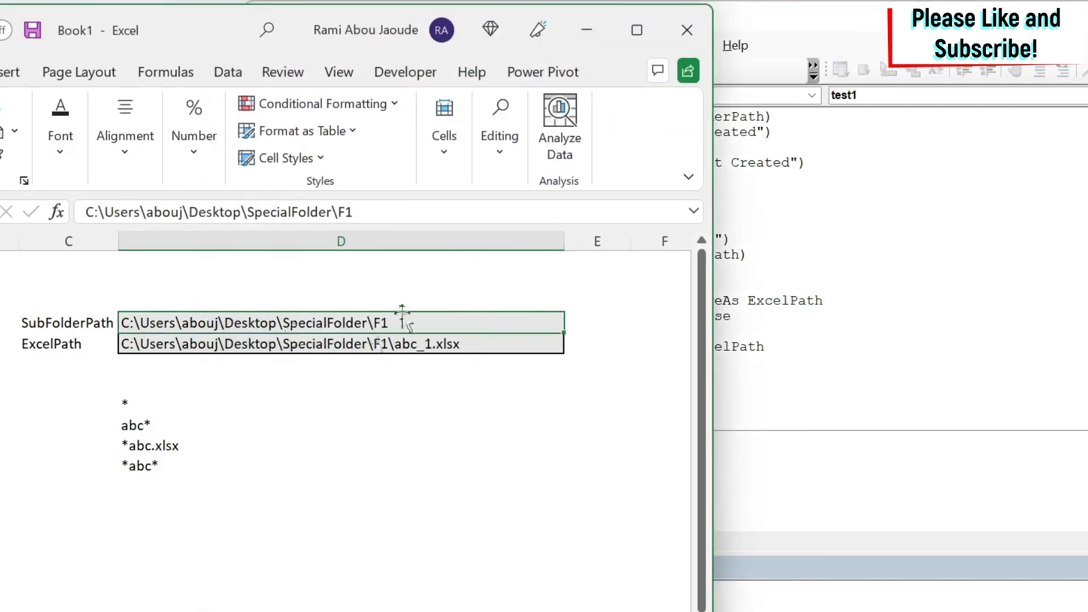
mouse_move(407, 317)
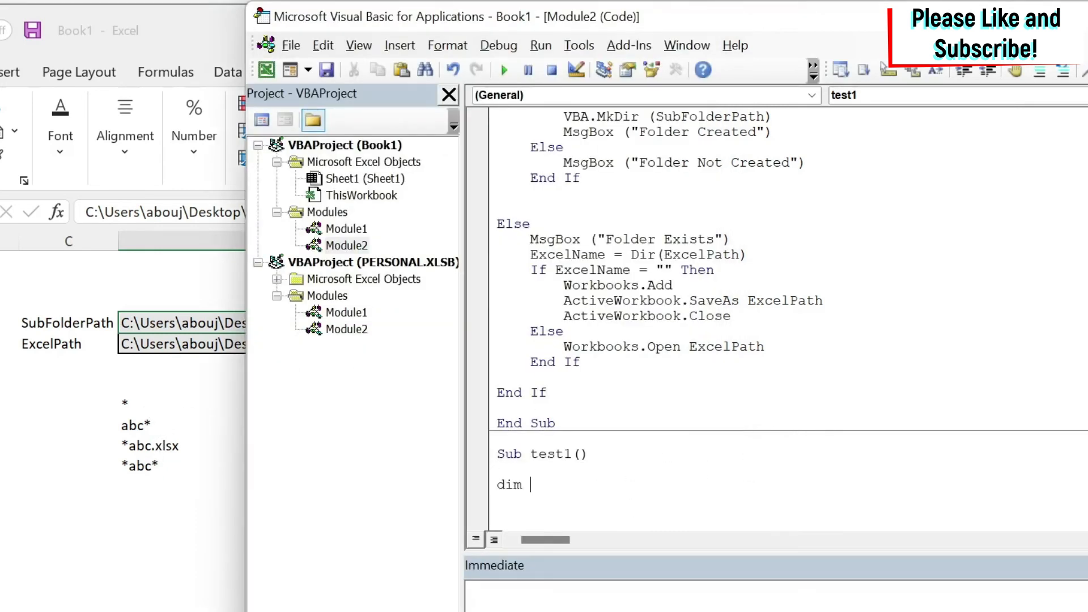
- Declare path as String and set it to Sheet1.Range("D4").Value plus a backslash
text(path as)
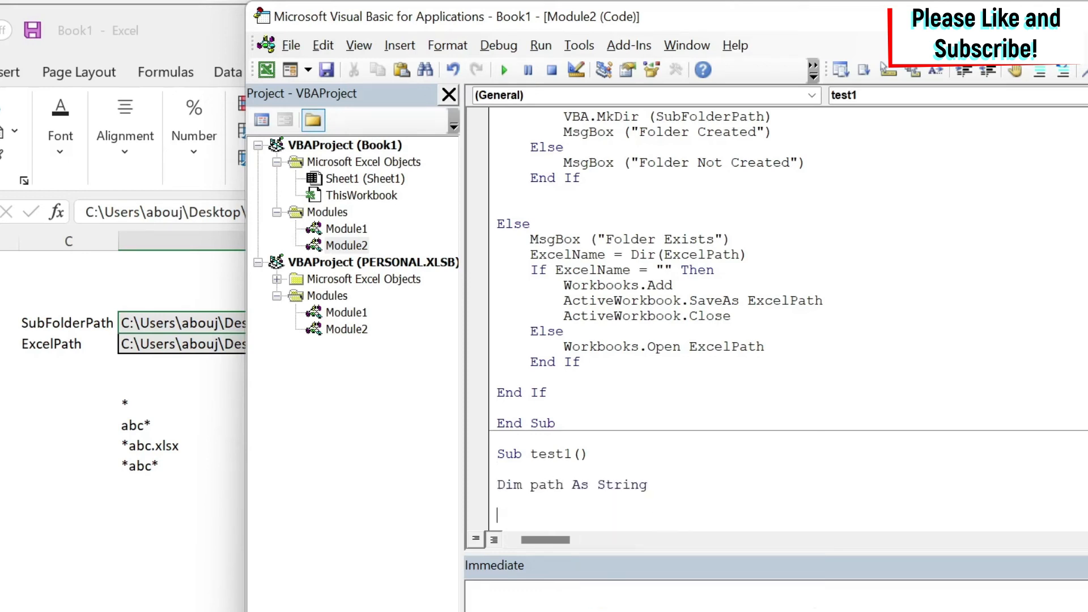
text(path = s)
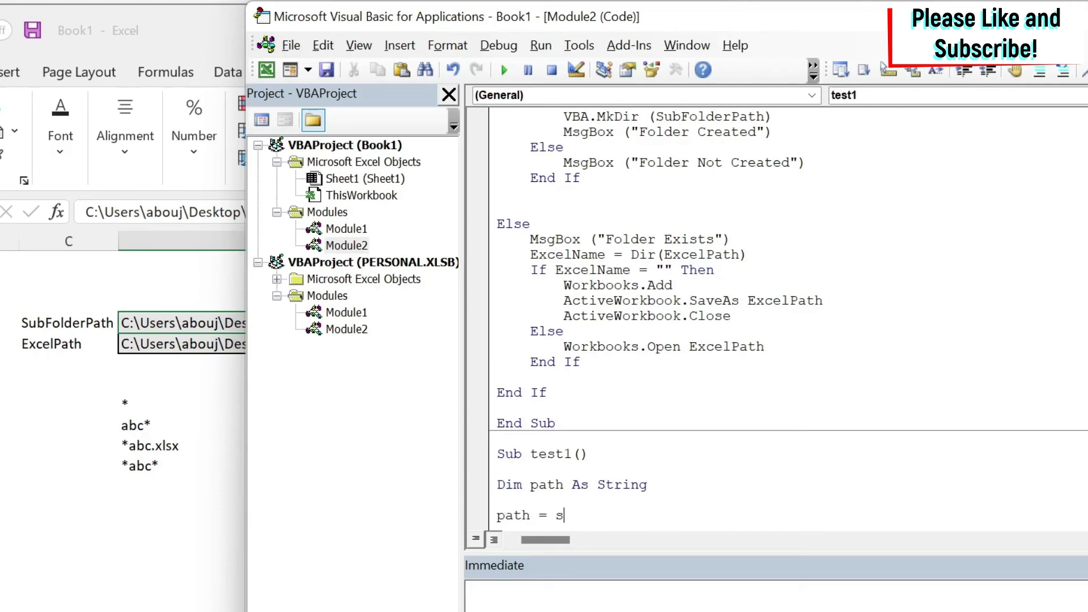
text(heet1.Range()
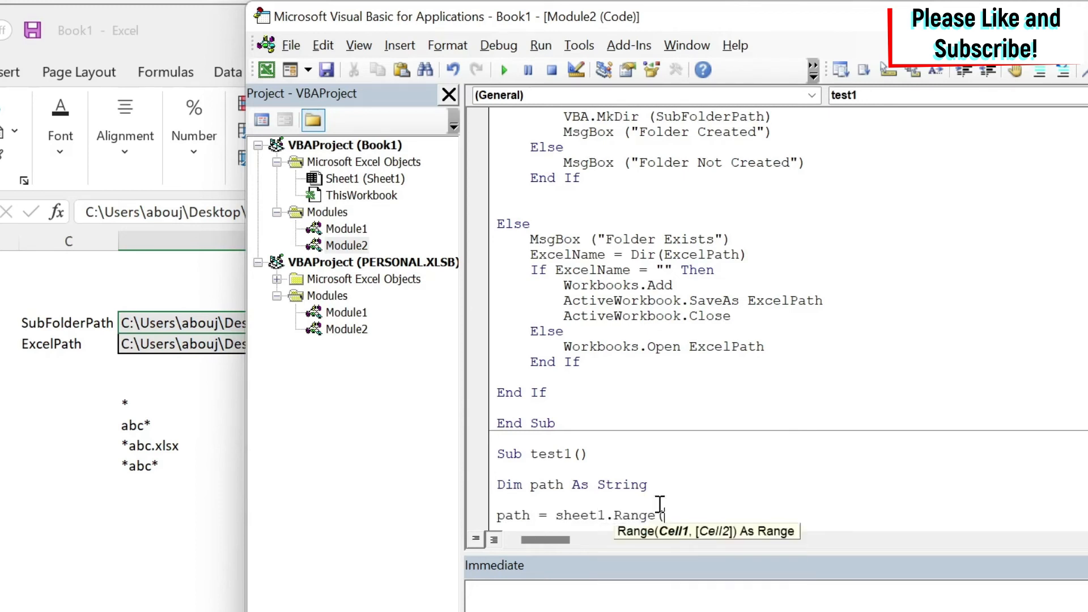
text("D4")
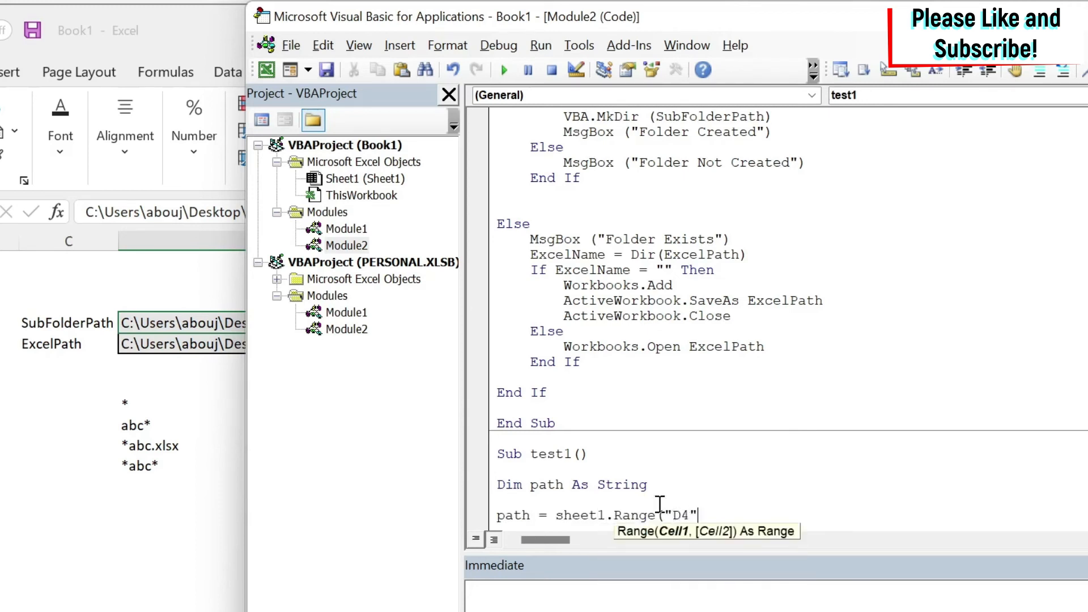
text(").Value &")
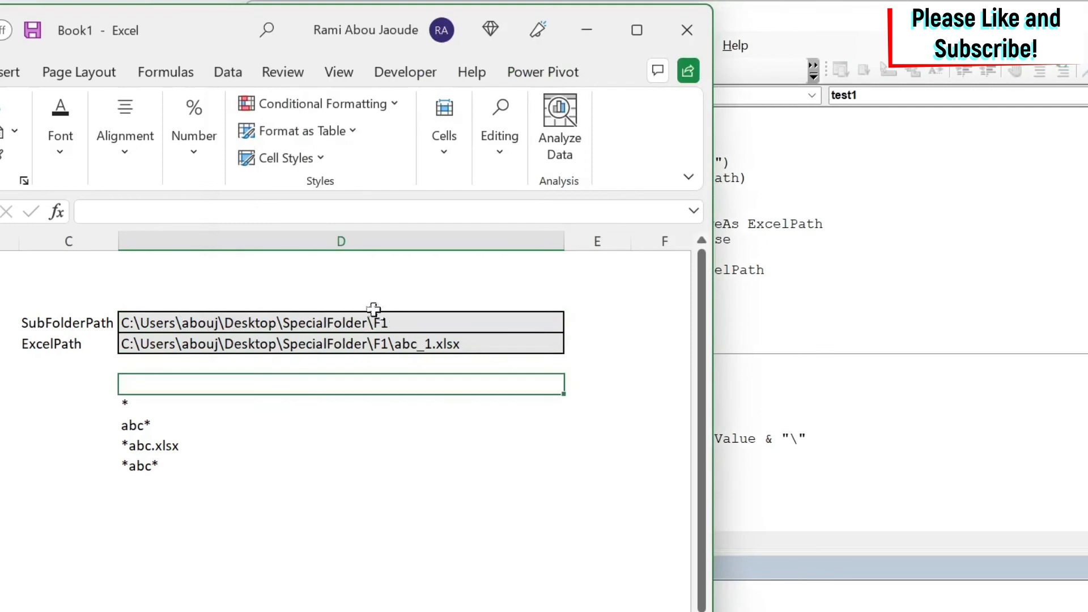
mouse_move(464, 353)
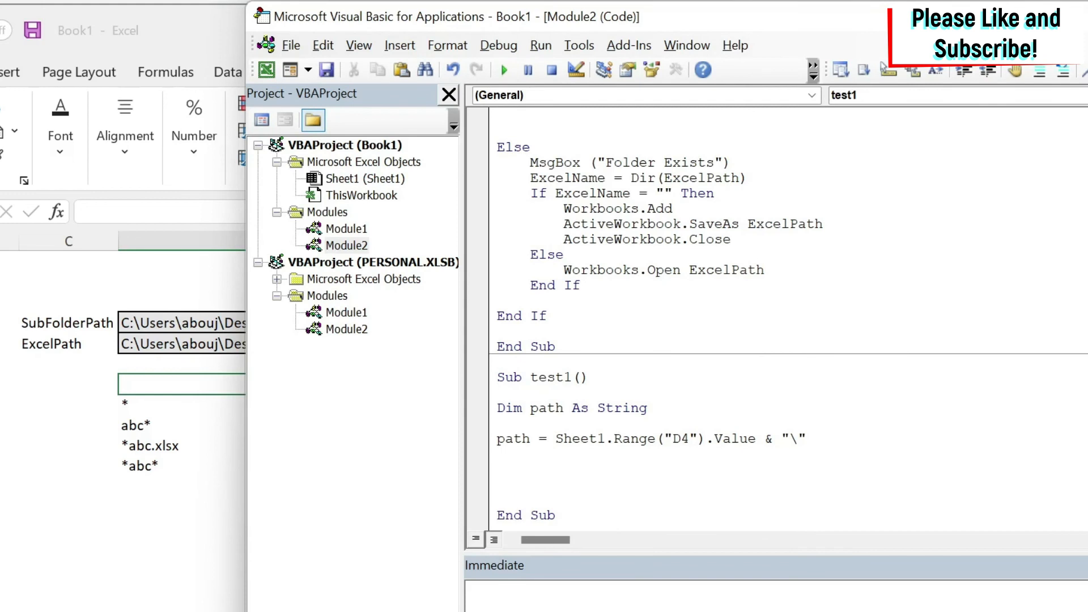
mouse_move(799, 386)
text(, excelnam)
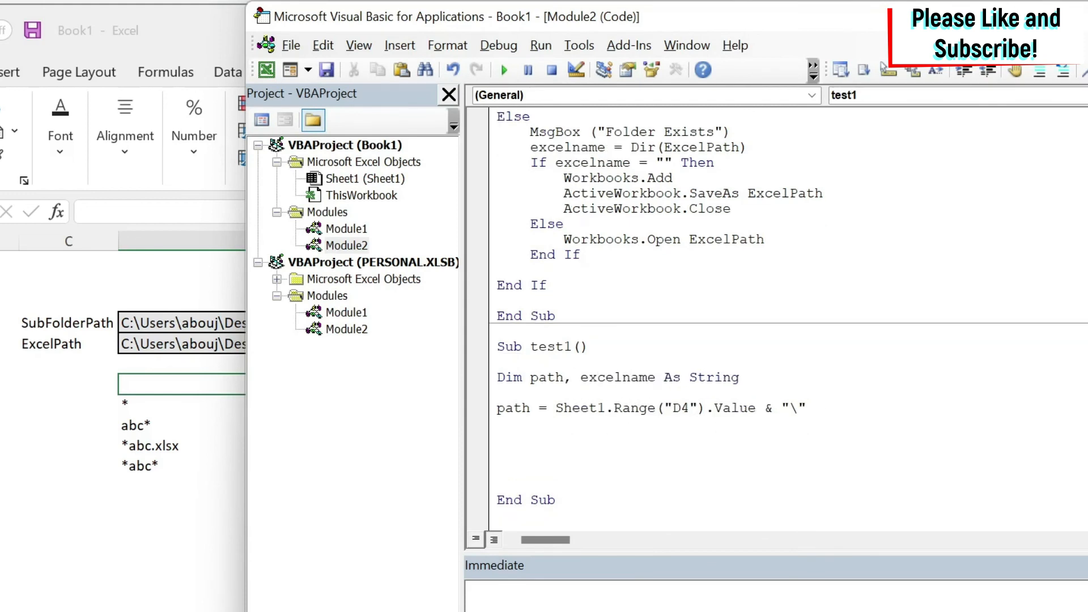
- Set excelname = Dir(path & "*abc*") in test1
text(excelna)
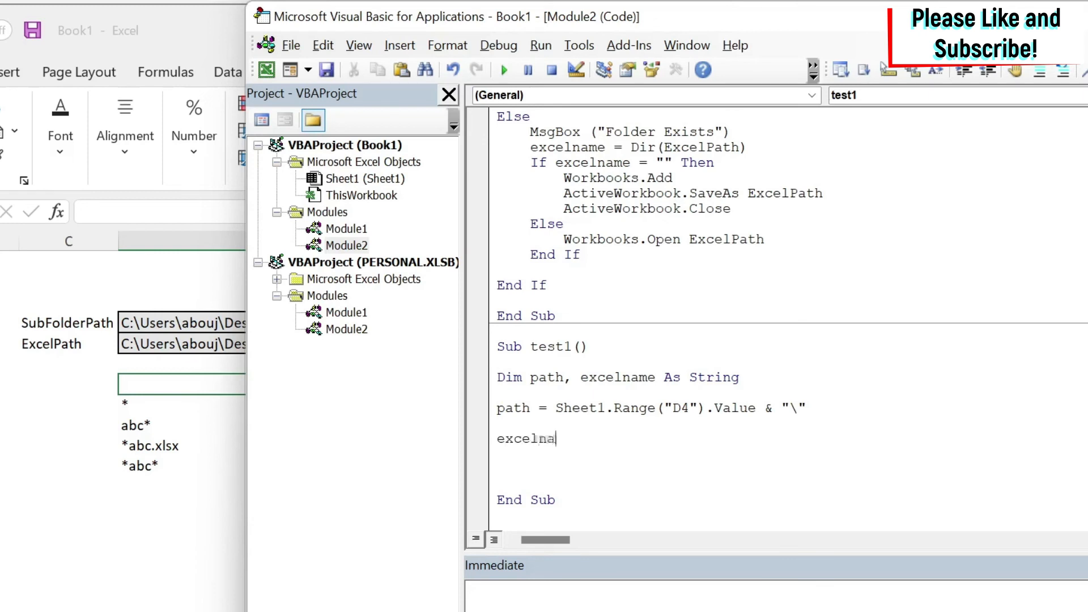
text(me = dir()
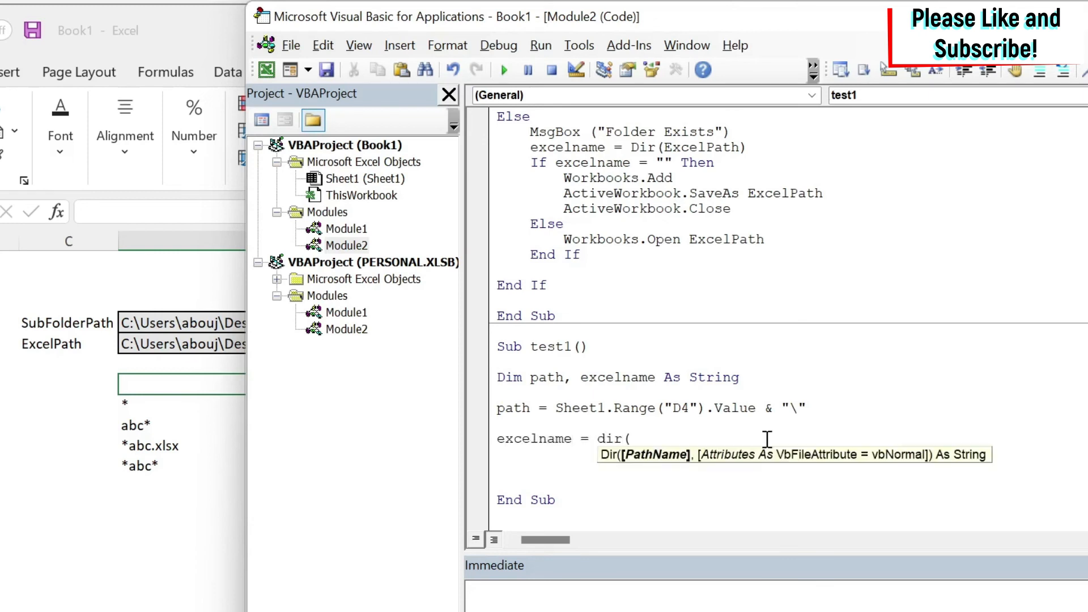
text(path & ")
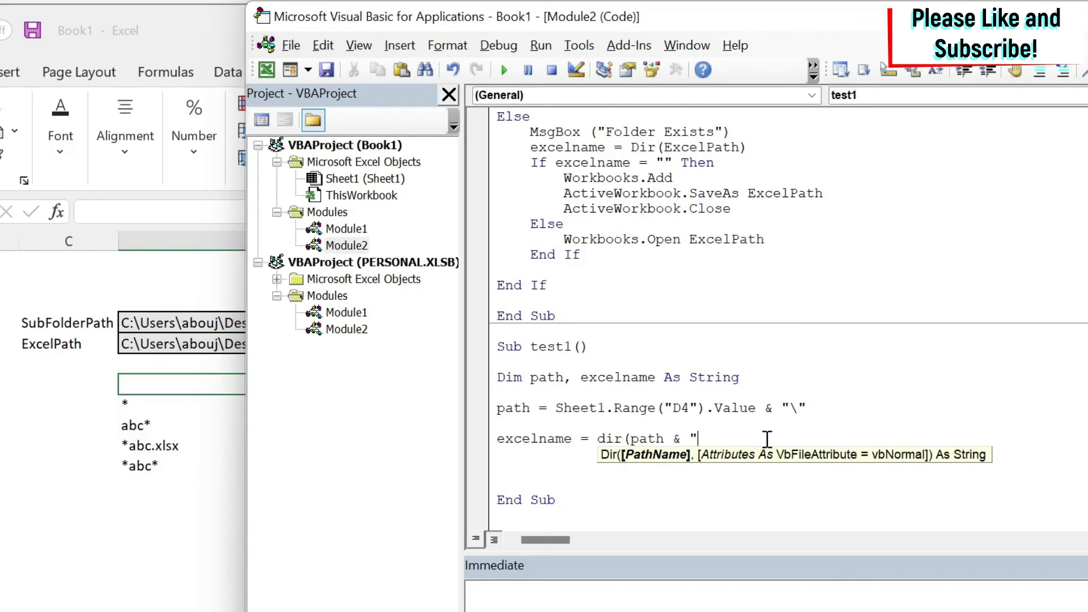
text(*abc)
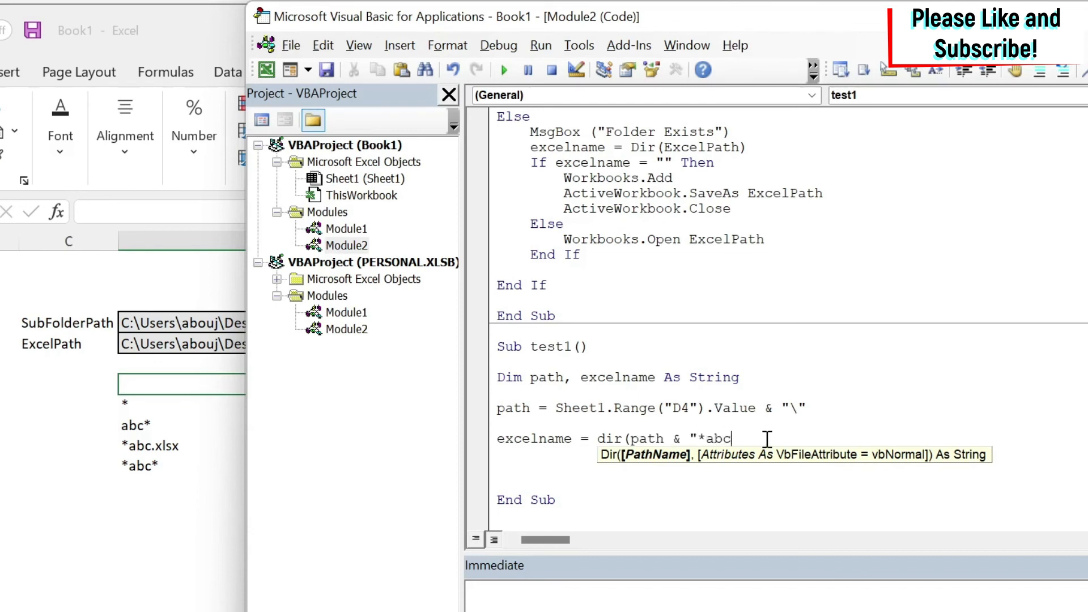
text(*")
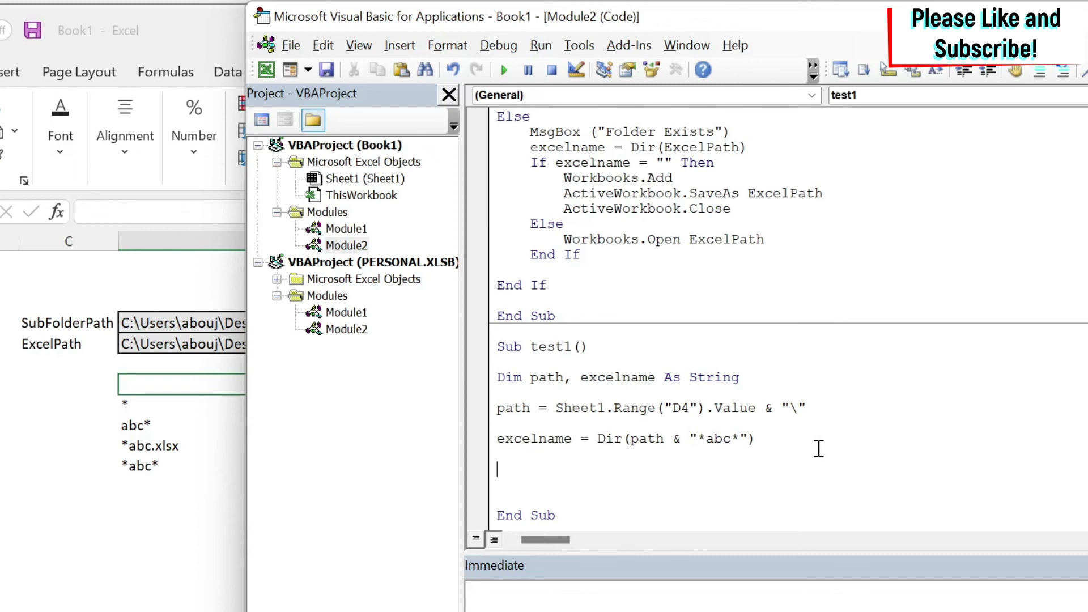
mouse_move(672, 477)
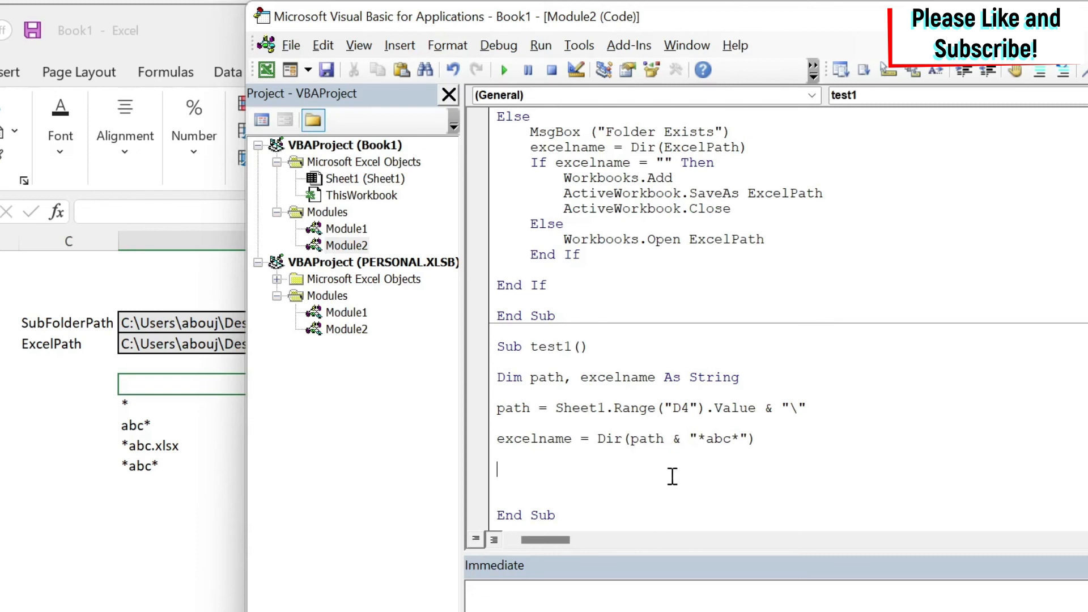
- Add Workbooks.Open path & excelName to open the found file
text(workbooks.op)
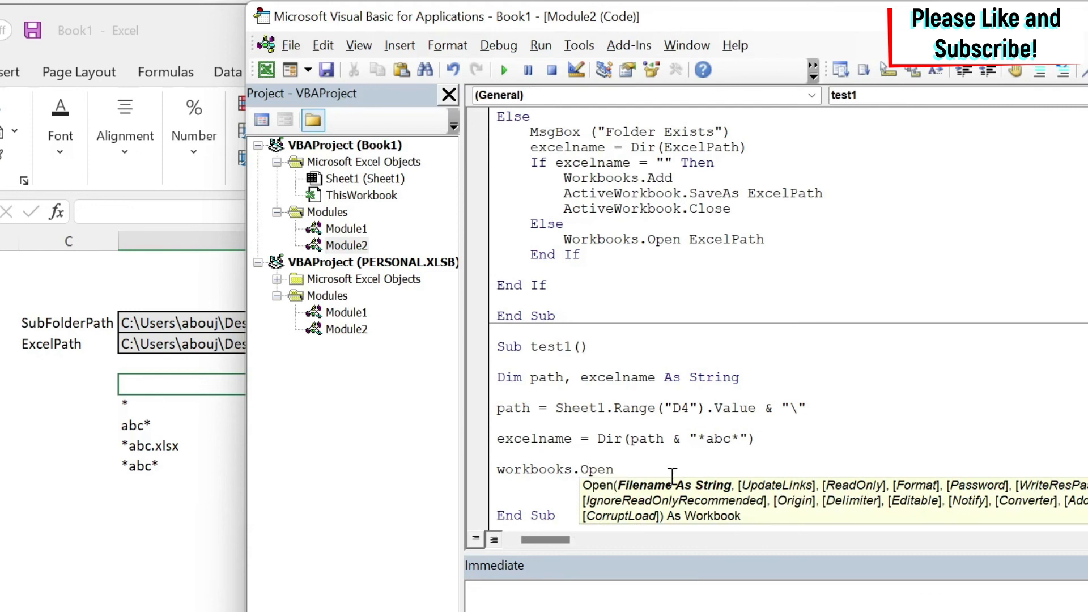
text(path & exc)
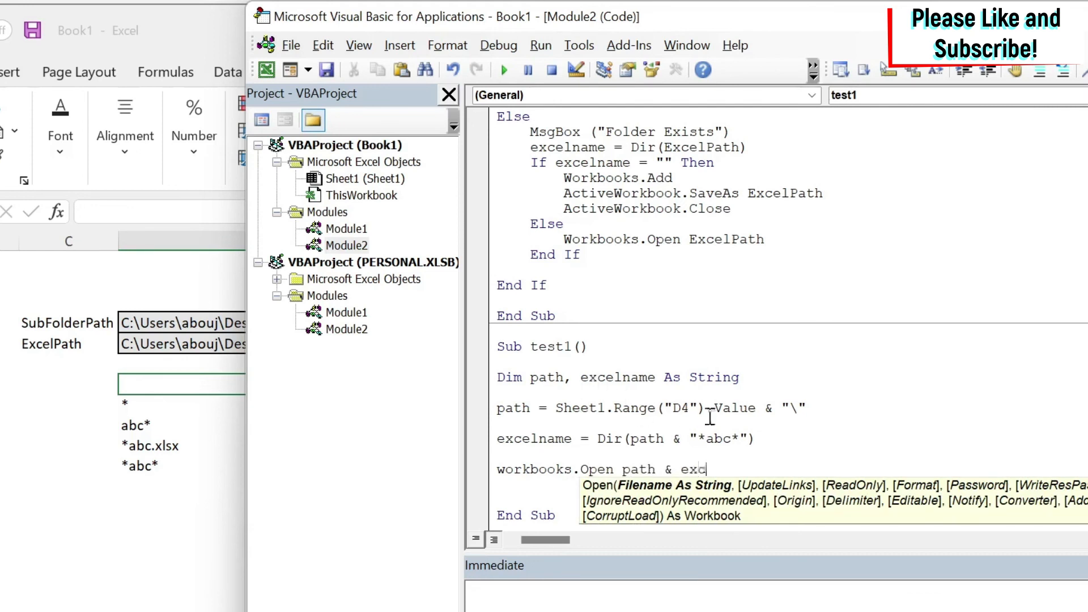
text(elName)
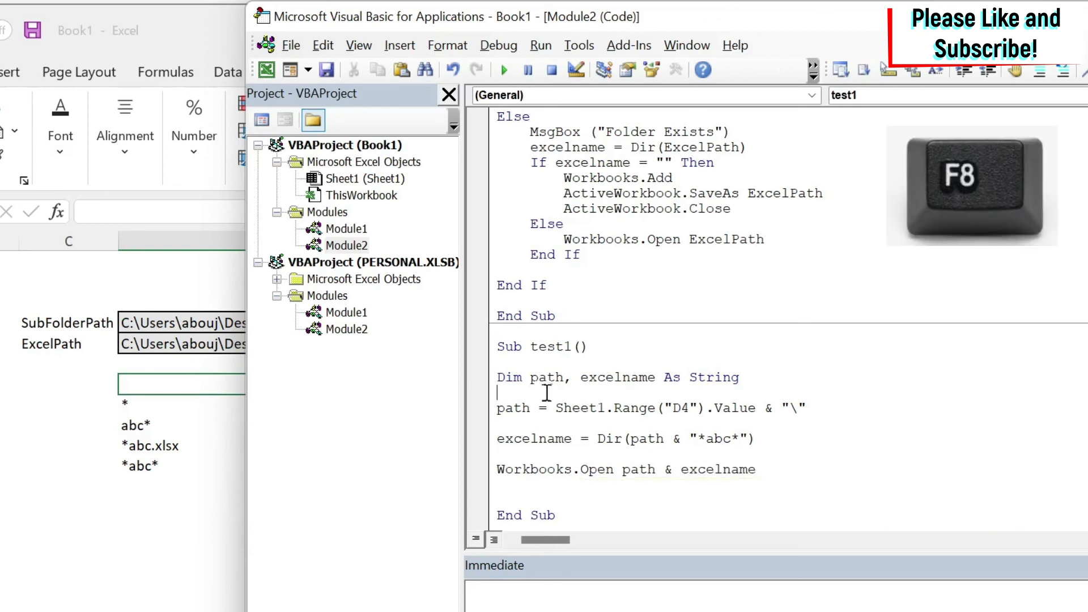
- Step into test1 with F8 until execution pauses at the Dir line
key(F8)
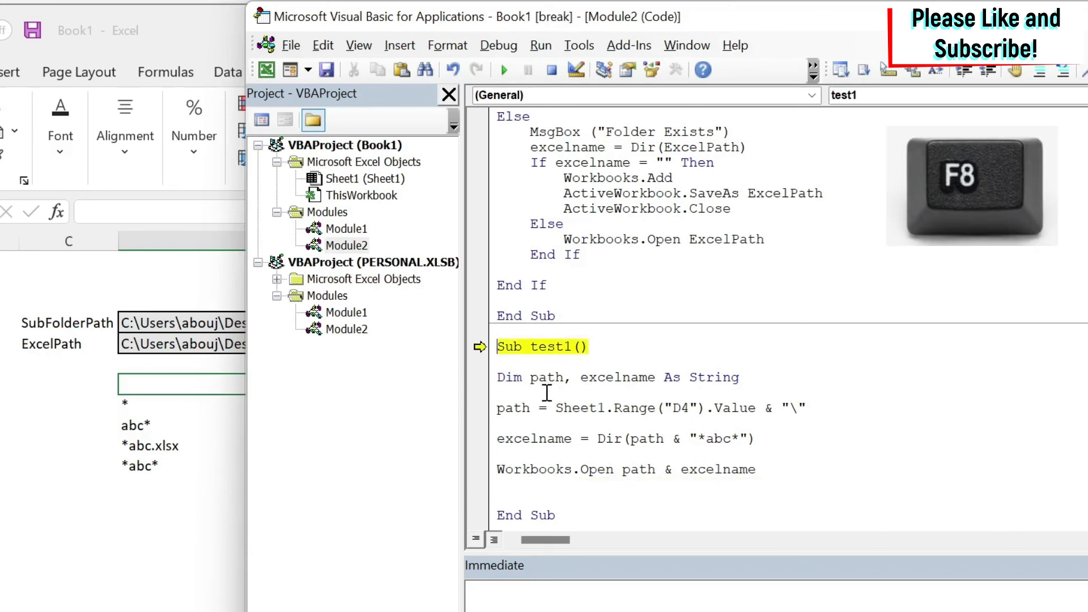
key(F8)
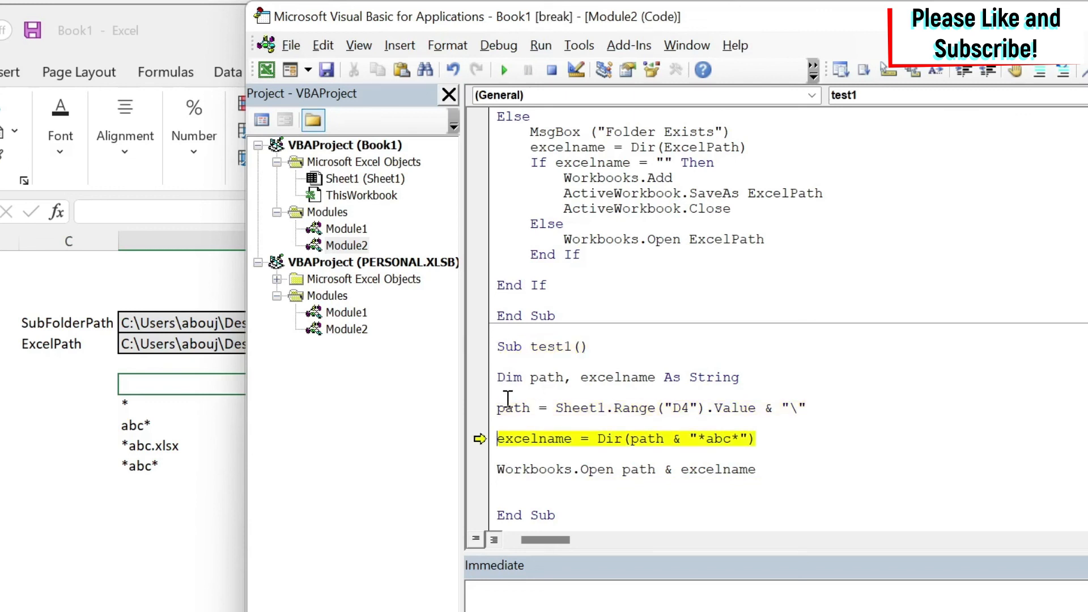
mouse_move(510, 408)
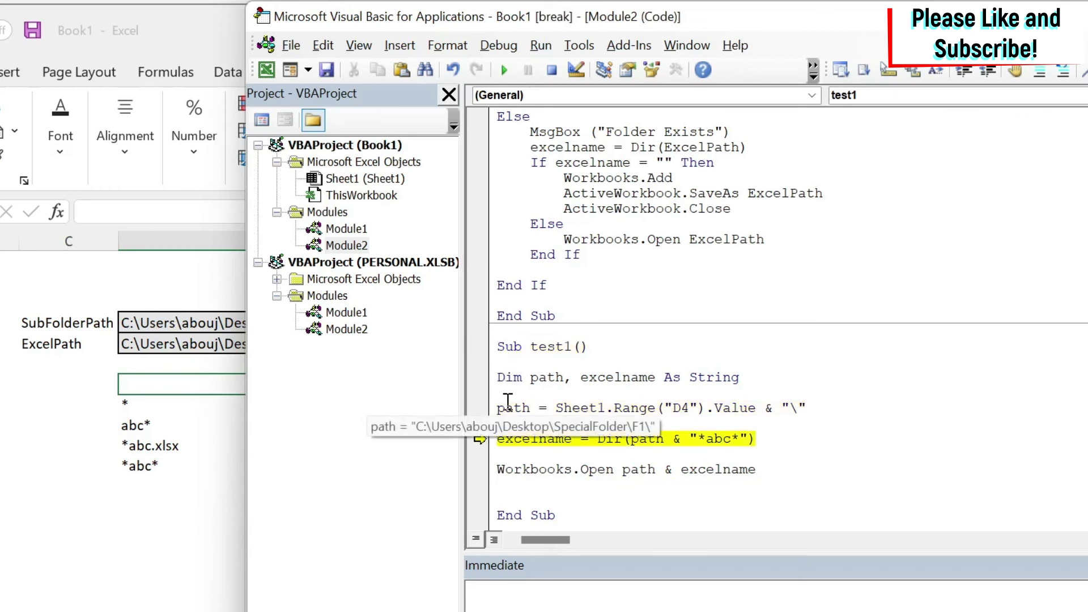
mouse_move(734, 367)
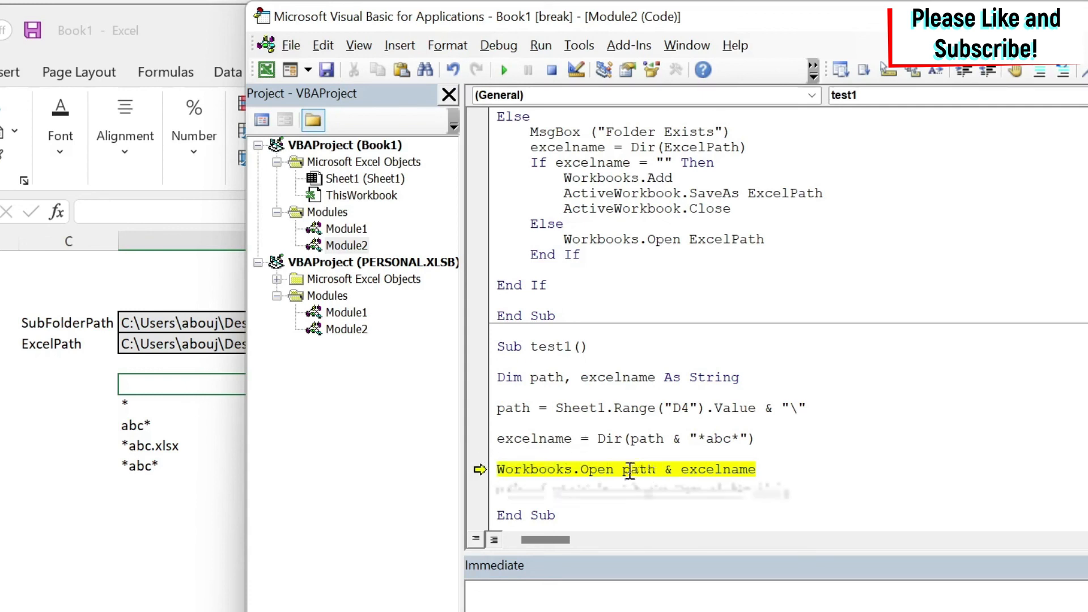
mouse_move(717, 469)
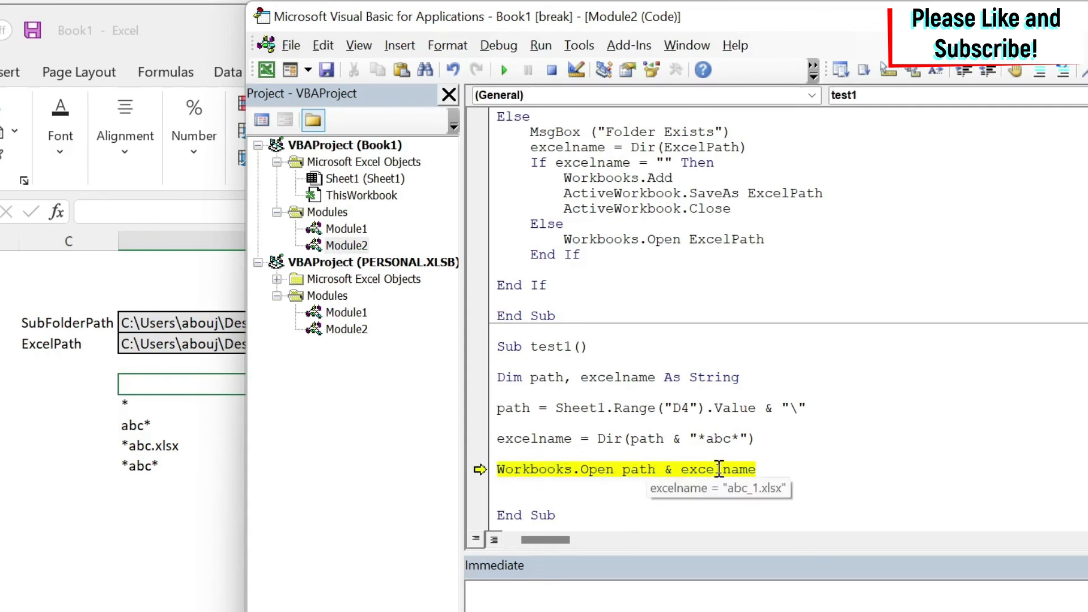